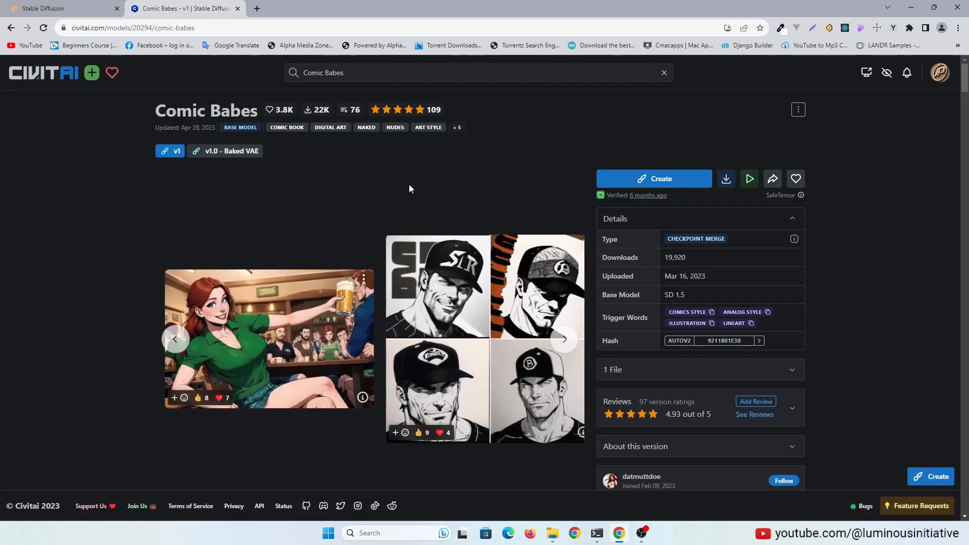
# - Switch to the Stable Diffusion WebUI with the Comic Babes checkpoint loaded
pyautogui.click(59, 8)
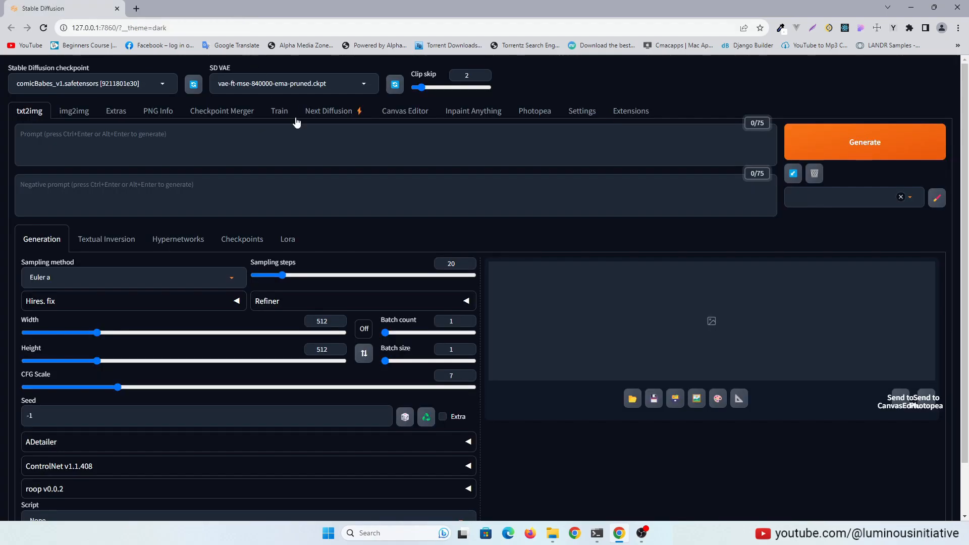
pyautogui.moveTo(127, 16)
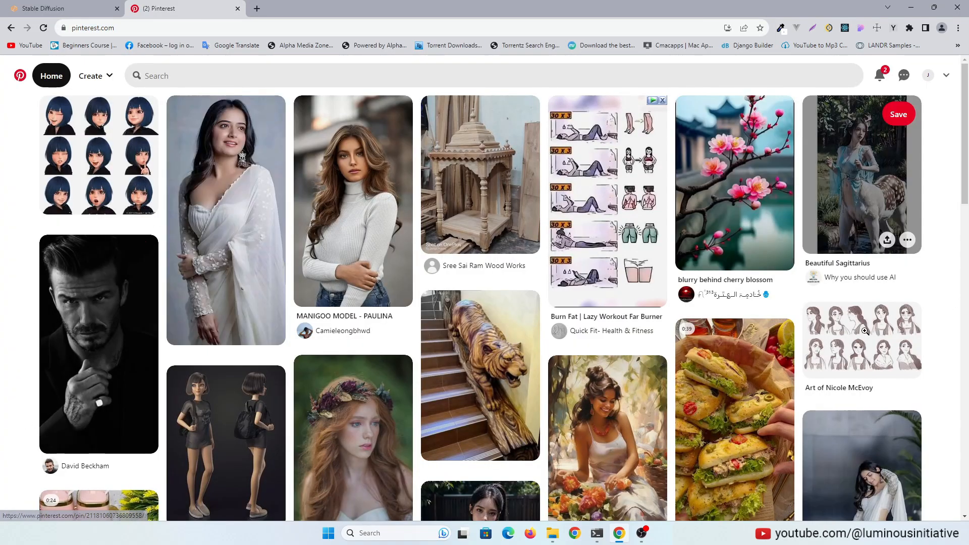
# - Search Pinterest for 'cartoon character sheets' and open the blue-haired expression sheet in a new tab
pyautogui.write('cartoon character sheets')
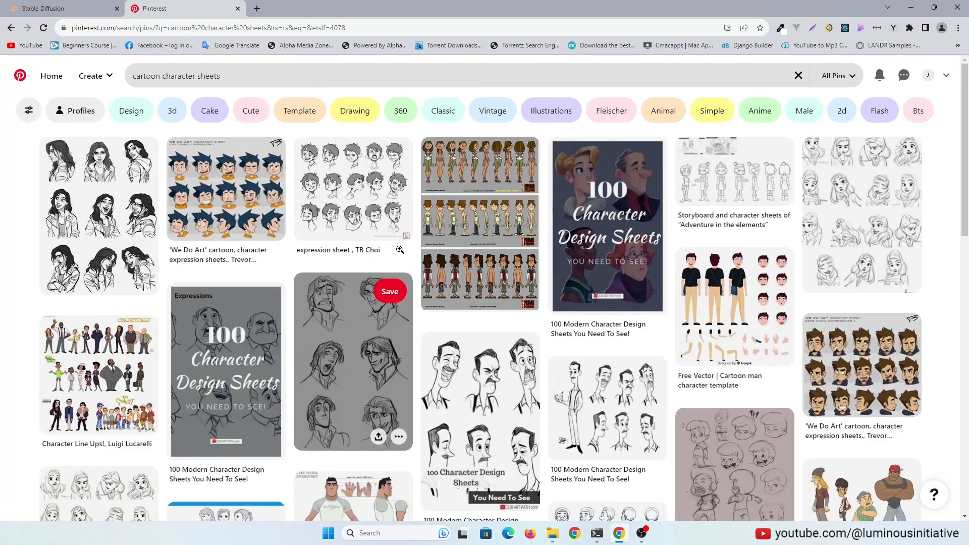
pyautogui.scroll(-3)
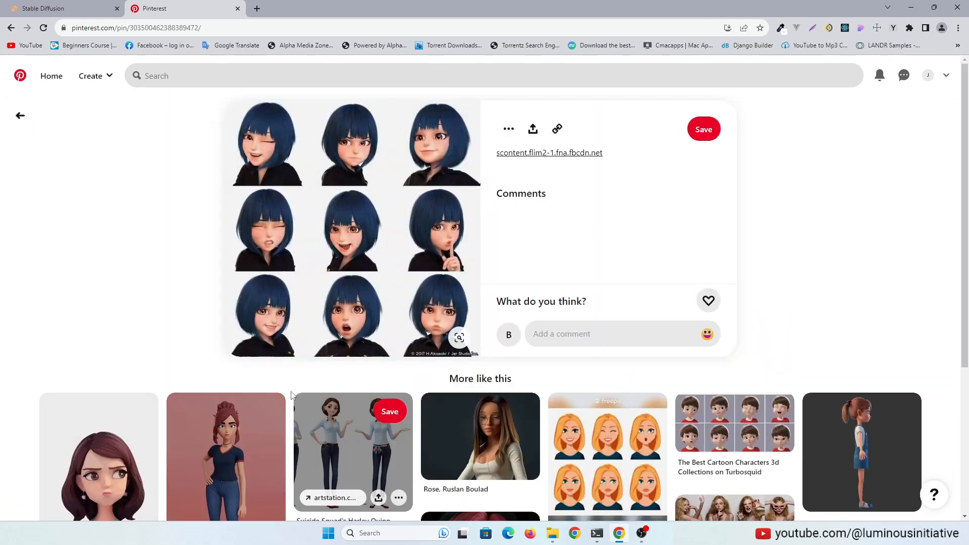
pyautogui.rightClick(350, 229)
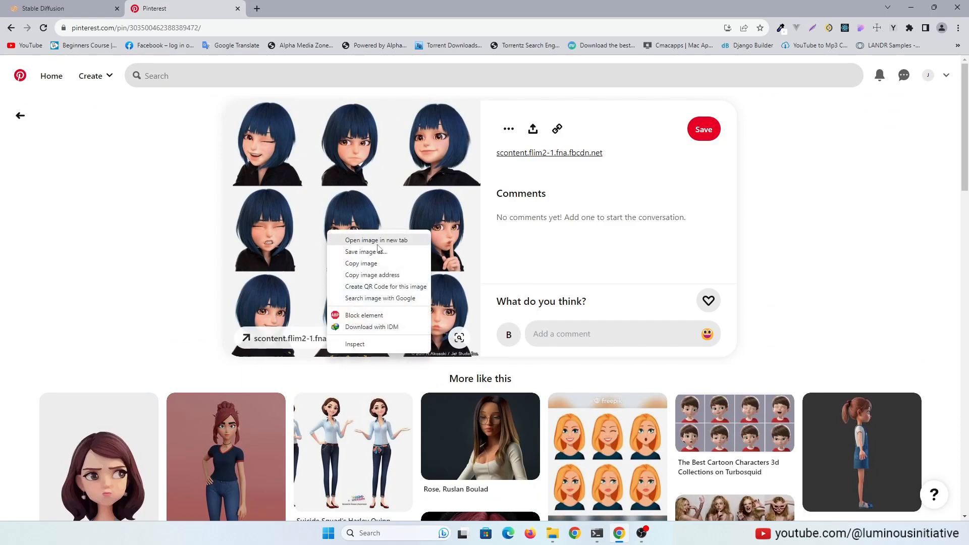
pyautogui.click(376, 239)
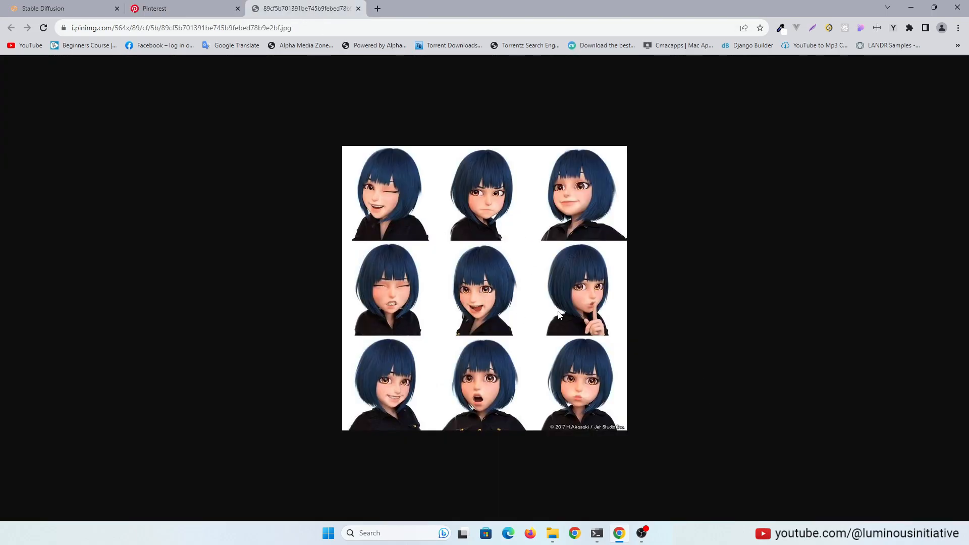
pyautogui.click(49, 8)
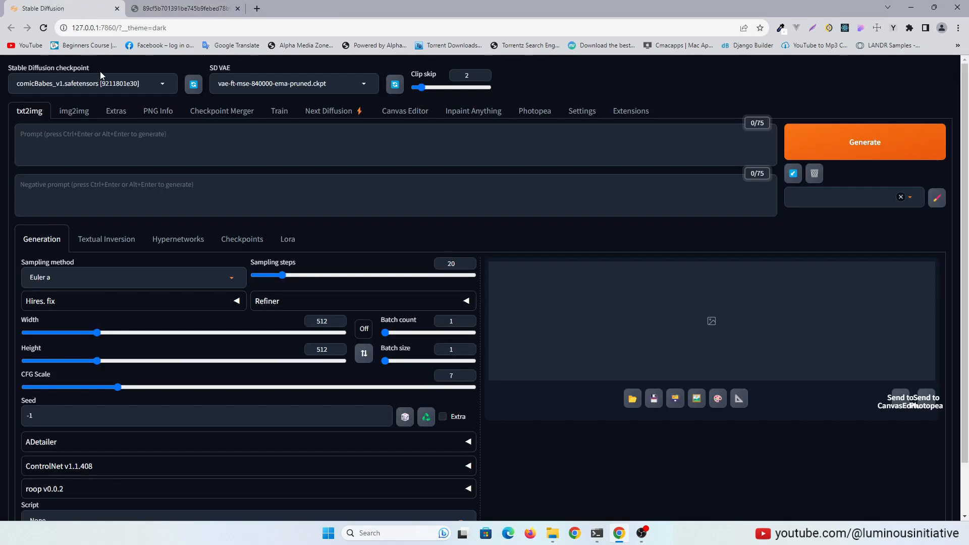
# - Set ControlNet unit 0 to OpenPose using the blue-haired expression sheet as reference
pyautogui.scroll(-3)
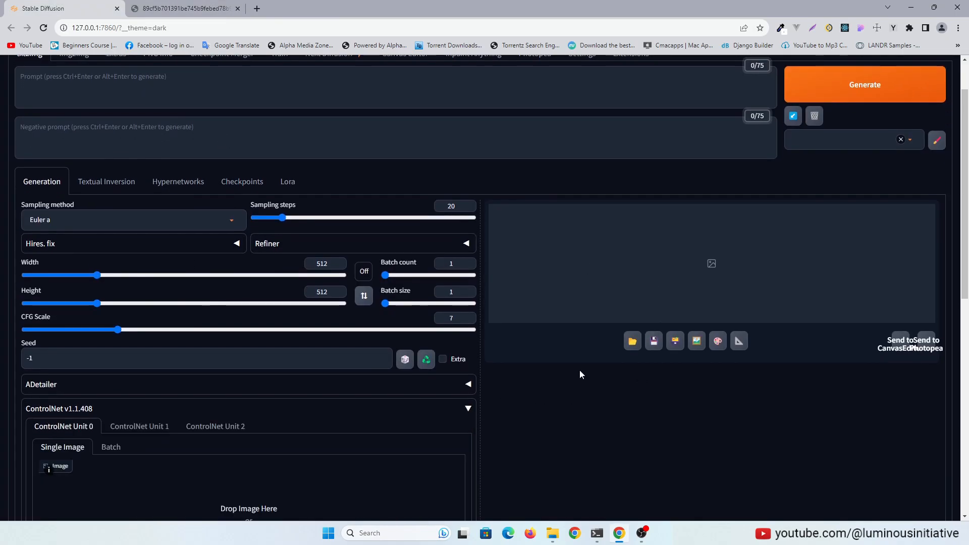
pyautogui.scroll(-3)
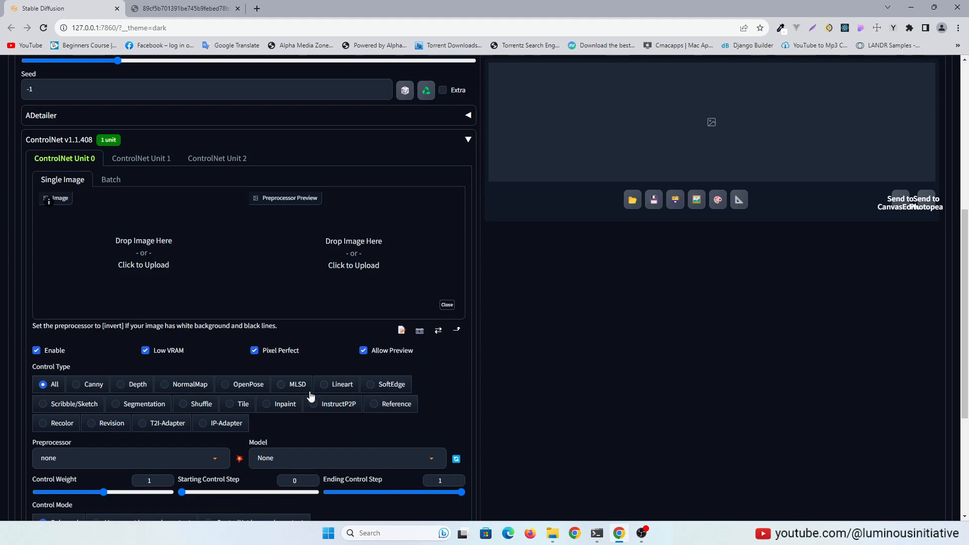
pyautogui.click(226, 383)
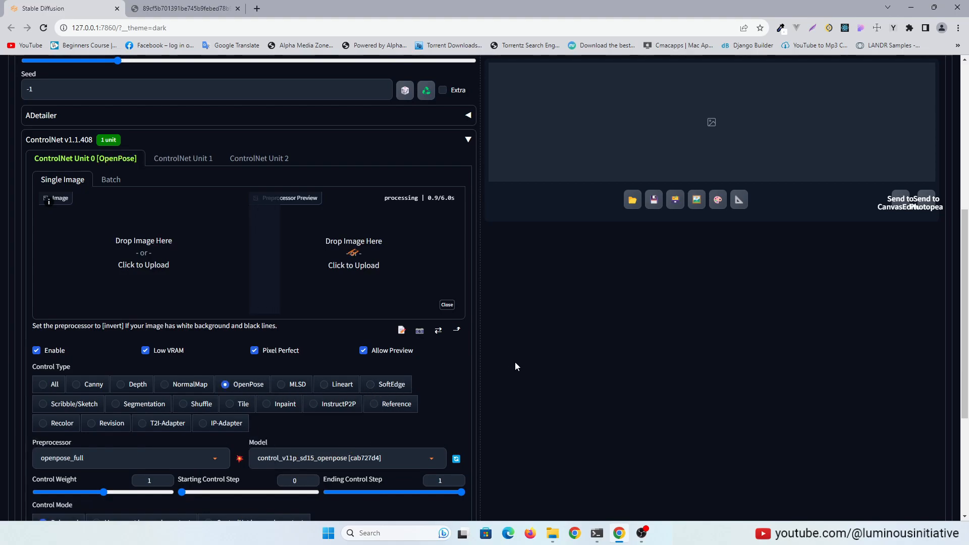
pyautogui.scroll(-3)
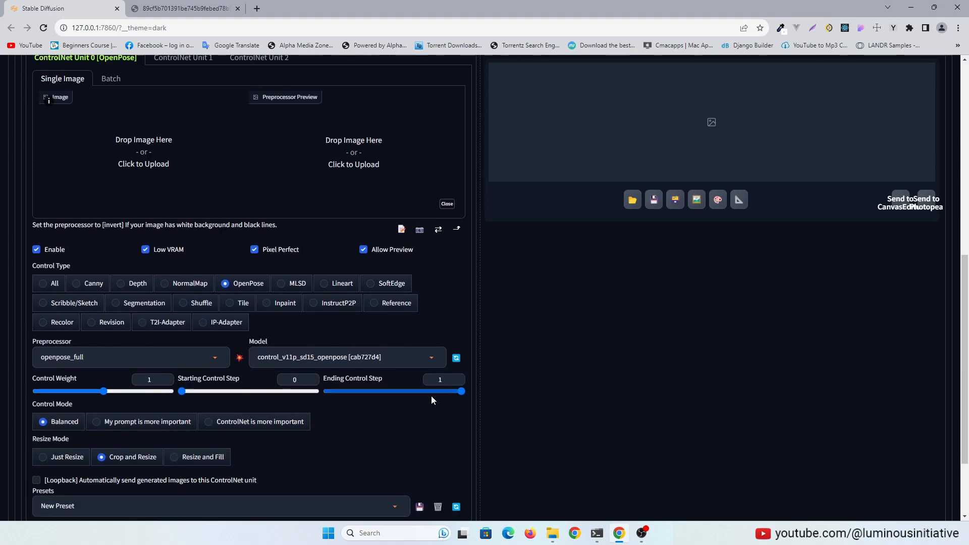
pyautogui.click(182, 8)
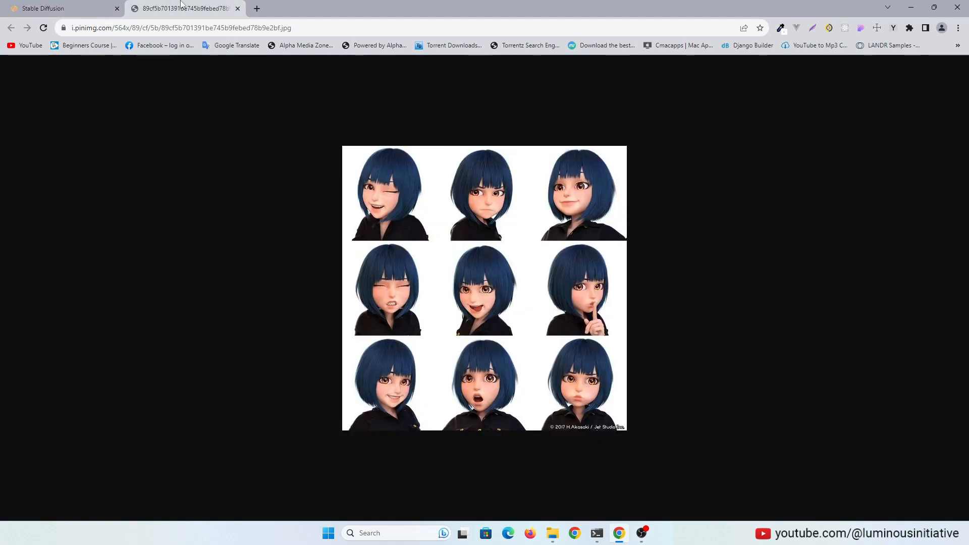
pyautogui.click(58, 8)
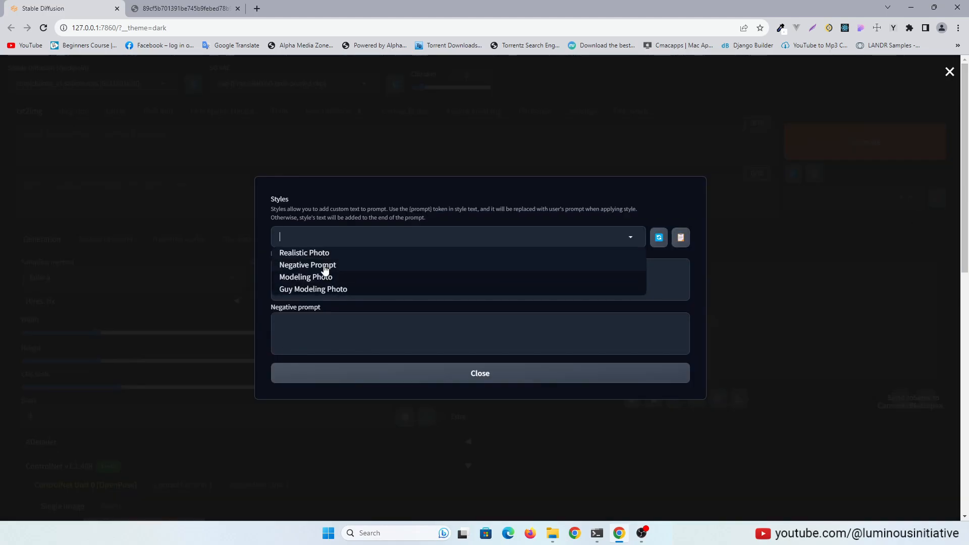
# - Apply the saved Negative Prompt style and enter '1girl, comic character, short blue hair, brown eyes'
pyautogui.click(479, 373)
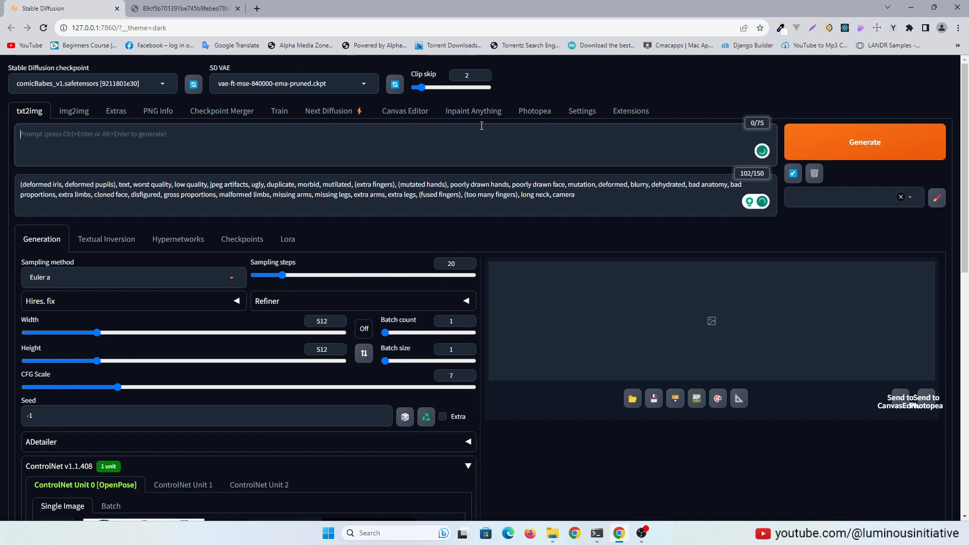
pyautogui.write('1girl, comic character, blue hair, brow')
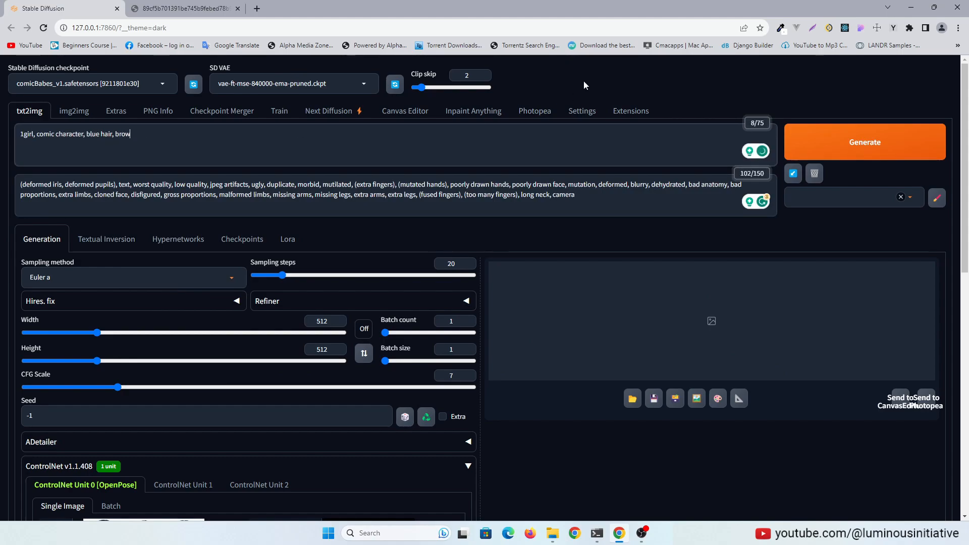
pyautogui.write('short blue hair, brown eyes')
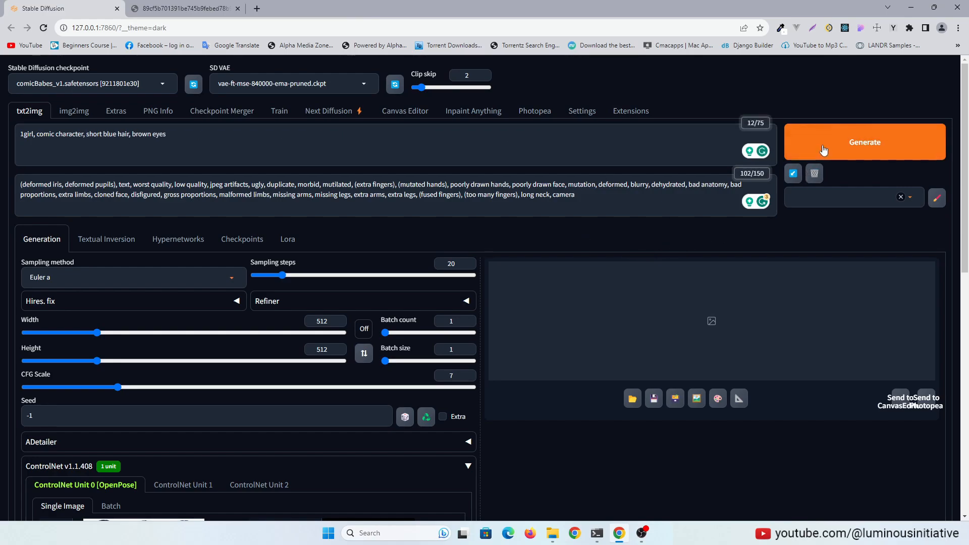
# - Generate the nine-face sheet, preview it enlarged, and start adding 'white background'
pyautogui.click(865, 142)
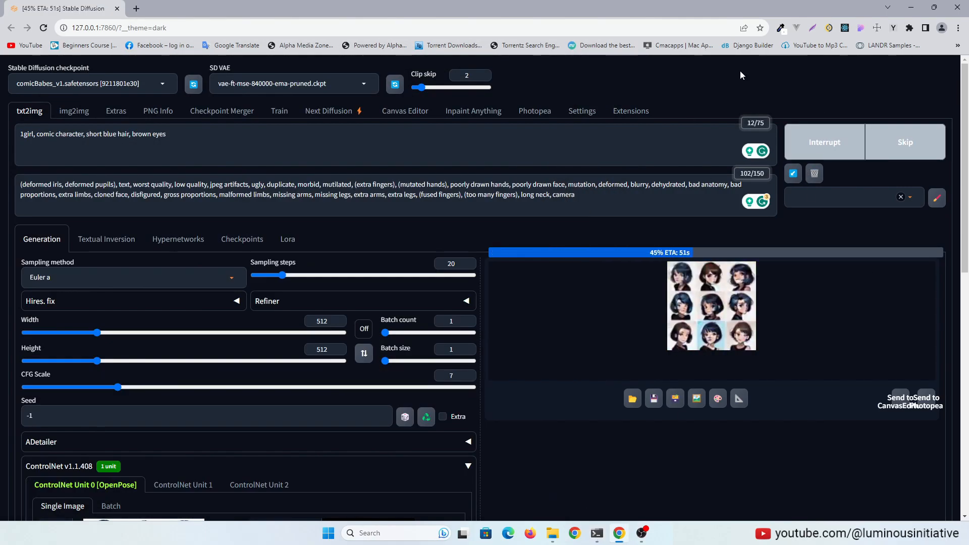
pyautogui.click(710, 305)
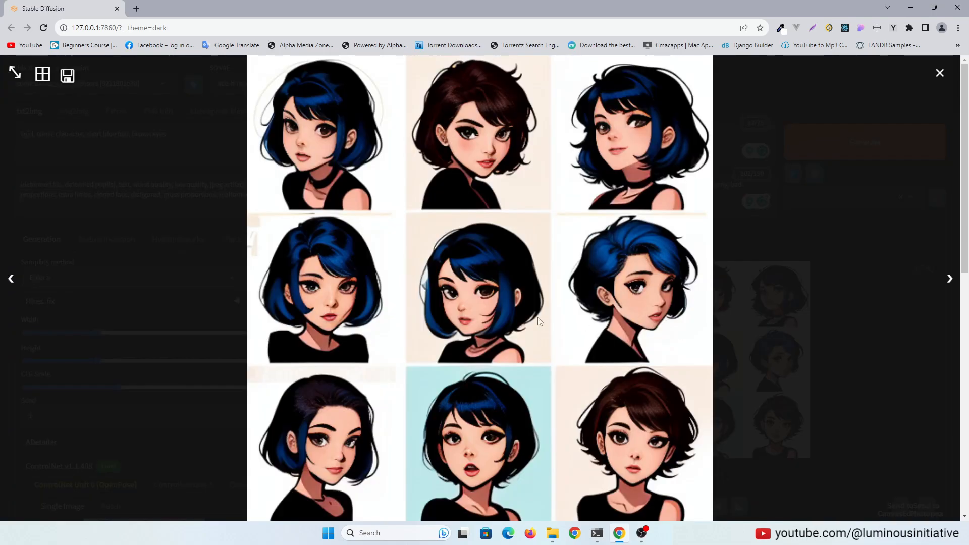
pyautogui.click(939, 72)
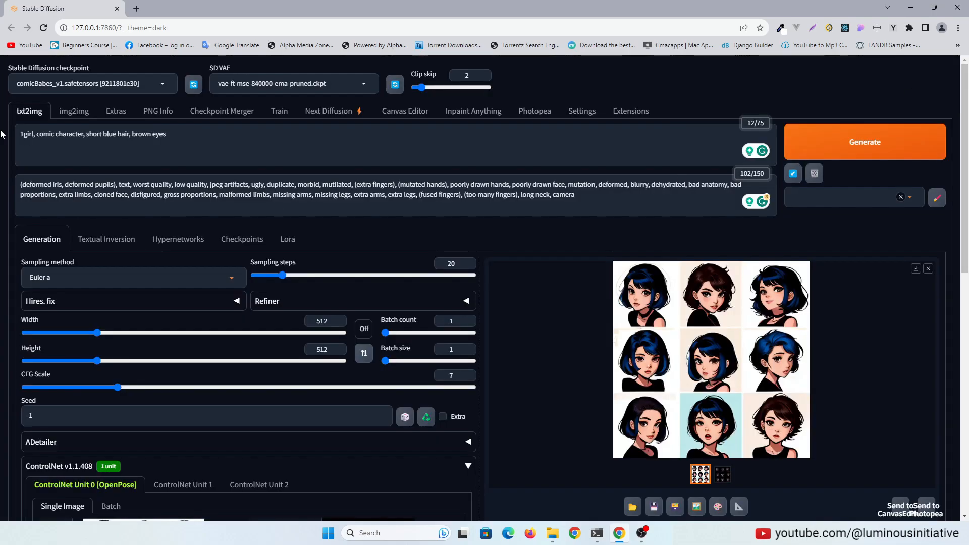
pyautogui.write('white ba')
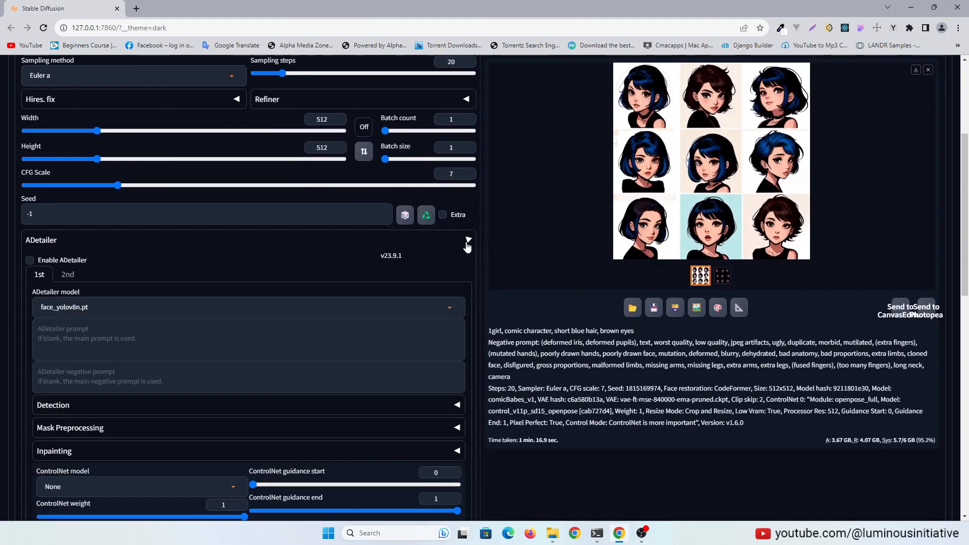
# - Enable ADetailer, regenerate with the white-background prompt, and preview the cleaner sheet
pyautogui.click(29, 260)
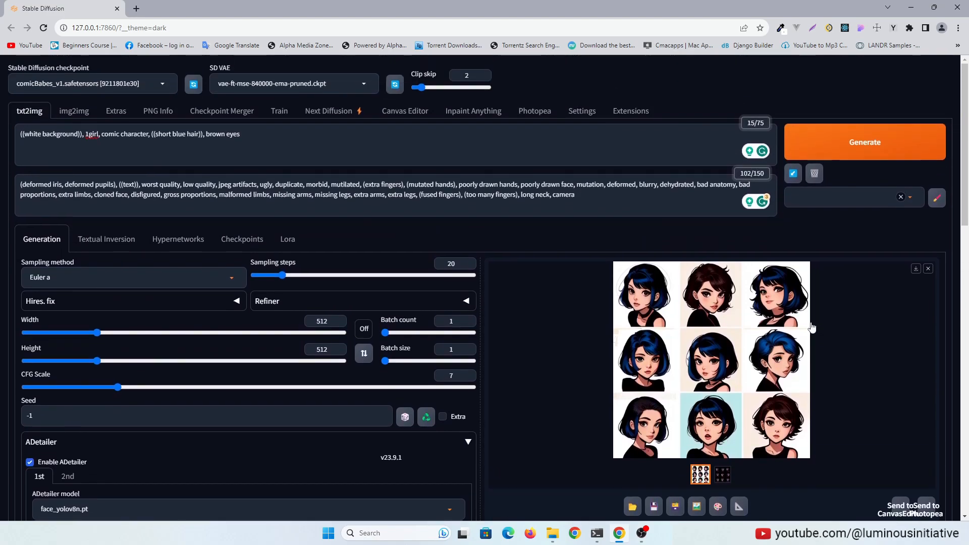
pyautogui.click(864, 143)
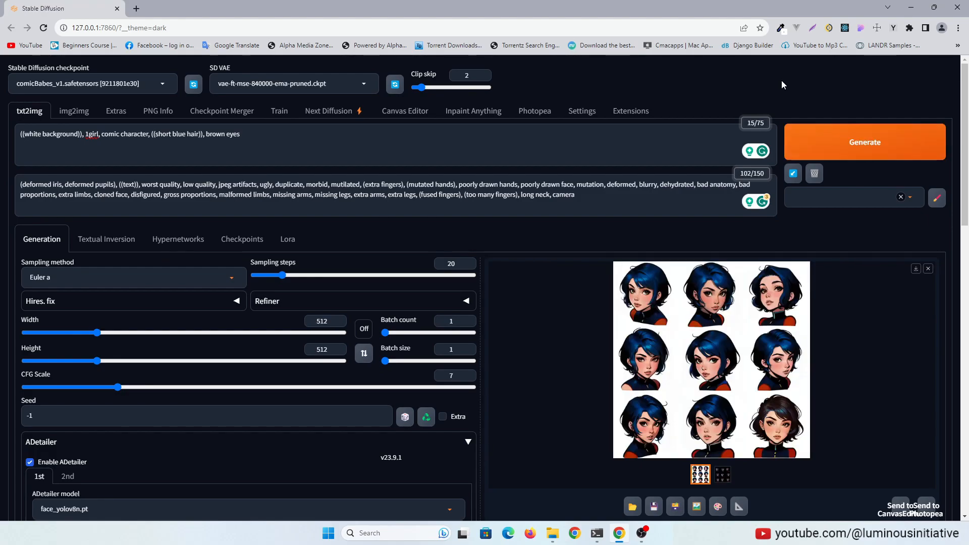
pyautogui.click(710, 358)
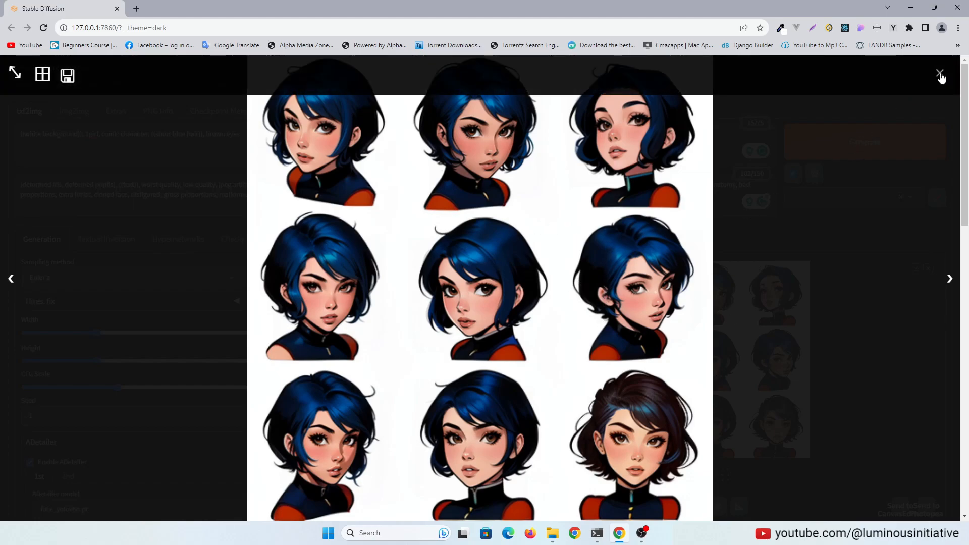
pyautogui.click(940, 73)
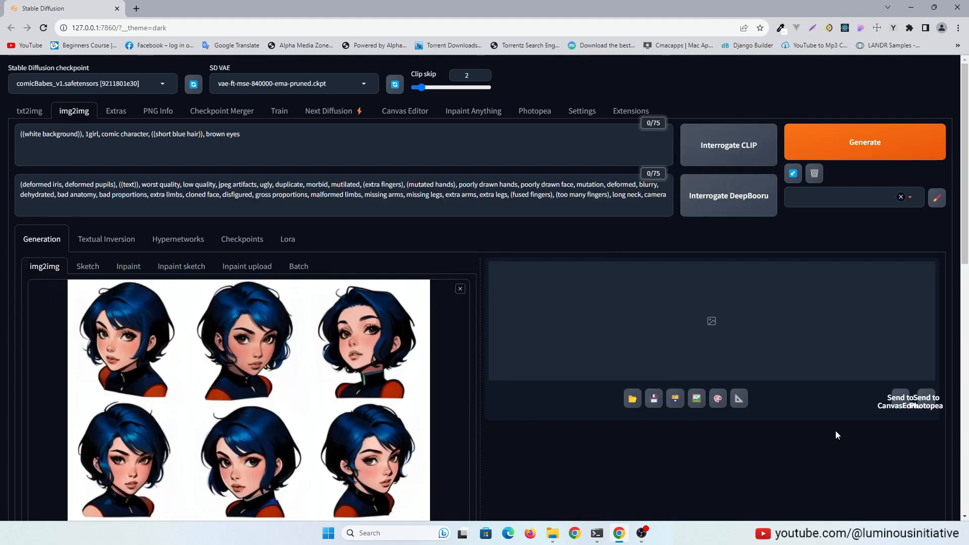
# - Lower the img2img denoising strength to 0.12
pyautogui.scroll(-3)
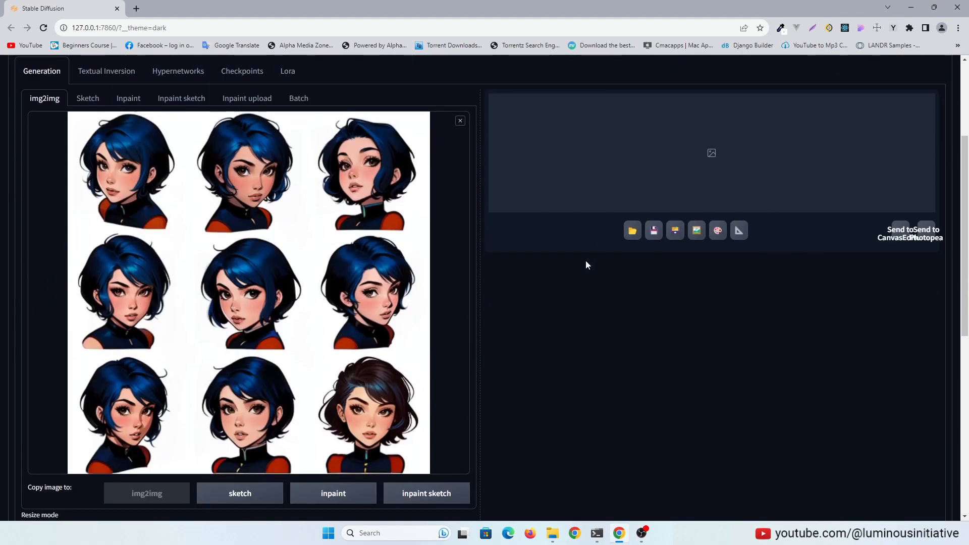
pyautogui.scroll(-3)
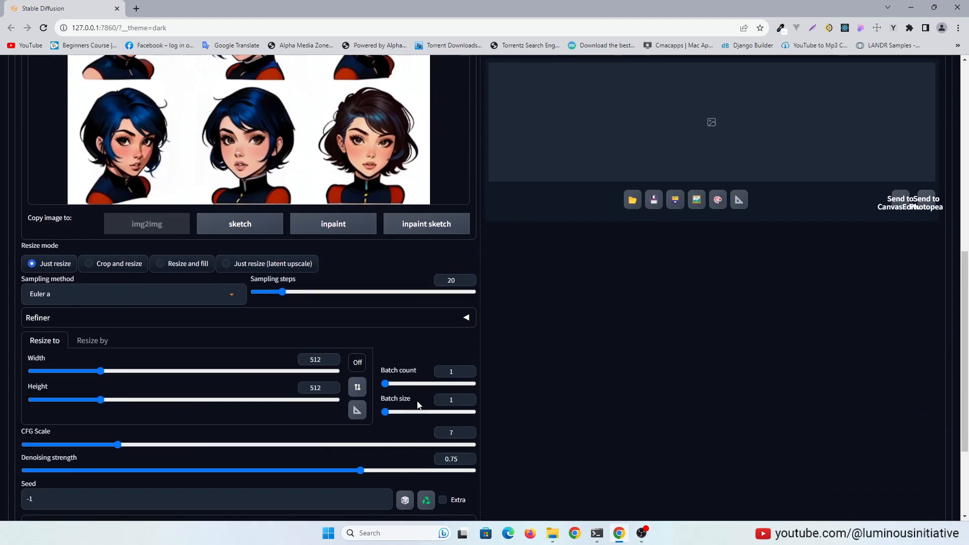
pyautogui.scroll(-3)
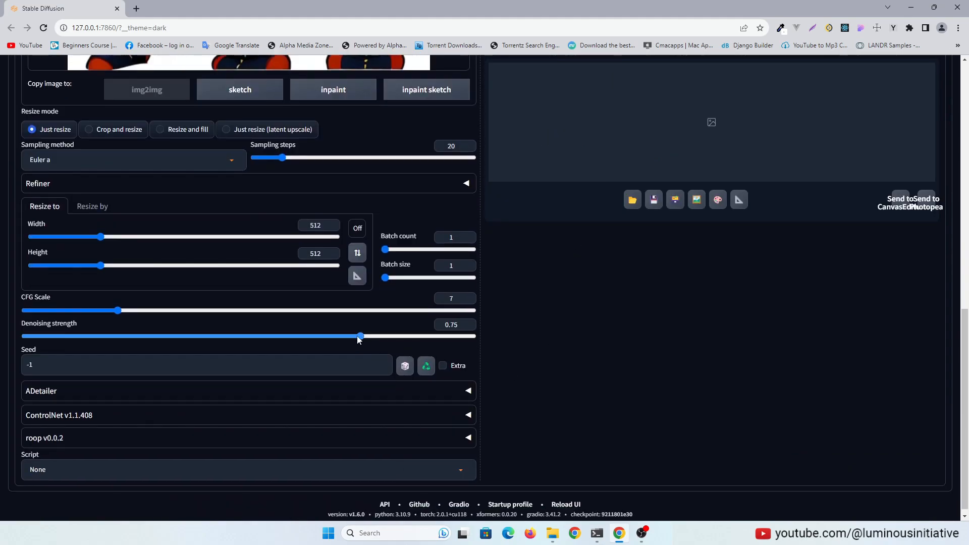
pyautogui.moveTo(361, 335); pyautogui.dragTo(76, 336)
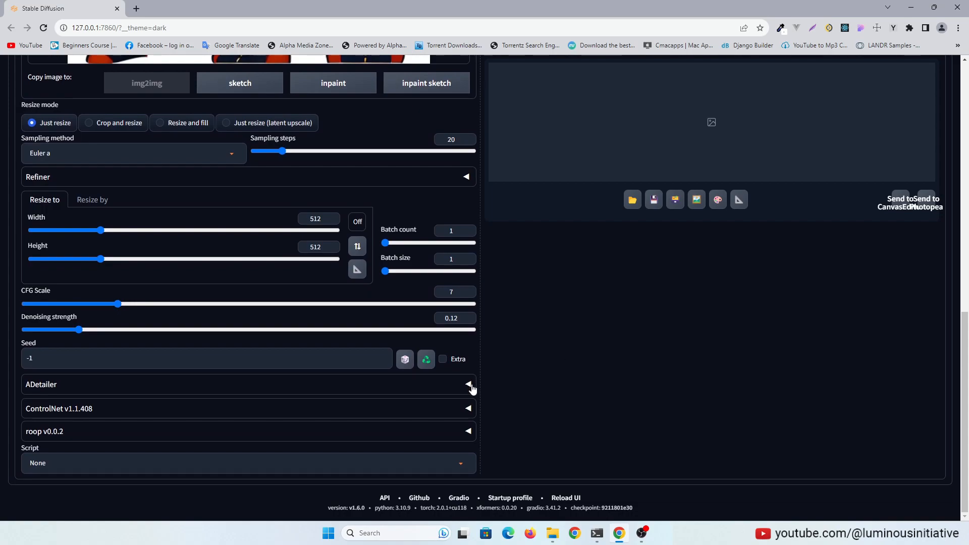
# - Enable ADetailer for the img2img pass and reveal the ControlNet settings
pyautogui.click(468, 383)
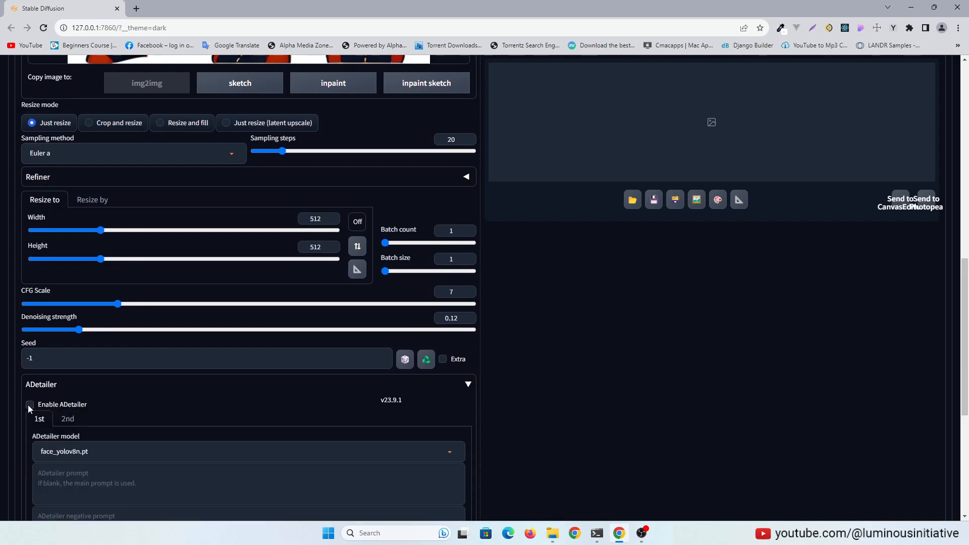
pyautogui.click(30, 408)
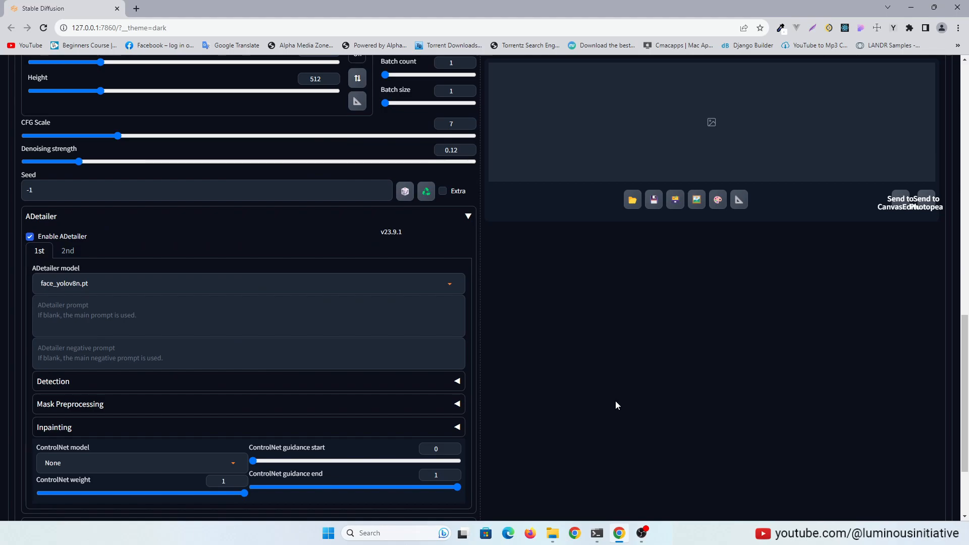
pyautogui.scroll(-3)
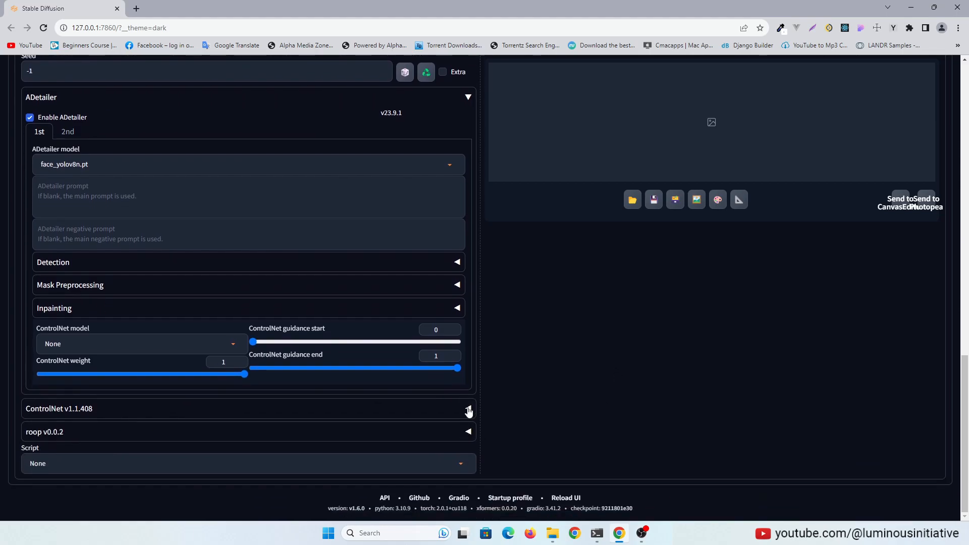
pyautogui.click(468, 408)
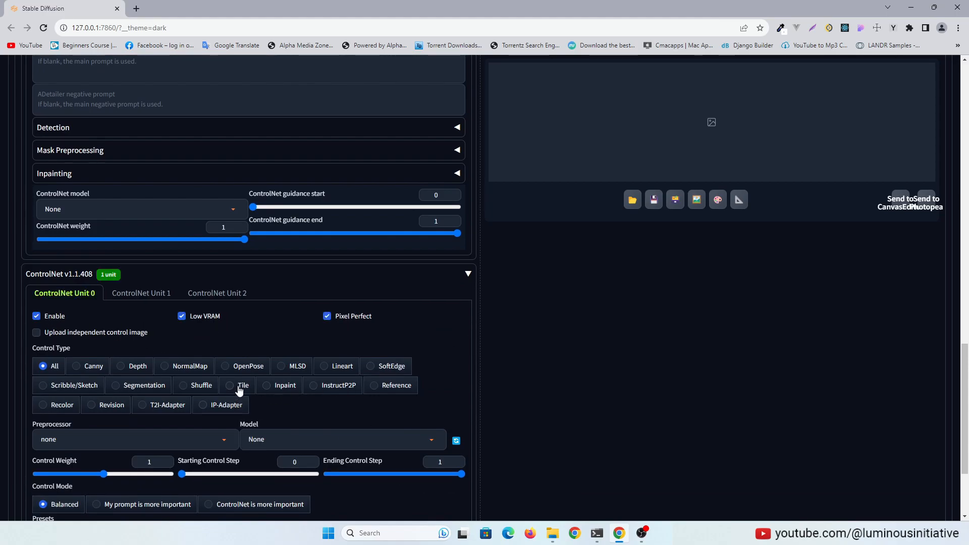
# - Use the Tile ControlNet type and Ultimate SD upscale at 2× with 4x-UltraSharp
pyautogui.click(229, 385)
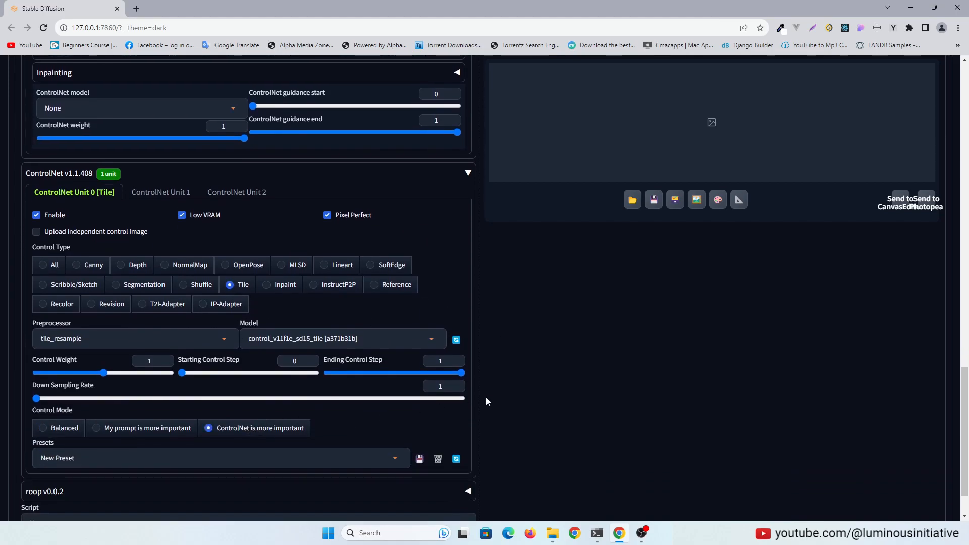
pyautogui.moveTo(581, 387)
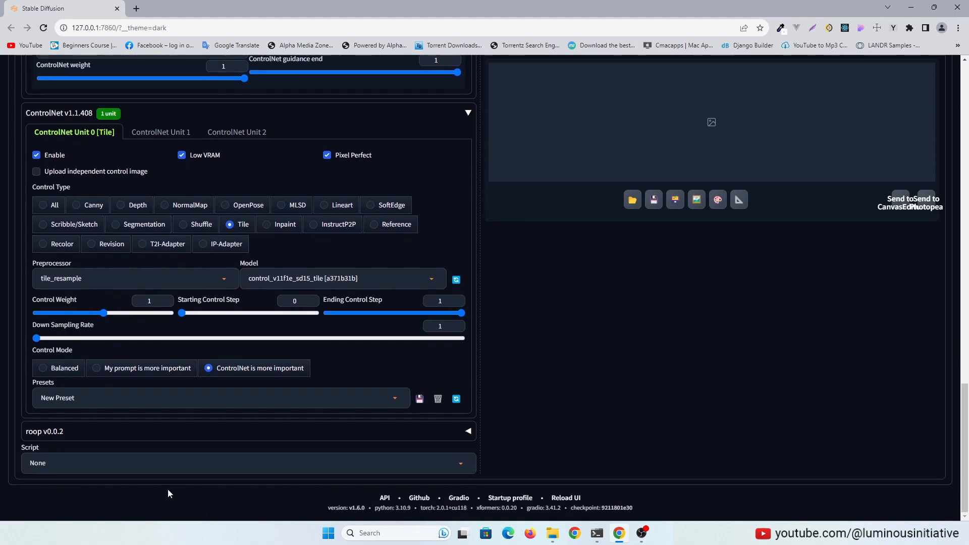
pyautogui.click(247, 462)
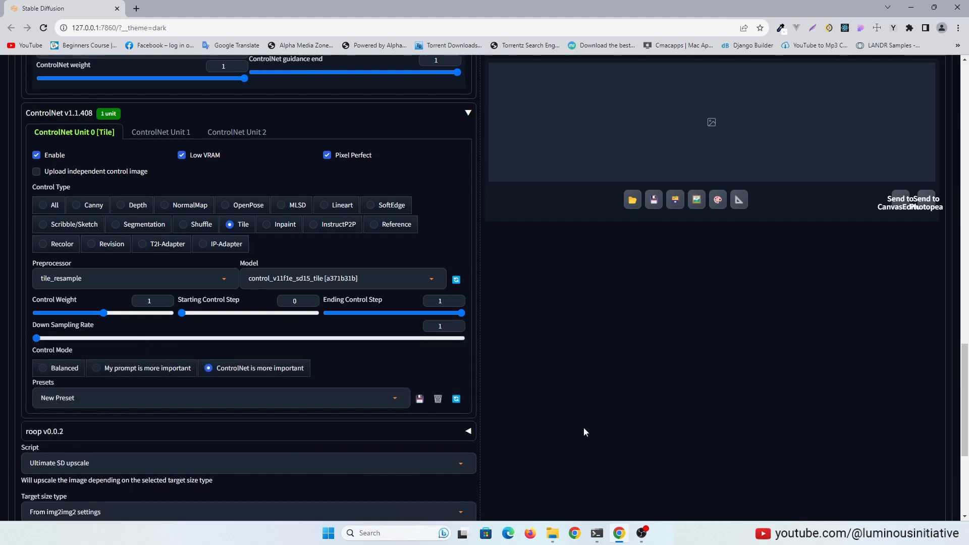
pyautogui.scroll(-3)
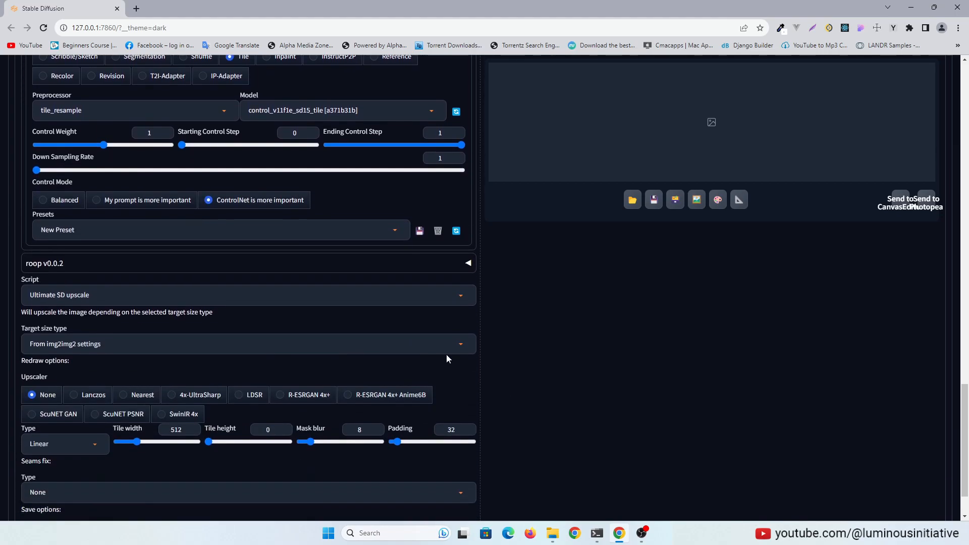
pyautogui.click(248, 343)
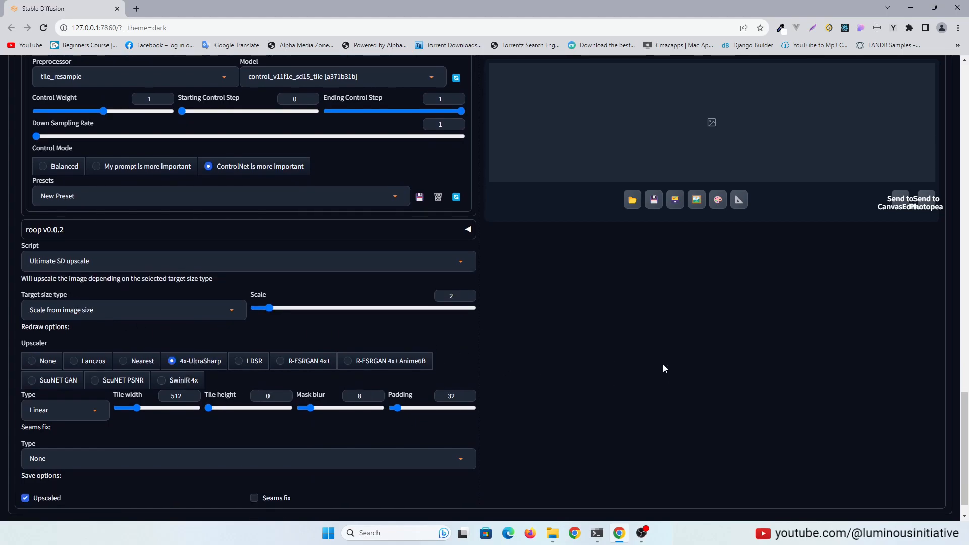
pyautogui.moveTo(474, 383)
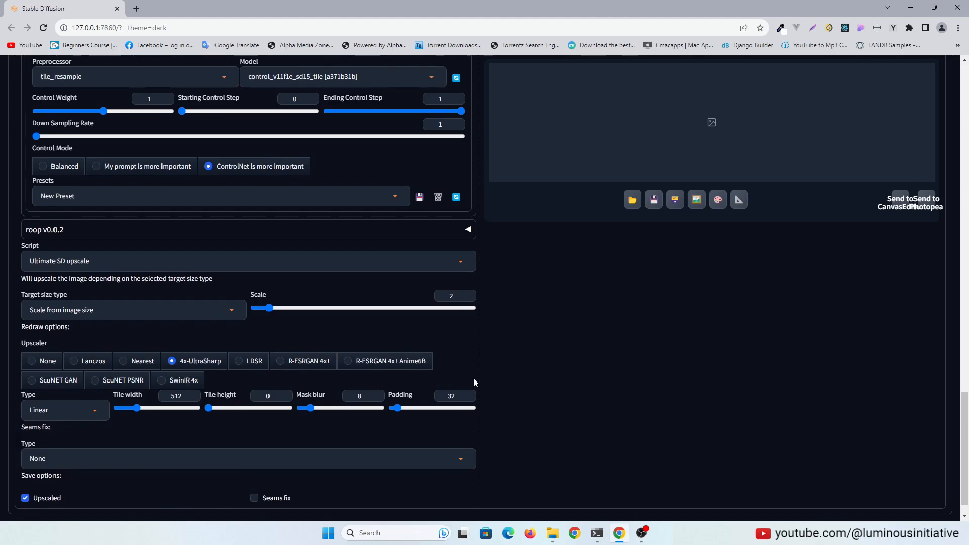
pyautogui.moveTo(218, 364)
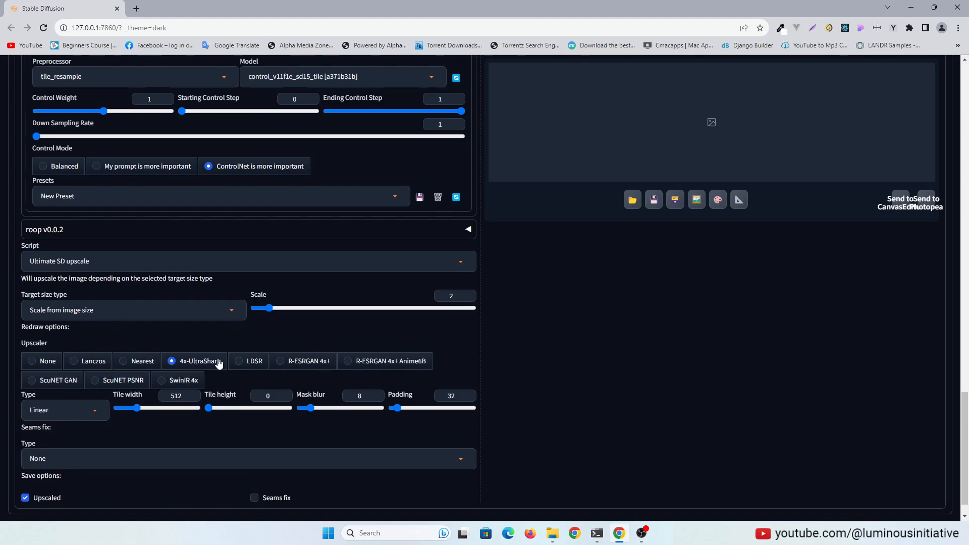
pyautogui.scroll(-3)
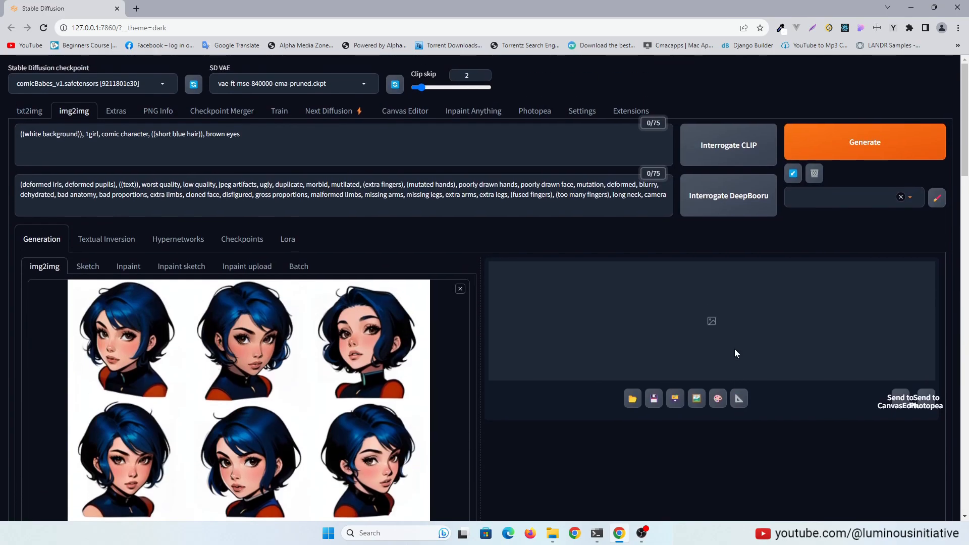
# - Generate the upscaled nine-face grid and close its full-size view
pyautogui.click(864, 141)
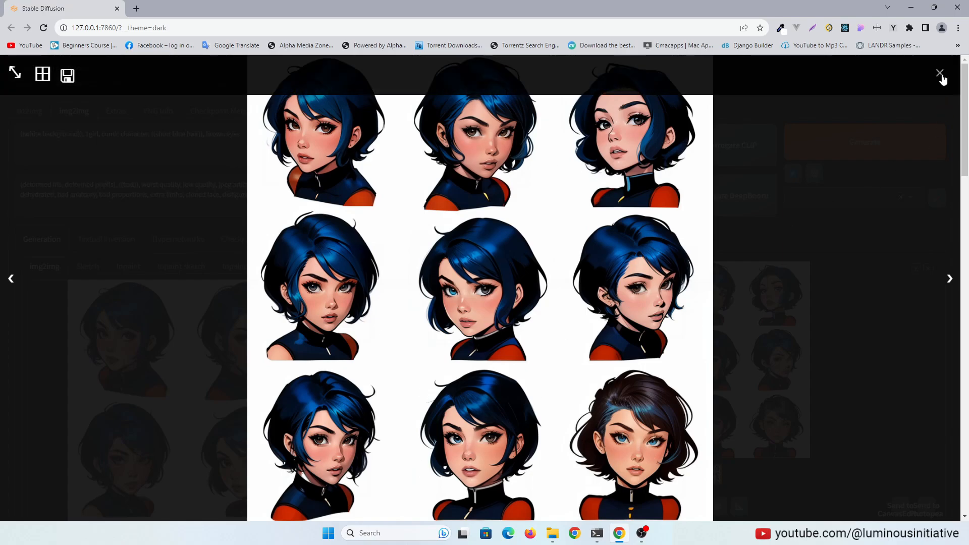
pyautogui.click(939, 73)
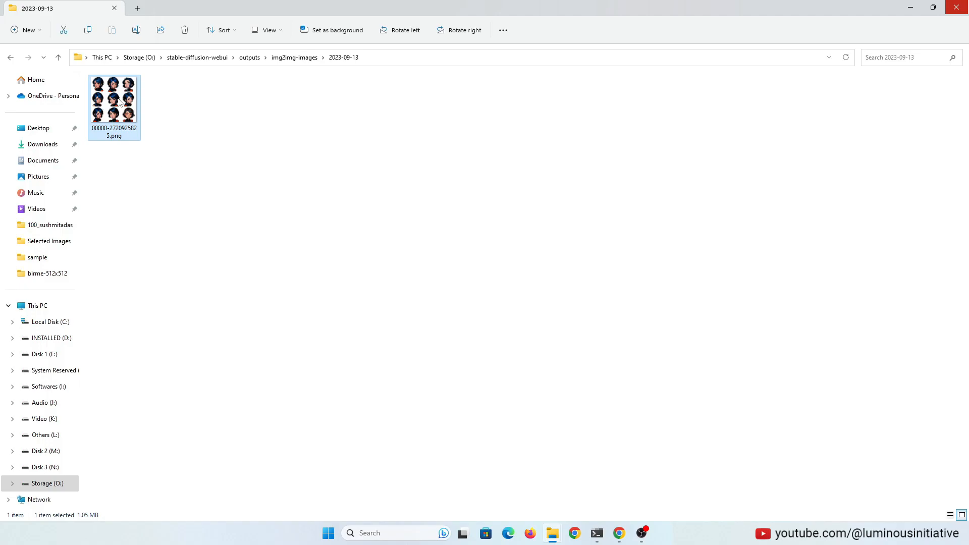
# - Open 1.png from the LI YT Comic Girl folder and browse the portraits in Photos
pyautogui.rightClick(114, 108)
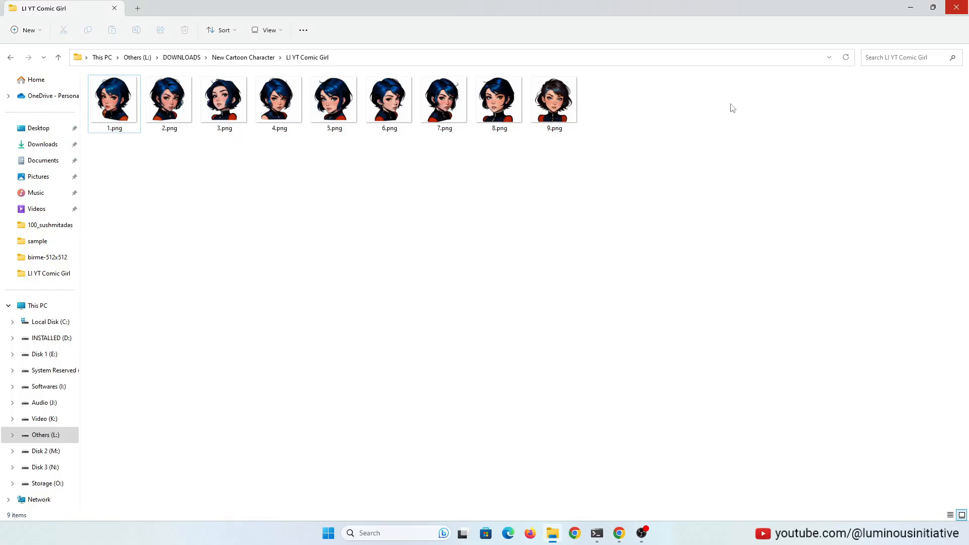
pyautogui.click(113, 99)
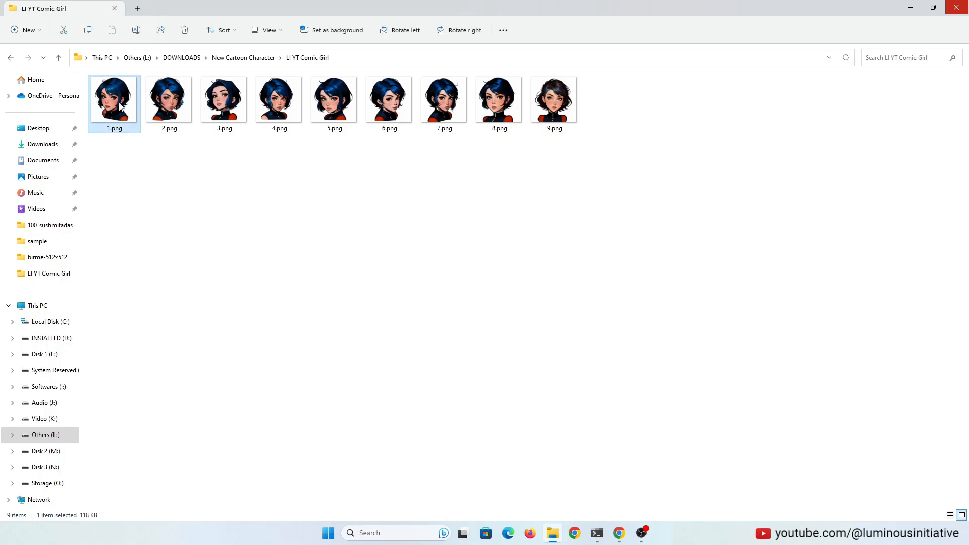
pyautogui.doubleClick(168, 98)
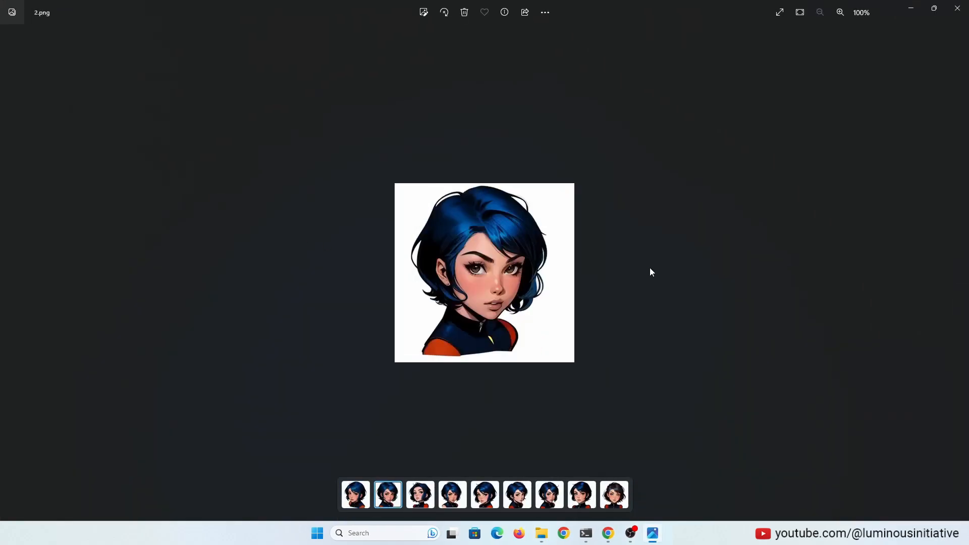
pyautogui.click(613, 495)
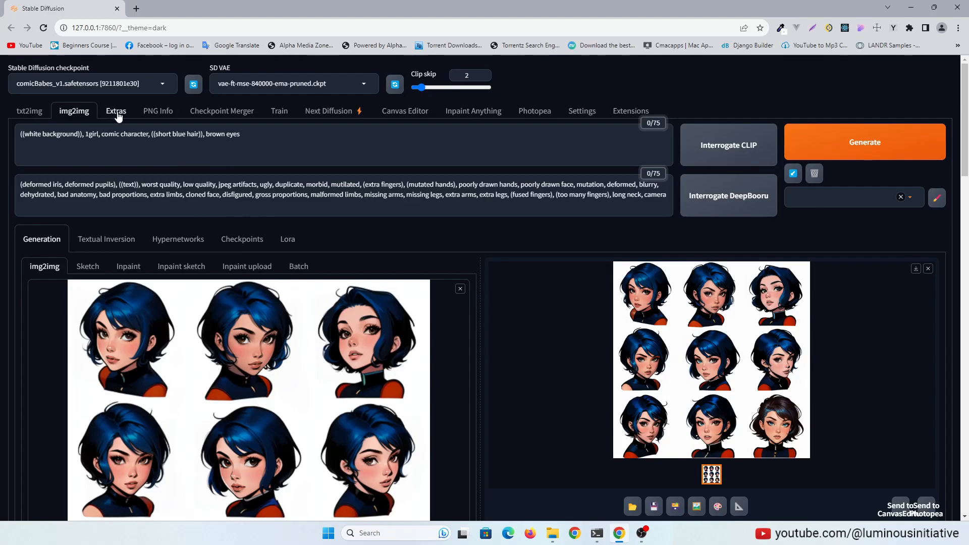
# - Open the Extras tab and switch to the Batch from Directory form
pyautogui.click(116, 111)
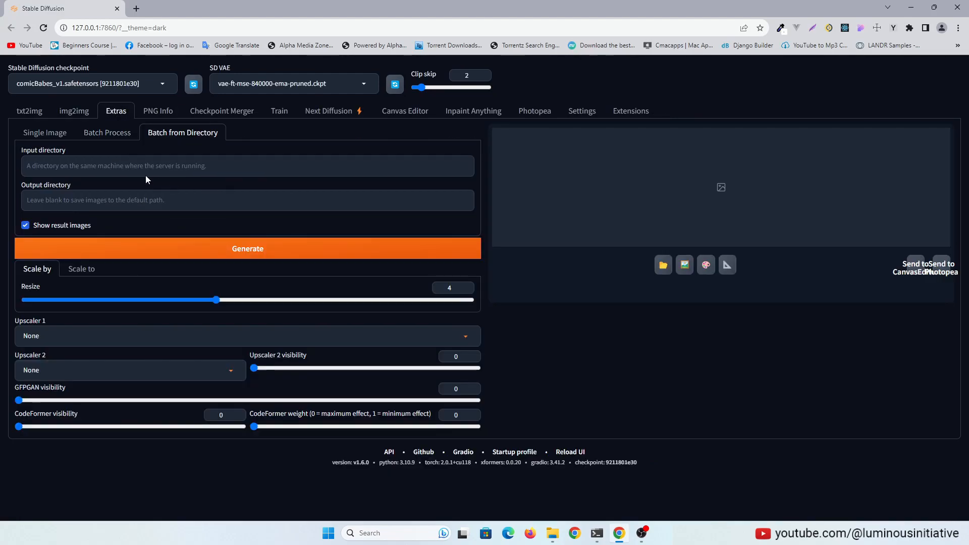
pyautogui.click(44, 132)
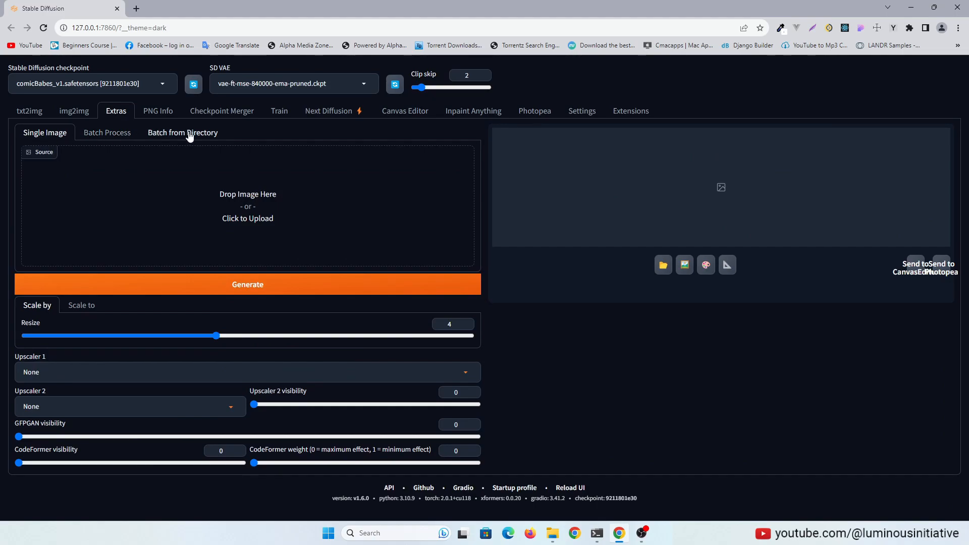
pyautogui.click(182, 132)
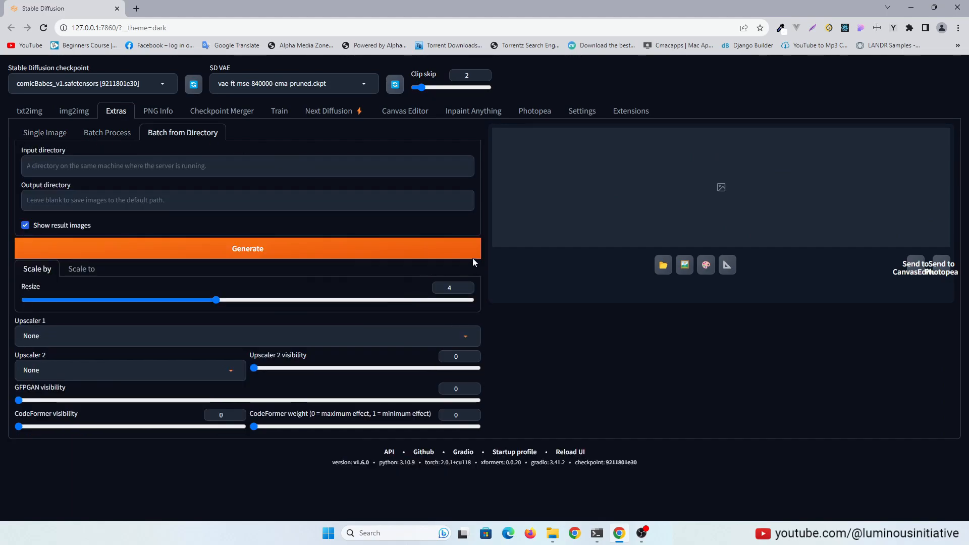
pyautogui.moveTo(551, 533)
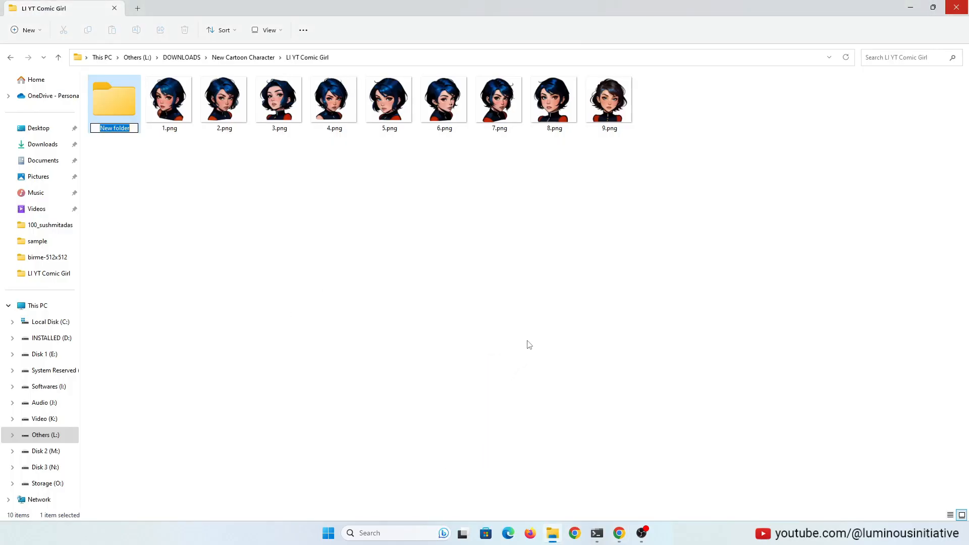
# - Name the new folder 'Upscaled' and select its folder path in the address bar
pyautogui.write('Upscaled')
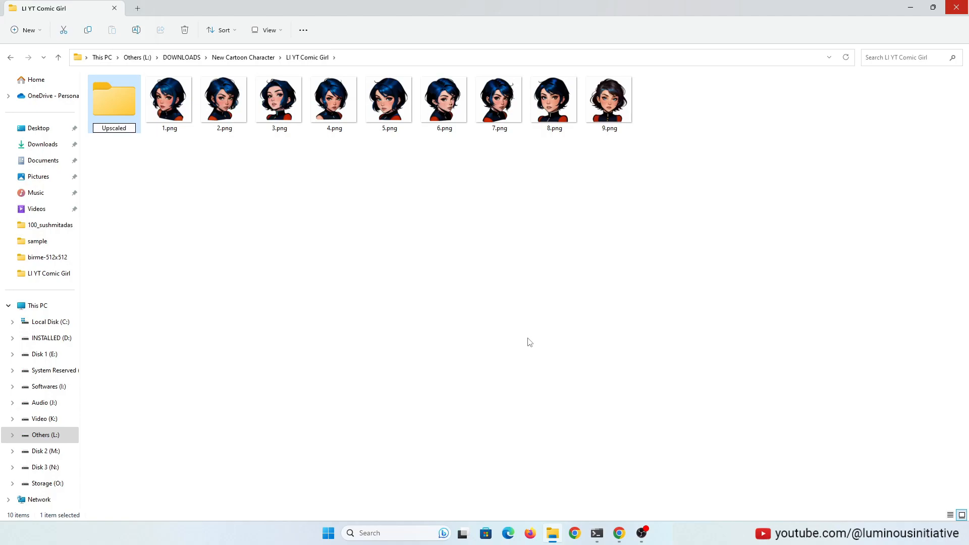
pyautogui.click(432, 209)
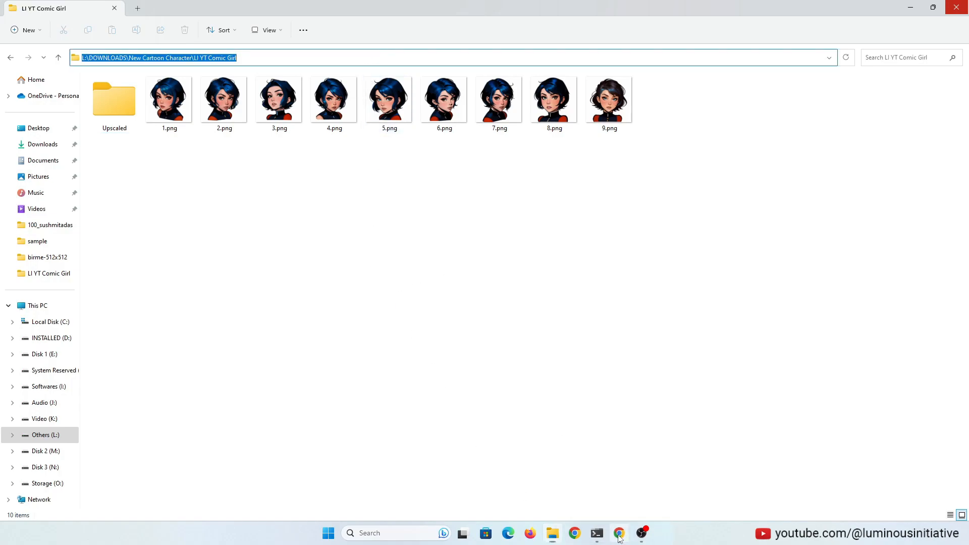
# - Batch-upscale the LI YT Comic Girl portraits into Upscaled at 512×512 with R-ESRGAN 4x+
pyautogui.click(617, 532)
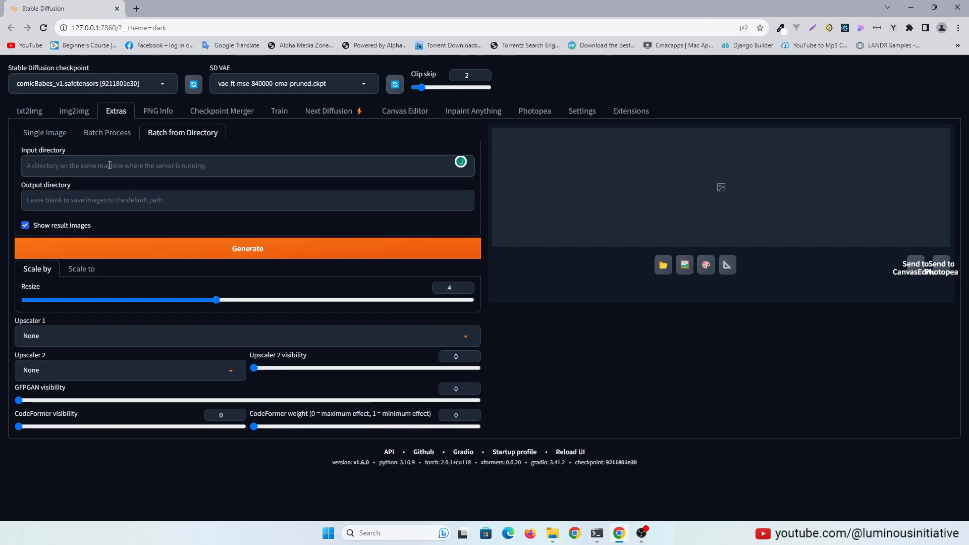
pyautogui.write('L:\\DOWNLOADS\\New Cartoon Character\\LI YT Comic Girl')
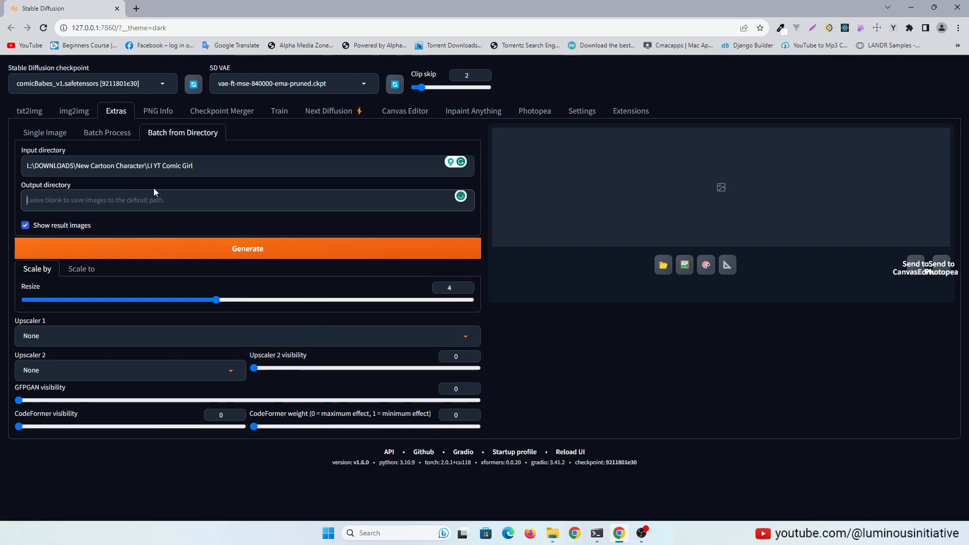
pyautogui.write('L:\\DOWNLOADS\\New Cartoon Character\\LI YT Comic Girl\\Upscaled')
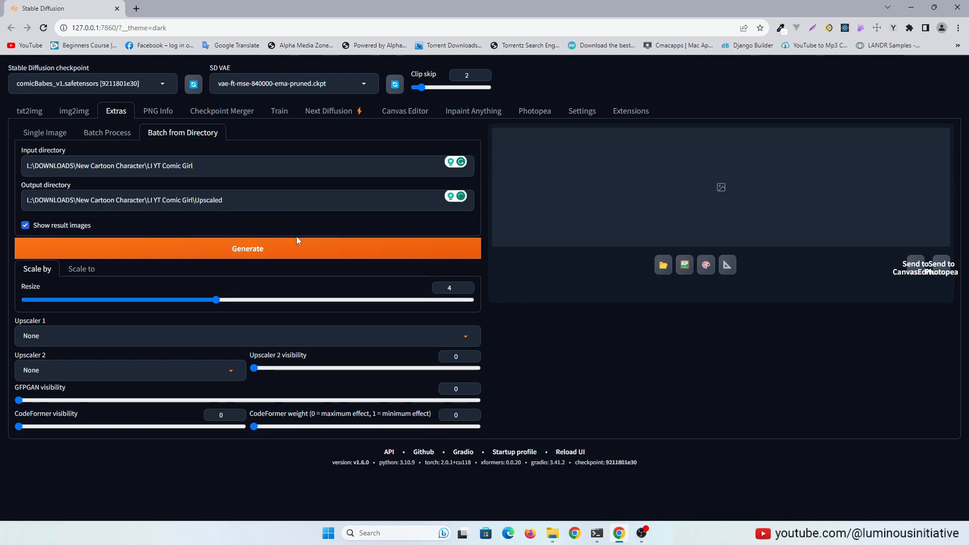
pyautogui.click(81, 269)
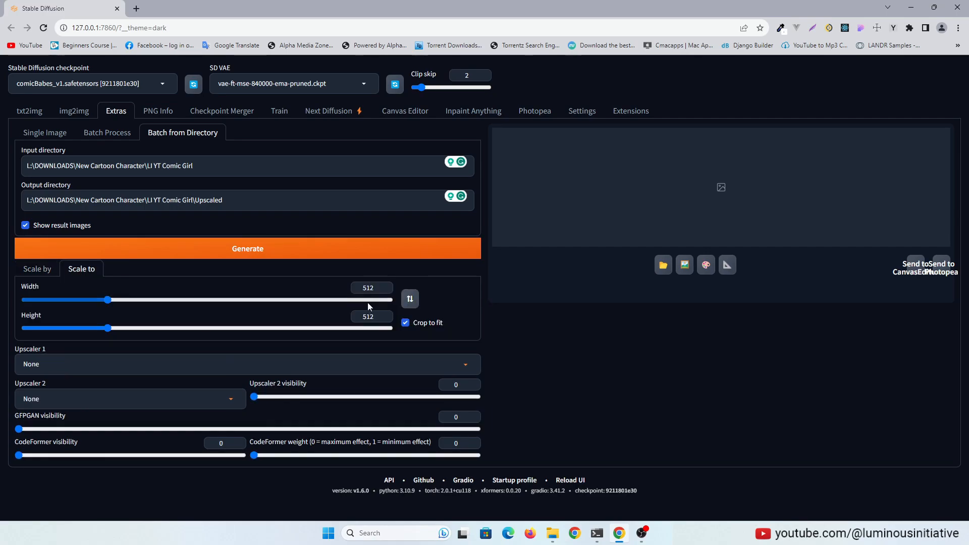
pyautogui.click(247, 363)
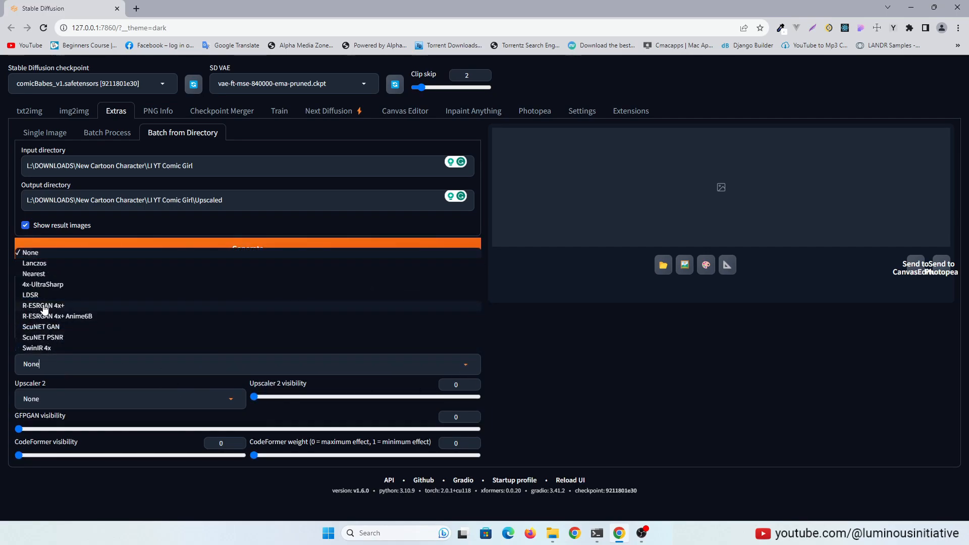
pyautogui.click(43, 306)
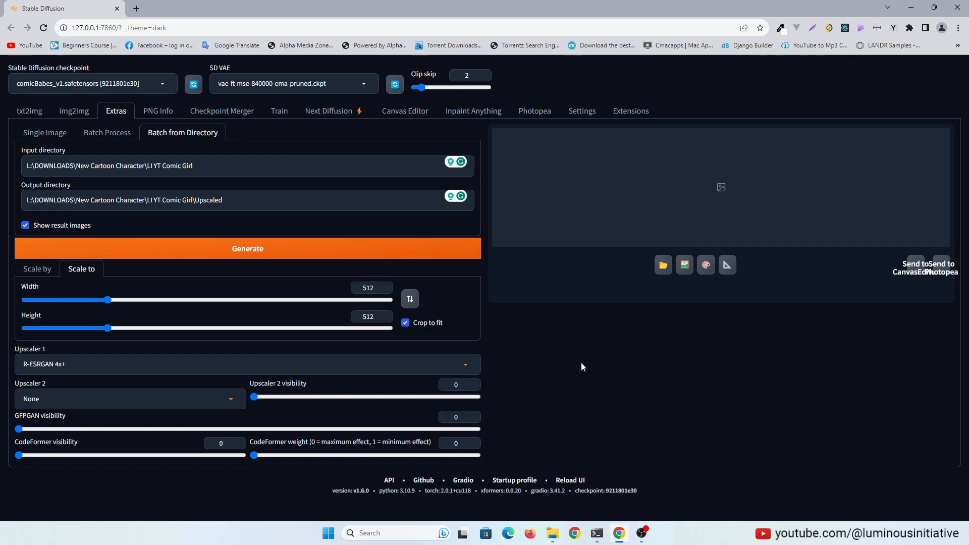
pyautogui.moveTo(499, 394)
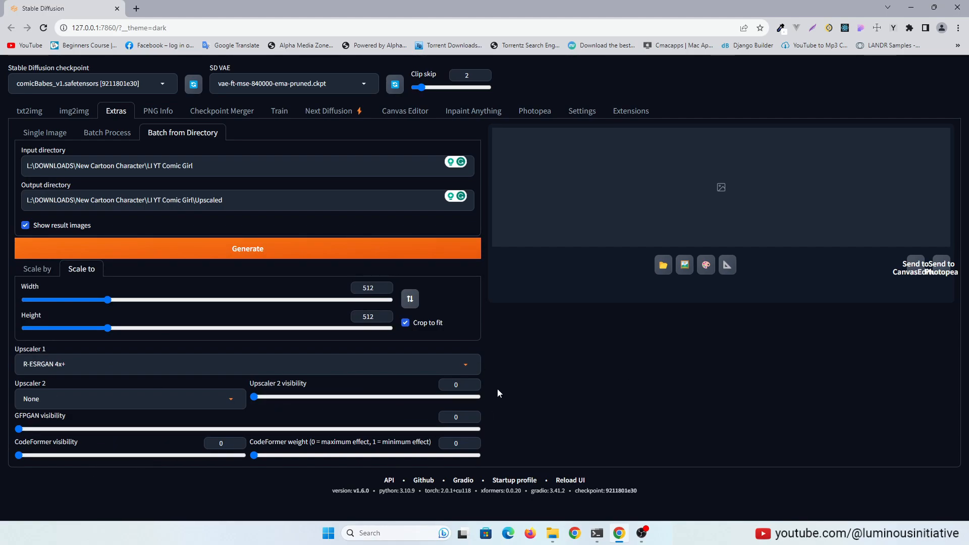
pyautogui.click(247, 248)
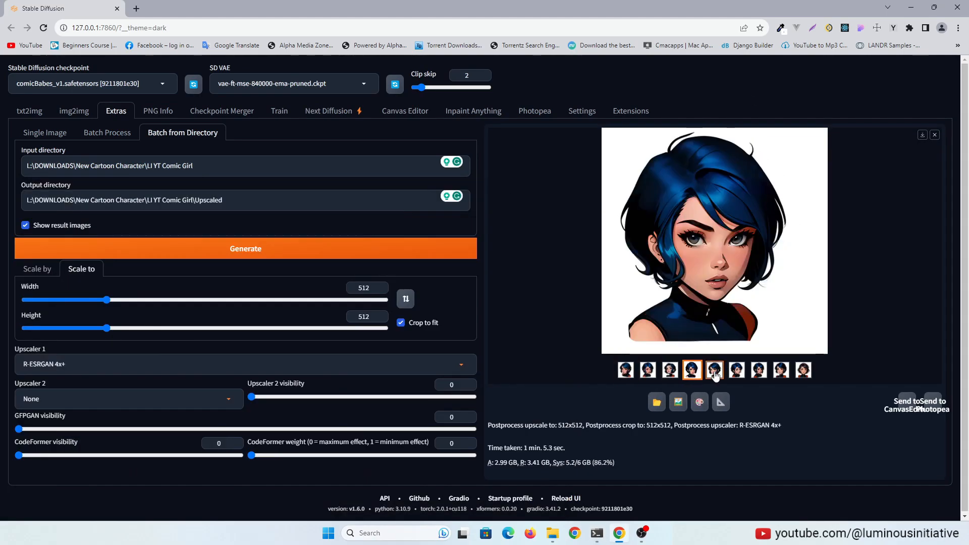
pyautogui.click(803, 370)
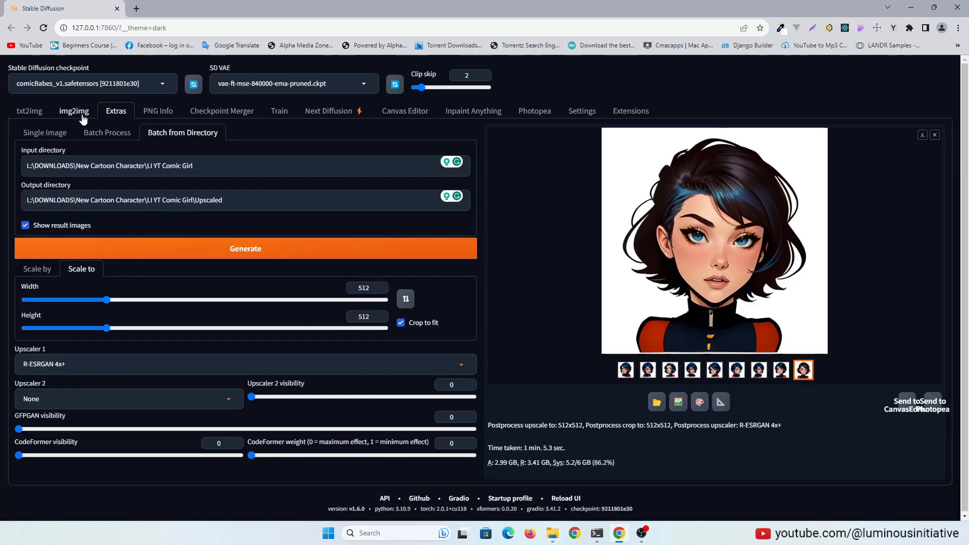
# - Return to the image-to-image page and adjust the CFG scale
pyautogui.click(74, 110)
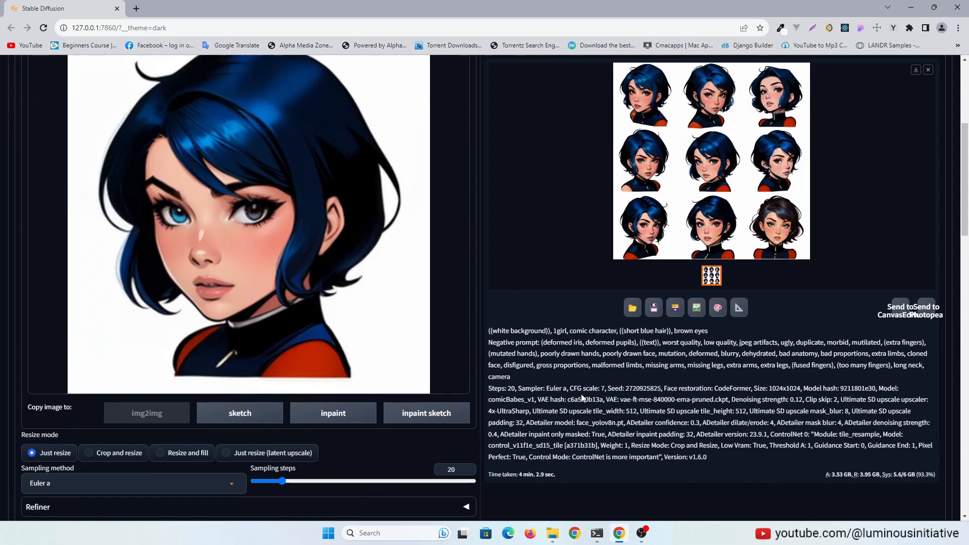
pyautogui.scroll(-3)
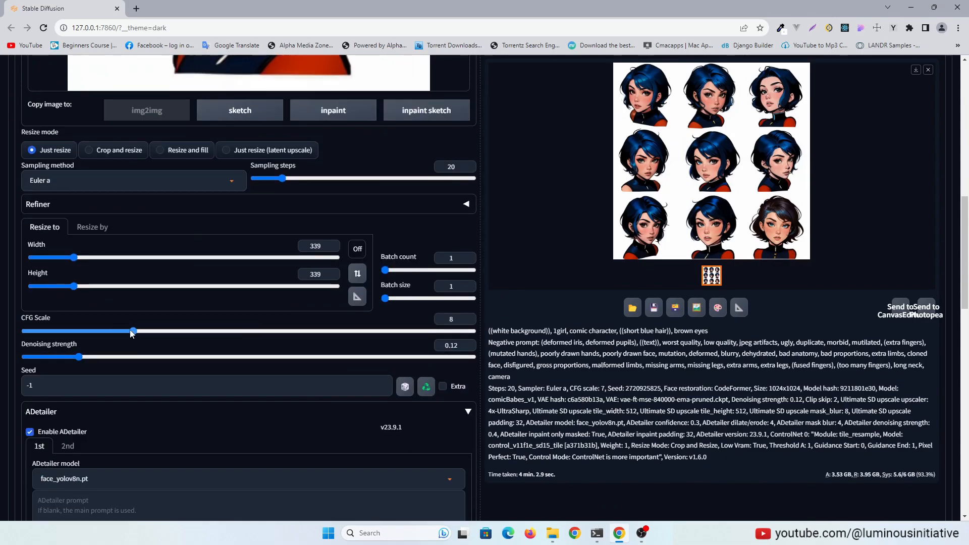
pyautogui.moveTo(77, 356); pyautogui.dragTo(271, 357)
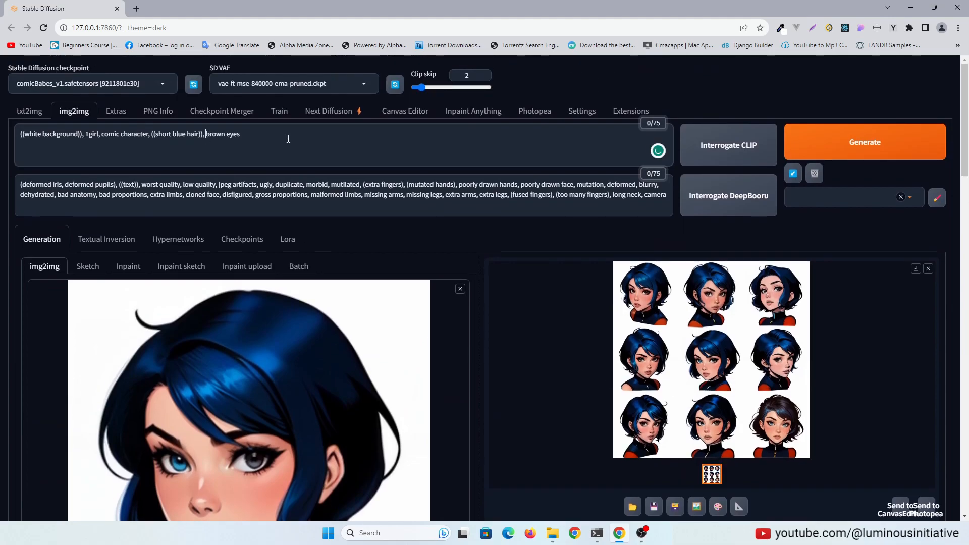
# - Enlarge a generated portrait and view it full-size in the photo viewer
pyautogui.click(864, 142)
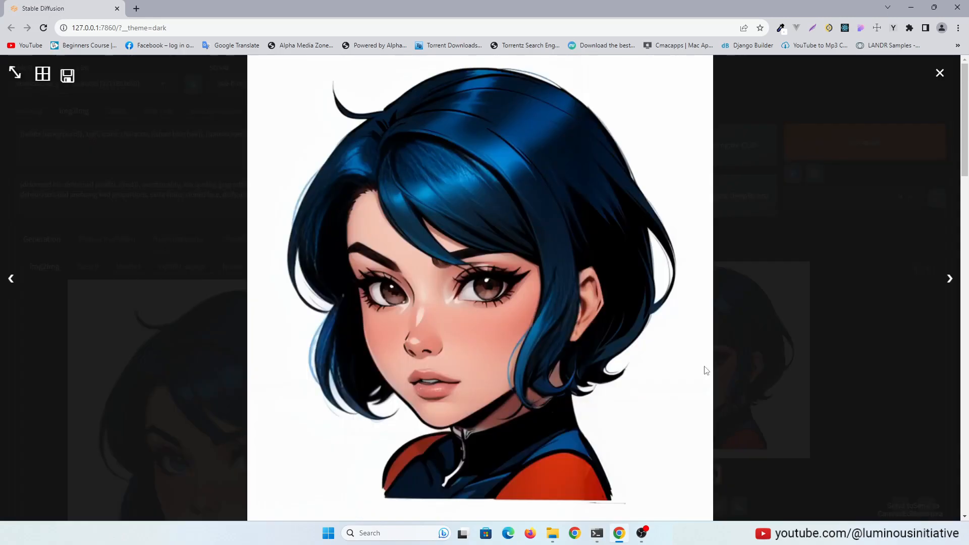
pyautogui.click(940, 72)
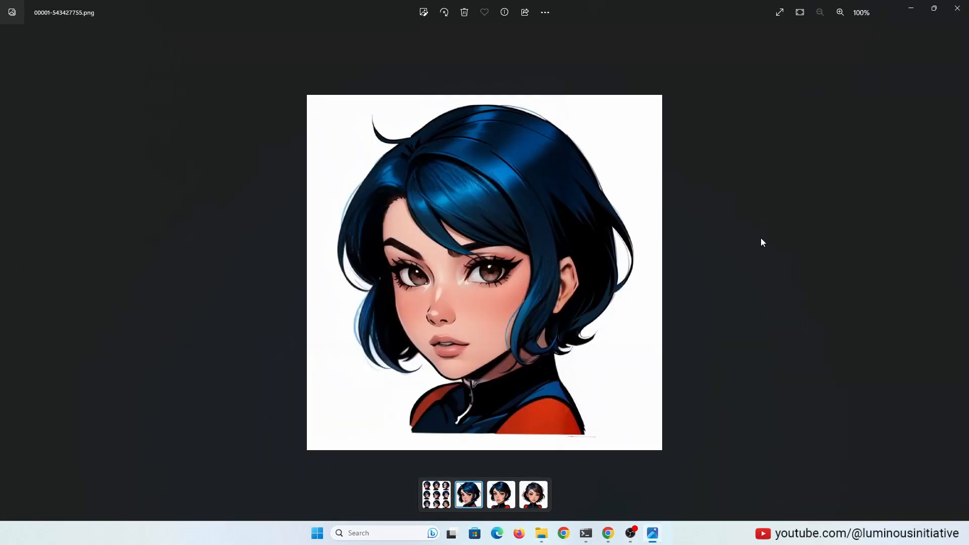
pyautogui.click(533, 495)
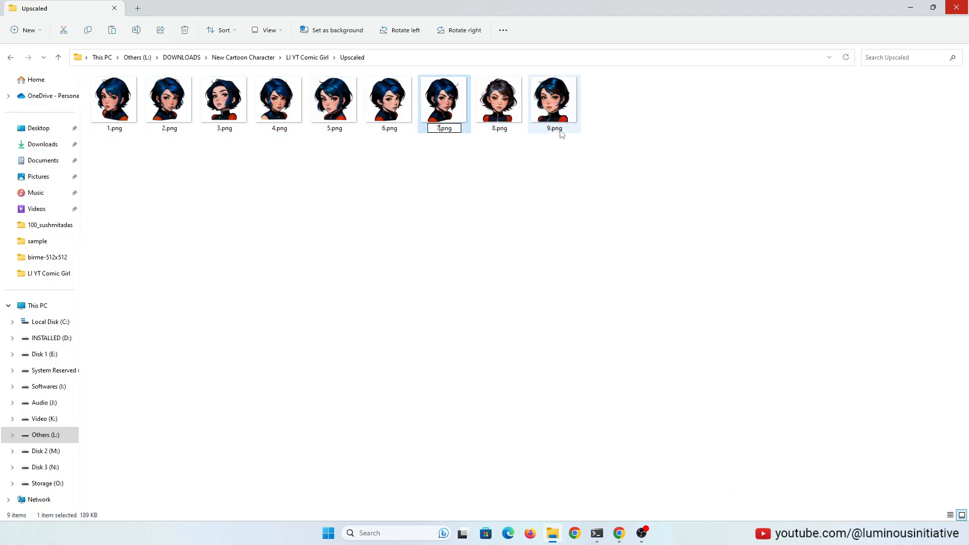
# - Preview the first upscaled portrait in Photos, then pin the Upscaled folder to Quick access
pyautogui.doubleClick(114, 98)
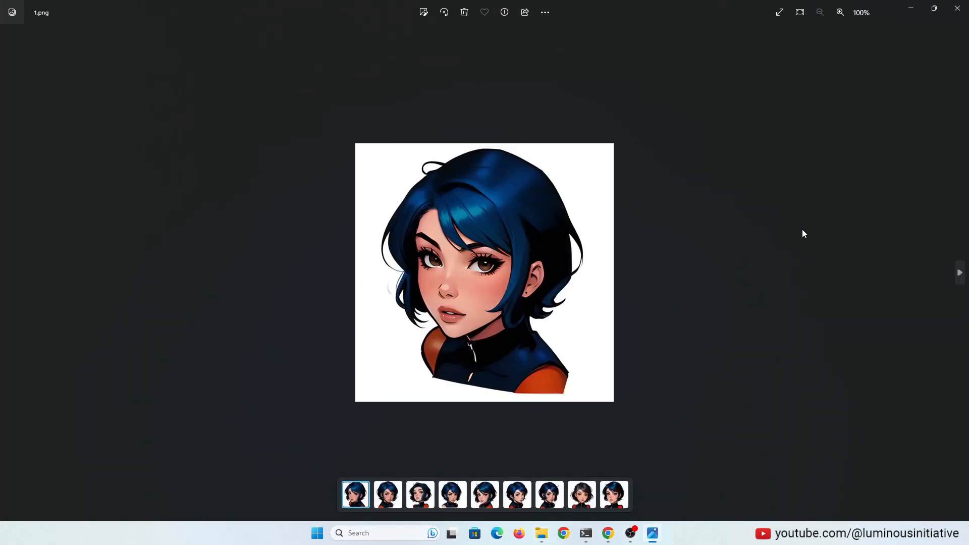
pyautogui.click(614, 494)
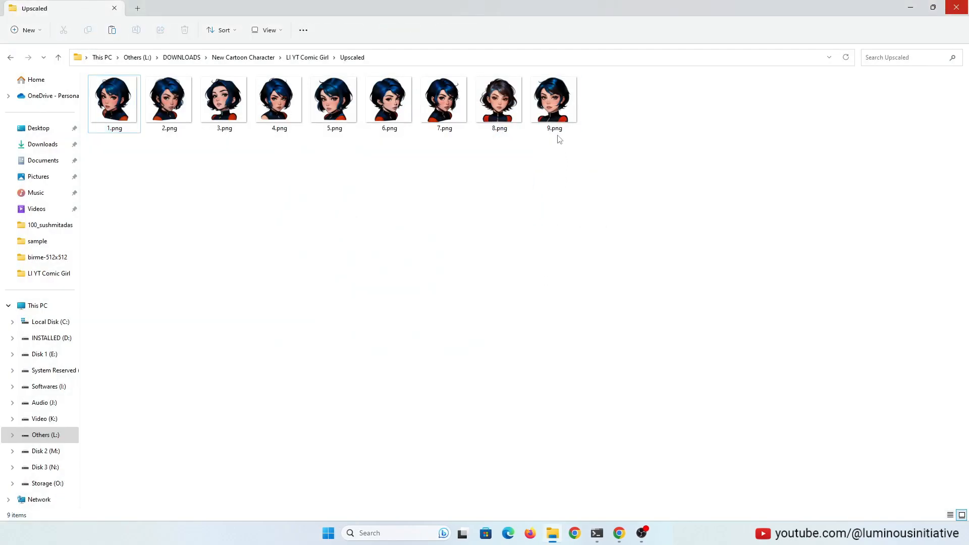
pyautogui.rightClick(553, 99)
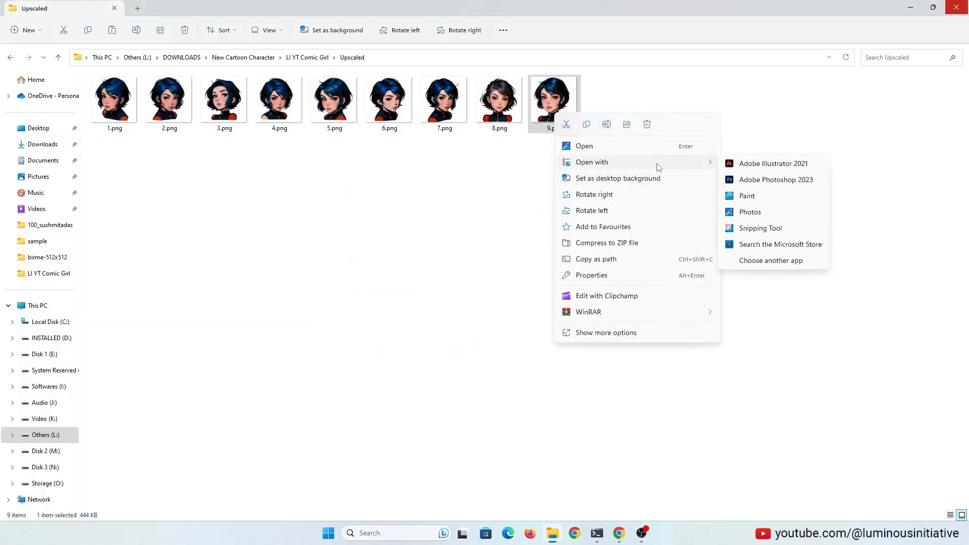
pyautogui.click(775, 179)
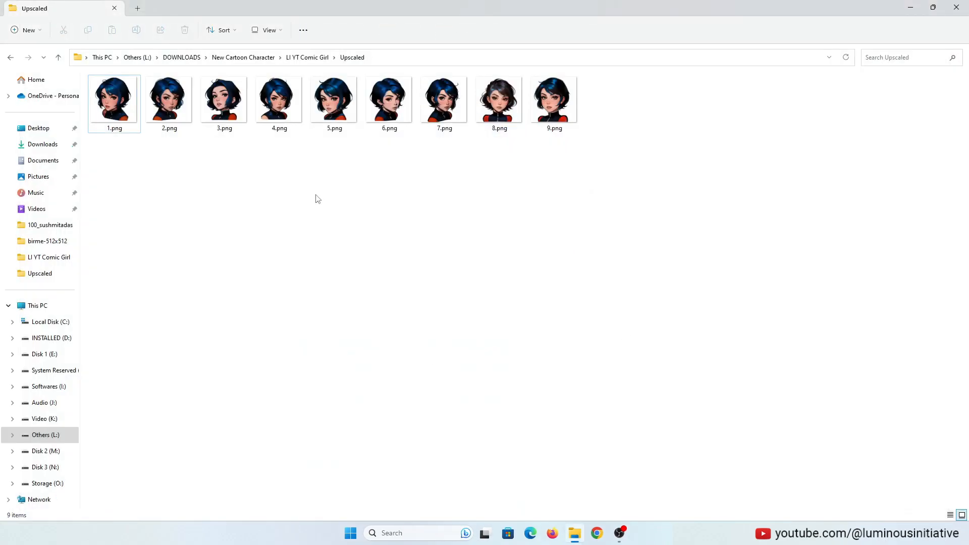
pyautogui.moveTo(569, 223)
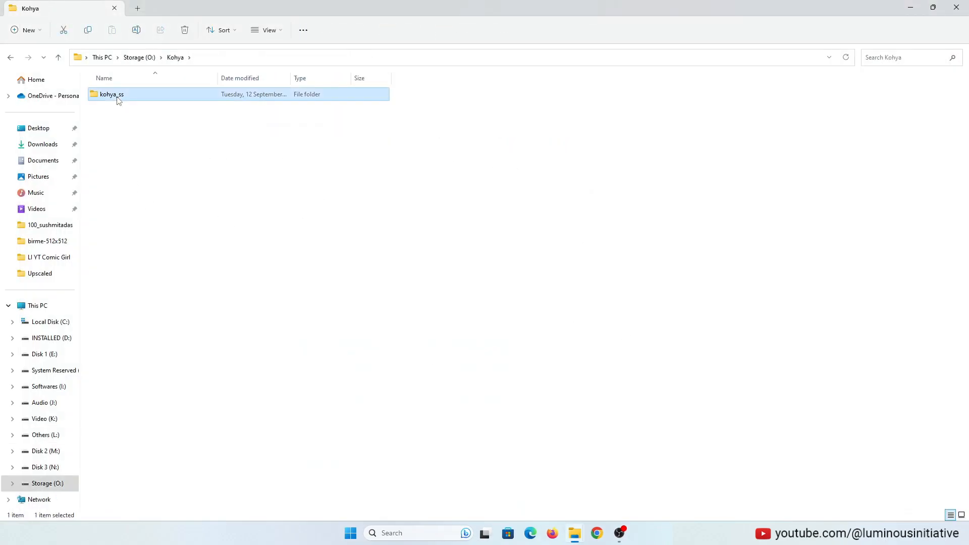
# - Run gui.bat from the kohya_ss installation folder to start the Kohya_ss GUI
pyautogui.doubleClick(111, 94)
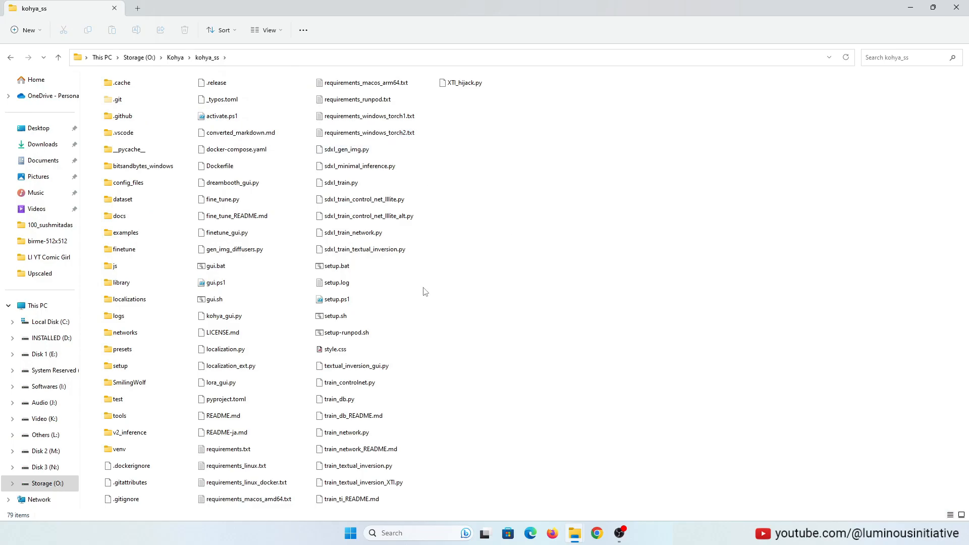
pyautogui.click(215, 266)
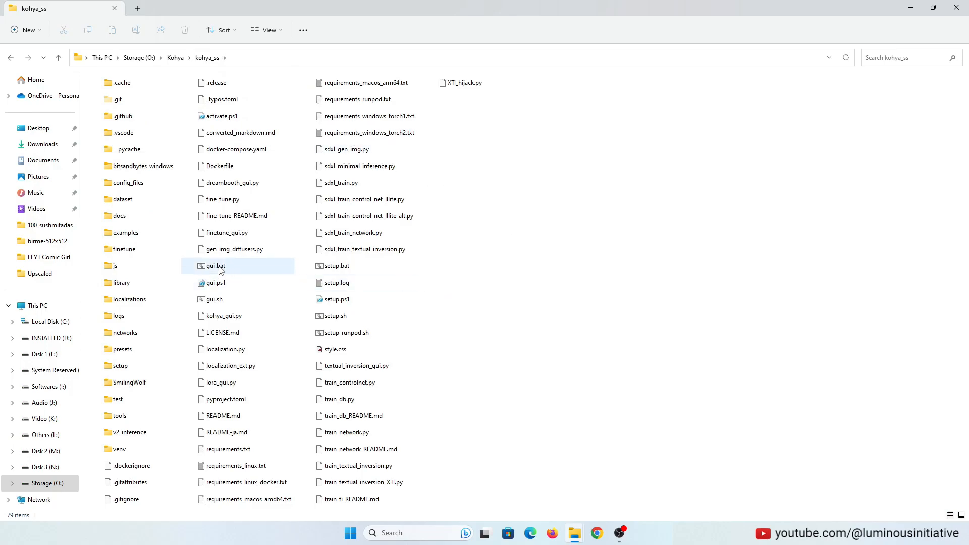
pyautogui.click(215, 266)
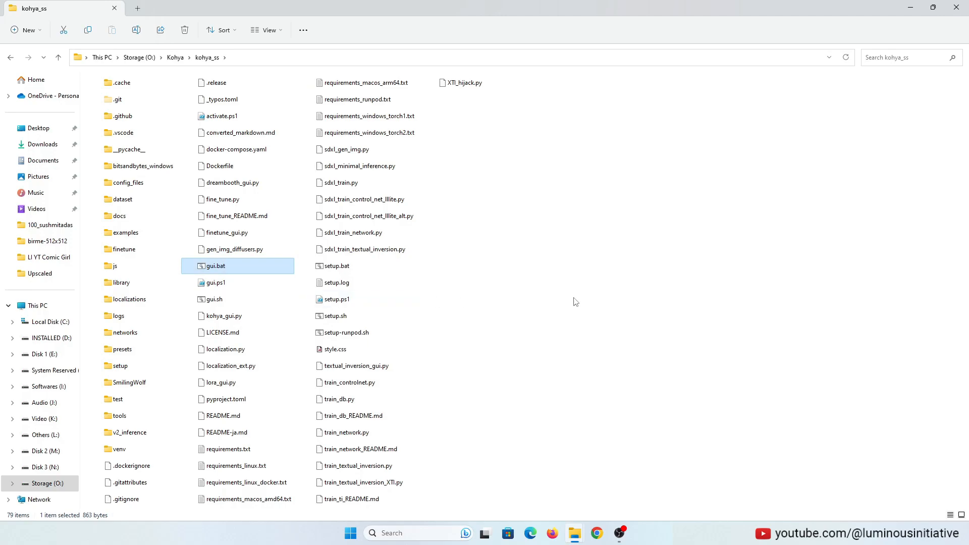
pyautogui.doubleClick(215, 266)
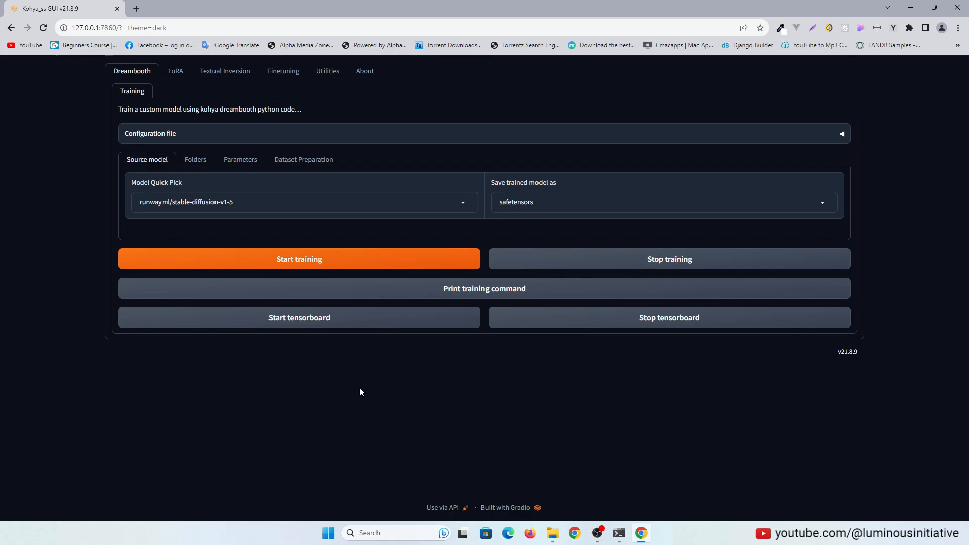
# - Read the Installation section of the bmaltais/kohya_ss GitHub README, then return to the GUI tab
pyautogui.click(256, 9)
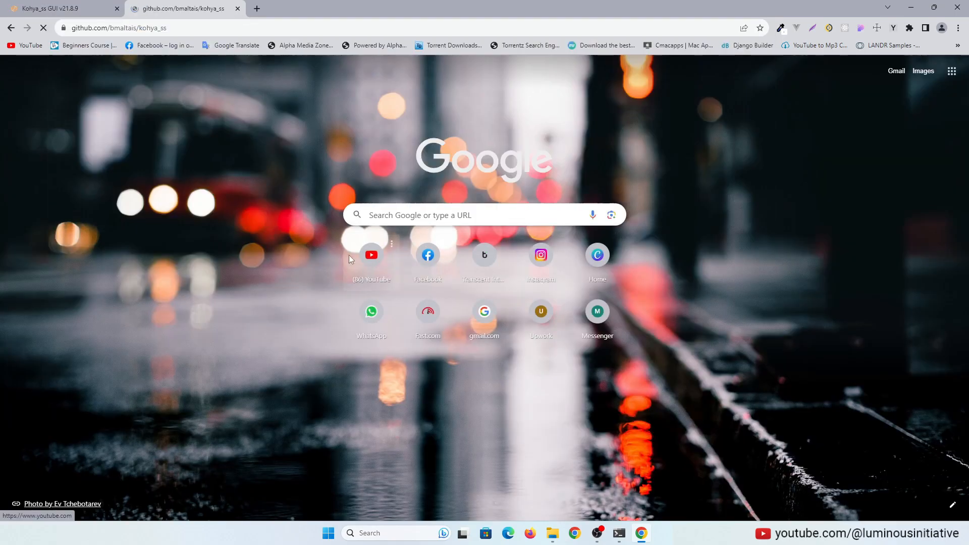
pyautogui.click(185, 8)
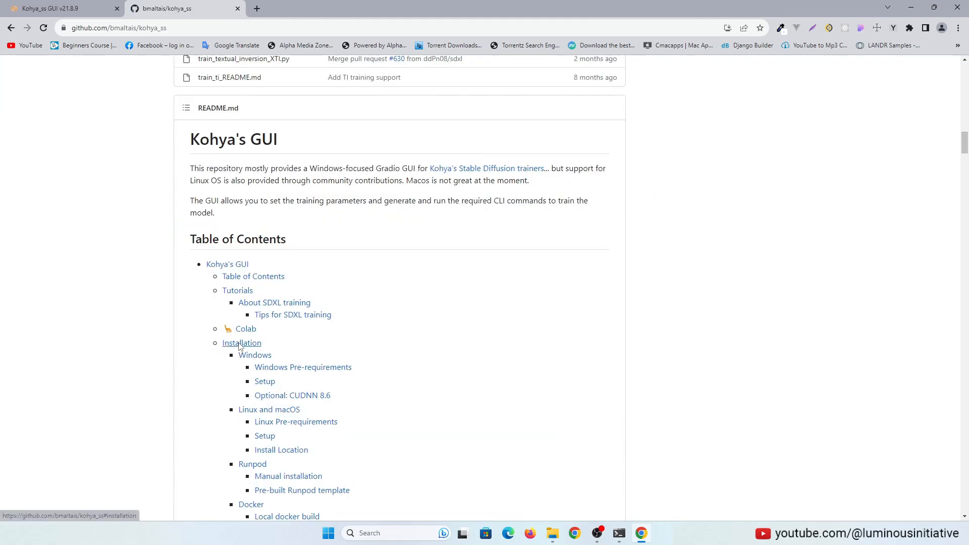
pyautogui.click(242, 343)
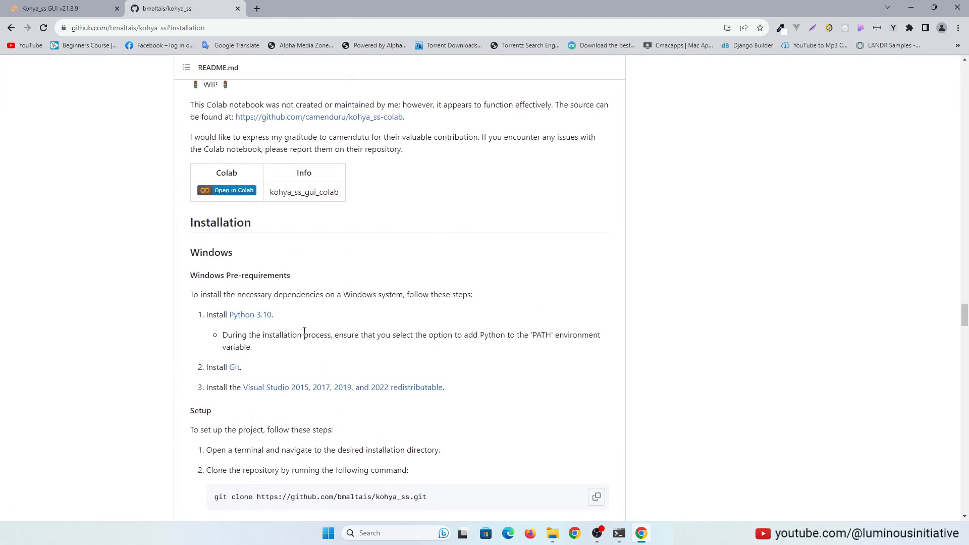
pyautogui.scroll(-3)
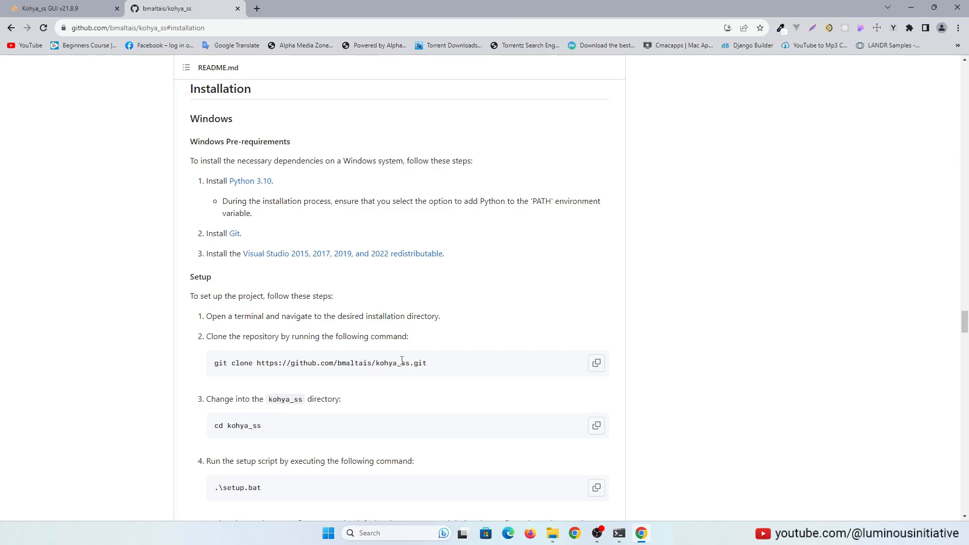
pyautogui.scroll(-3)
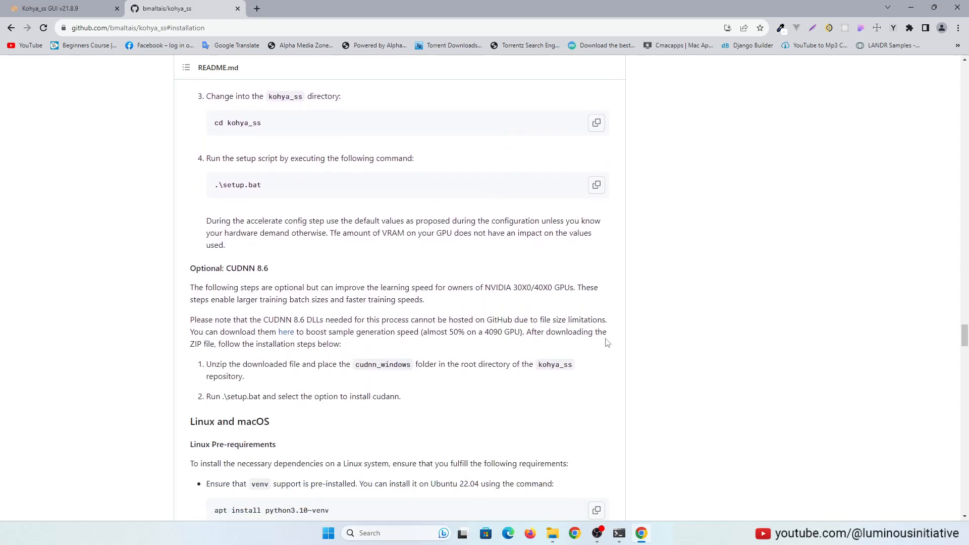
pyautogui.moveTo(372, 317)
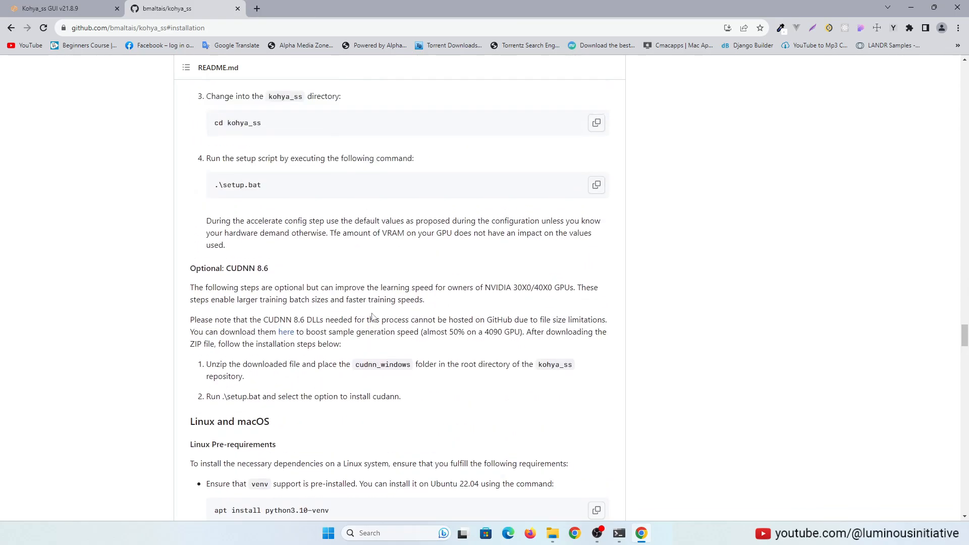
pyautogui.click(56, 8)
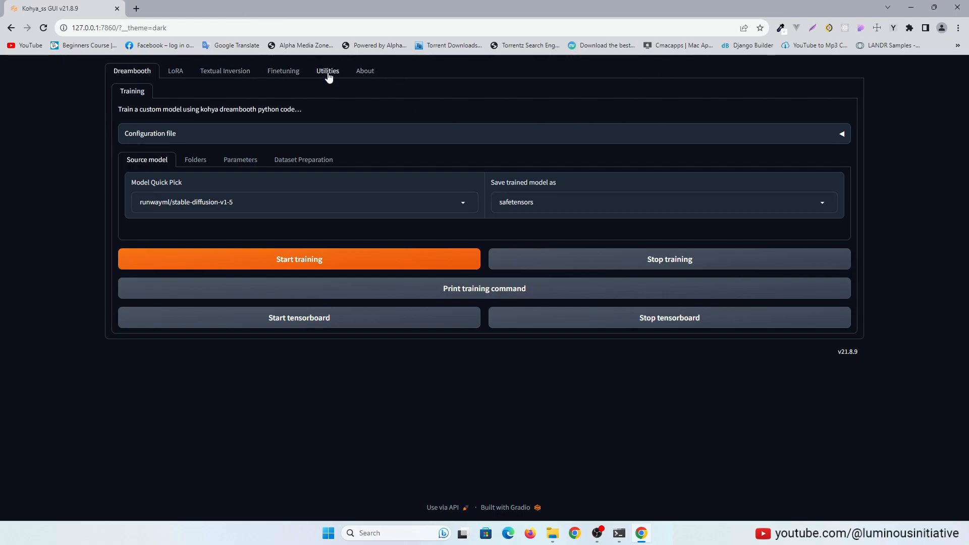
# - Run Utilities WD14 captioning on the LI YT Comic Girl\Upscaled folder
pyautogui.click(328, 71)
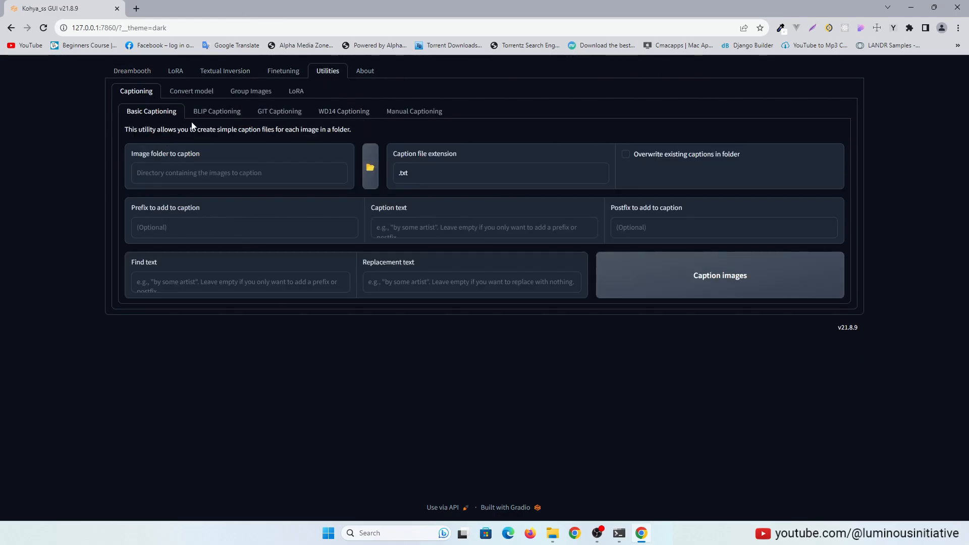
pyautogui.moveTo(189, 149)
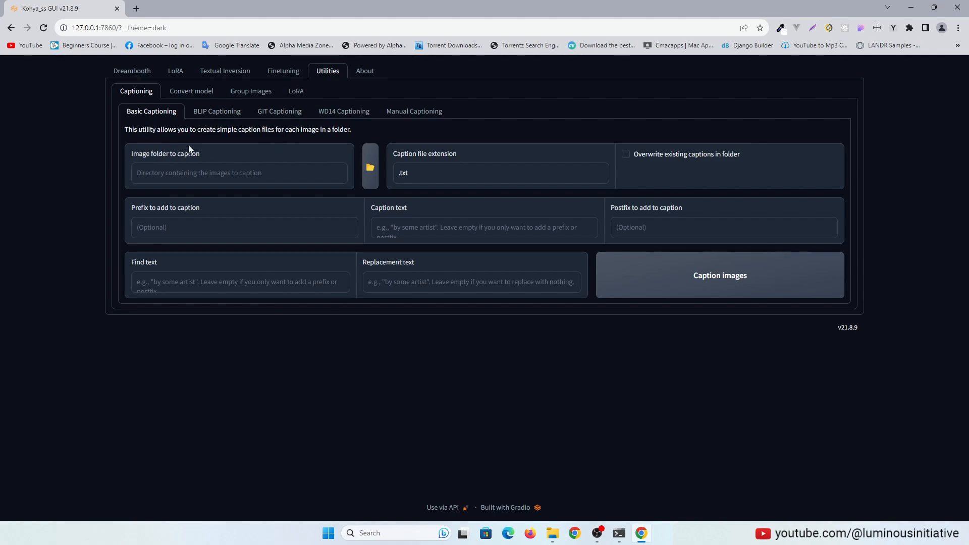
pyautogui.click(217, 111)
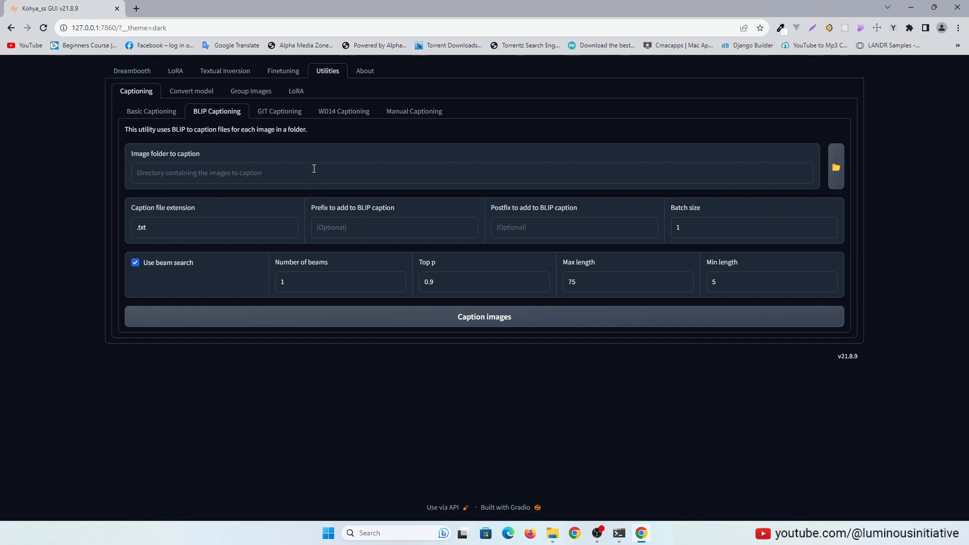
pyautogui.click(339, 111)
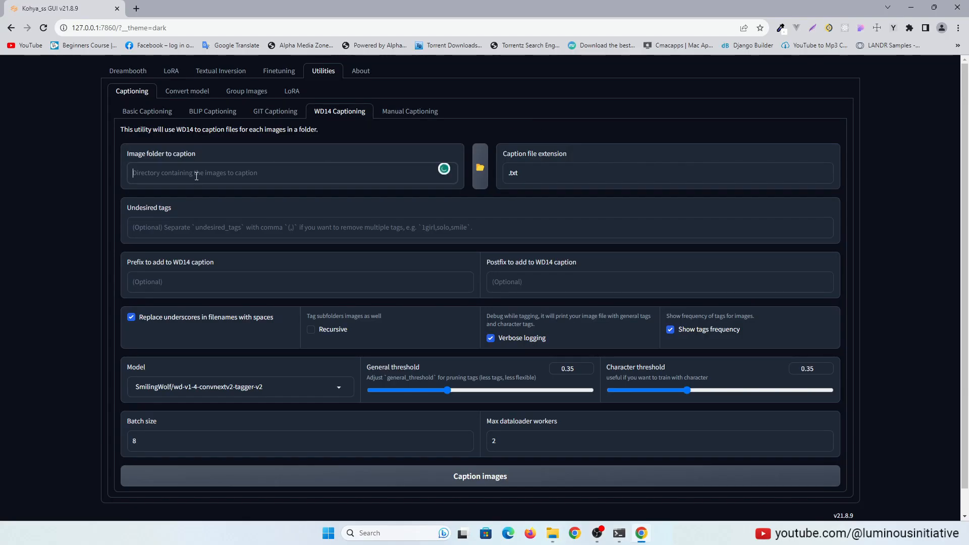
pyautogui.write('L:\\DOWNLOADS\\New Cartoon Character\\LI YT Comic Girl\\Upscaled')
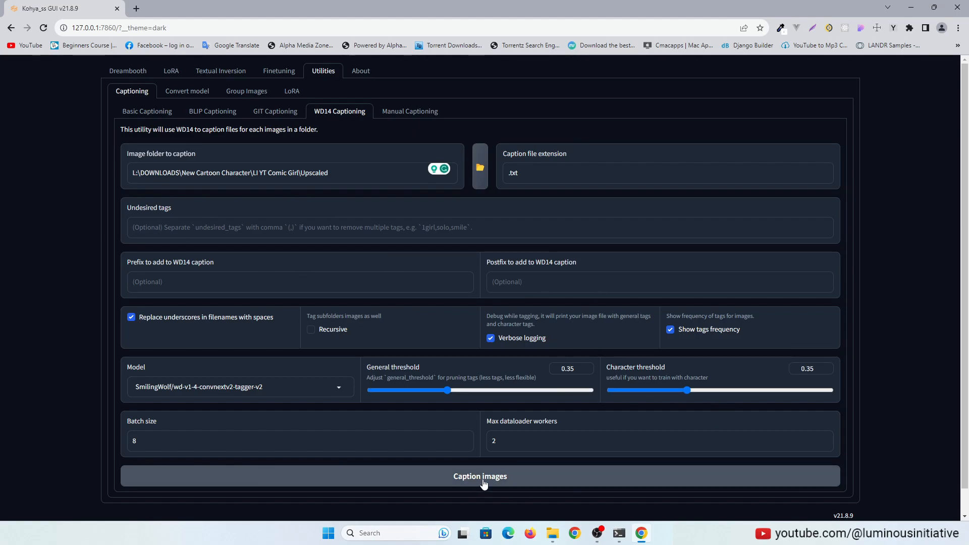
pyautogui.click(479, 476)
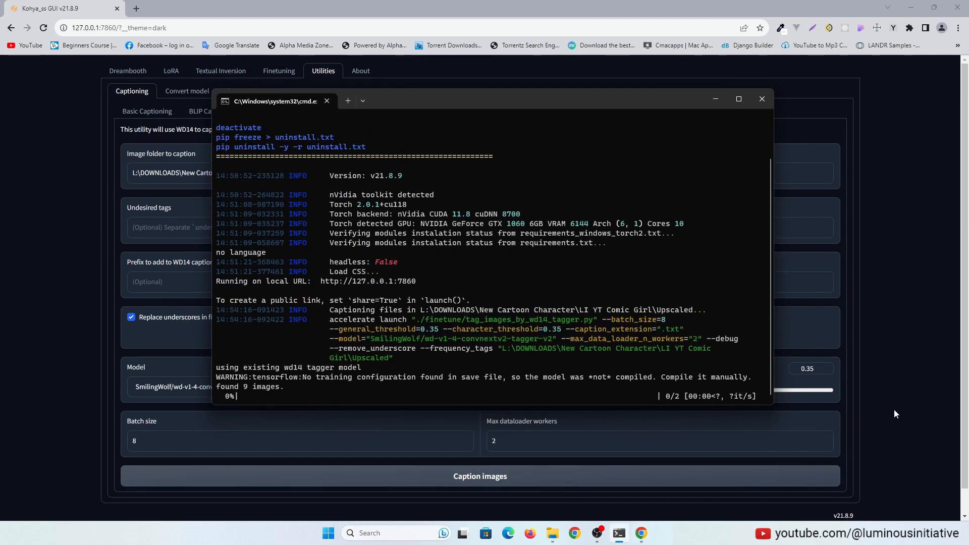
pyautogui.click(761, 98)
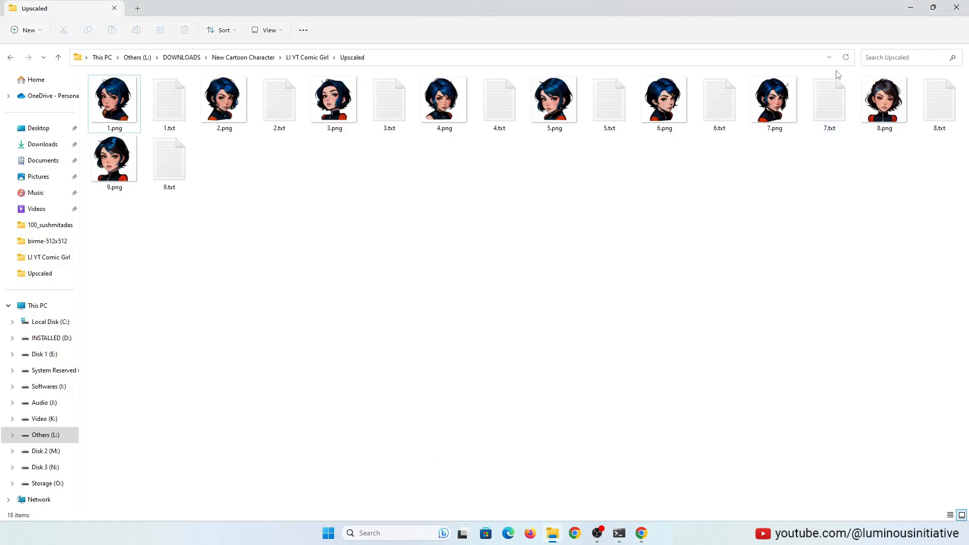
pyautogui.moveTo(252, 131)
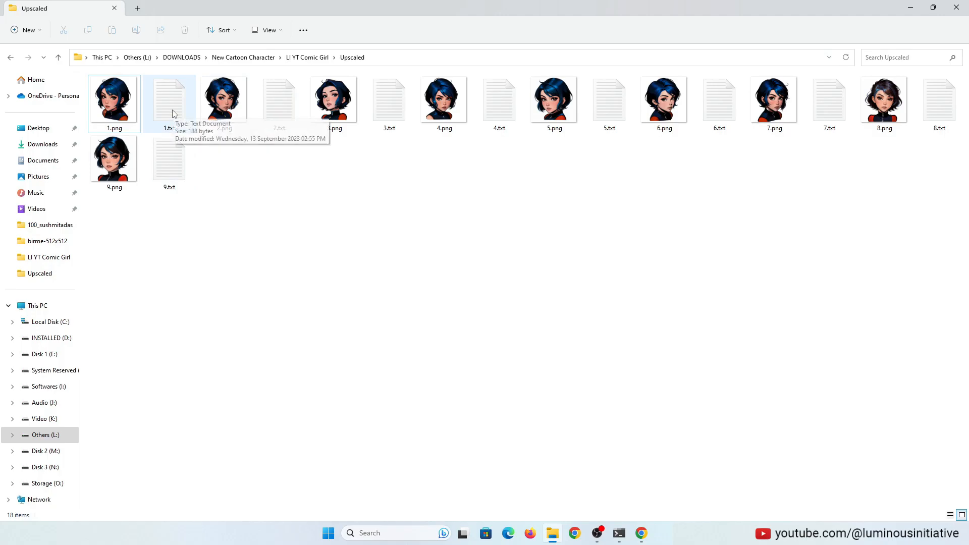
# - Inspect the tags in 1.txt, close it, and open the caption files in Notepad
pyautogui.doubleClick(168, 99)
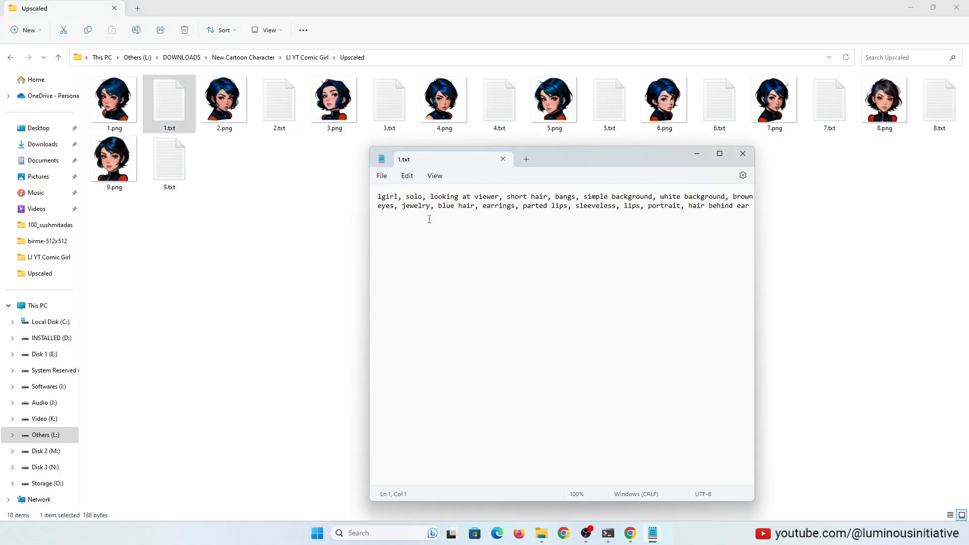
pyautogui.click(742, 153)
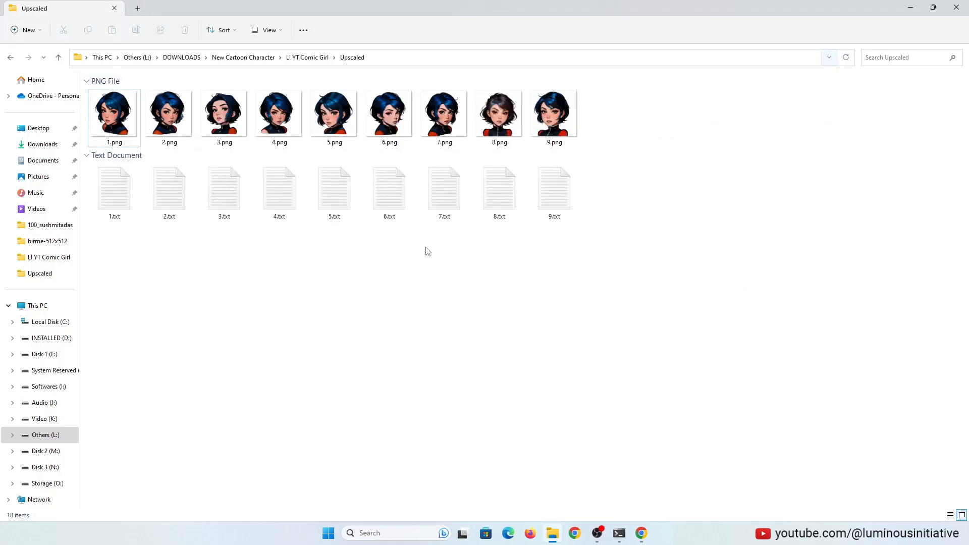
pyautogui.doubleClick(115, 188)
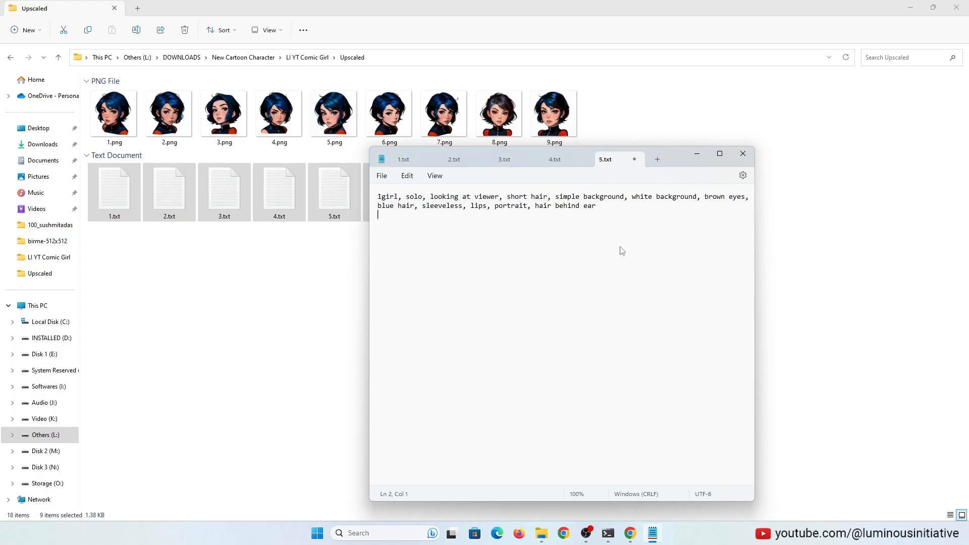
# - Close the open caption files, clear the selection, and refresh the folder view
pyautogui.click(743, 153)
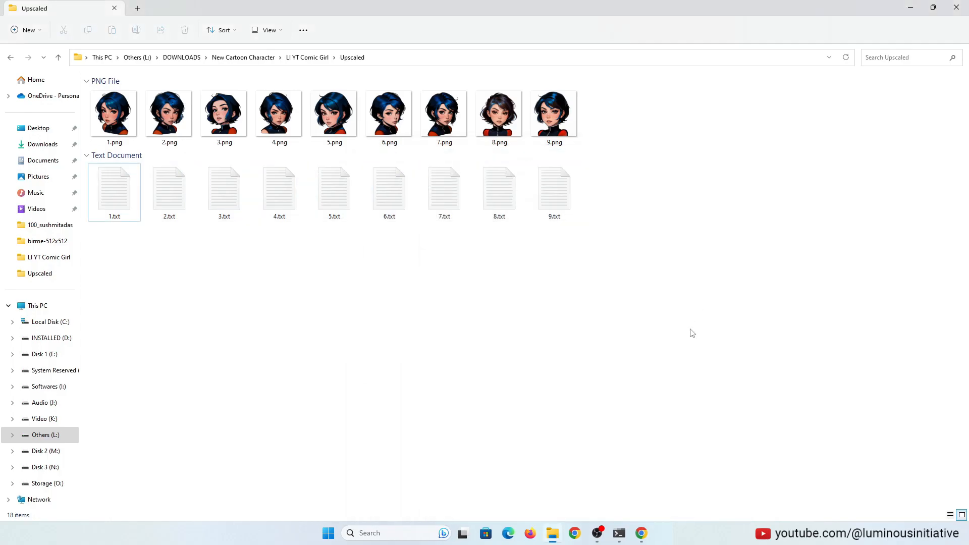
pyautogui.click(114, 113)
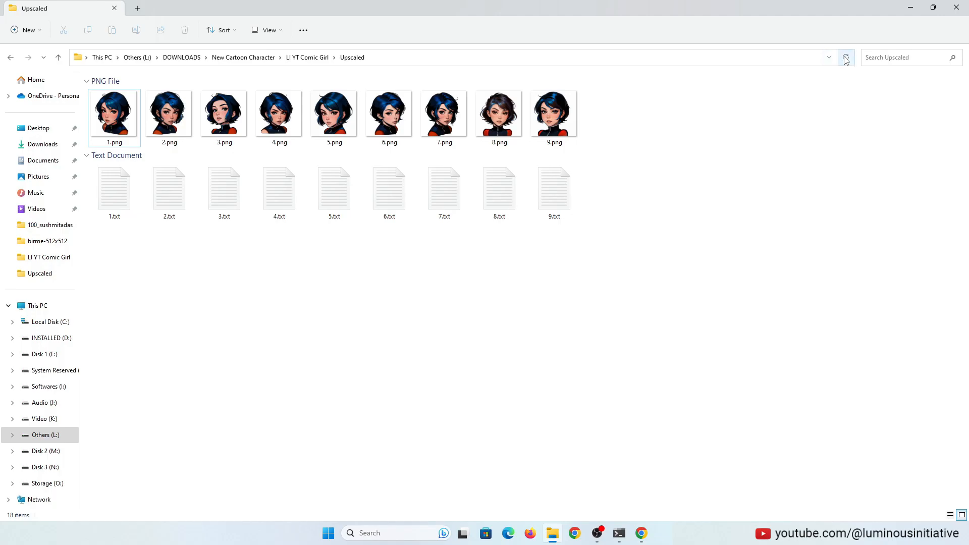
pyautogui.click(168, 112)
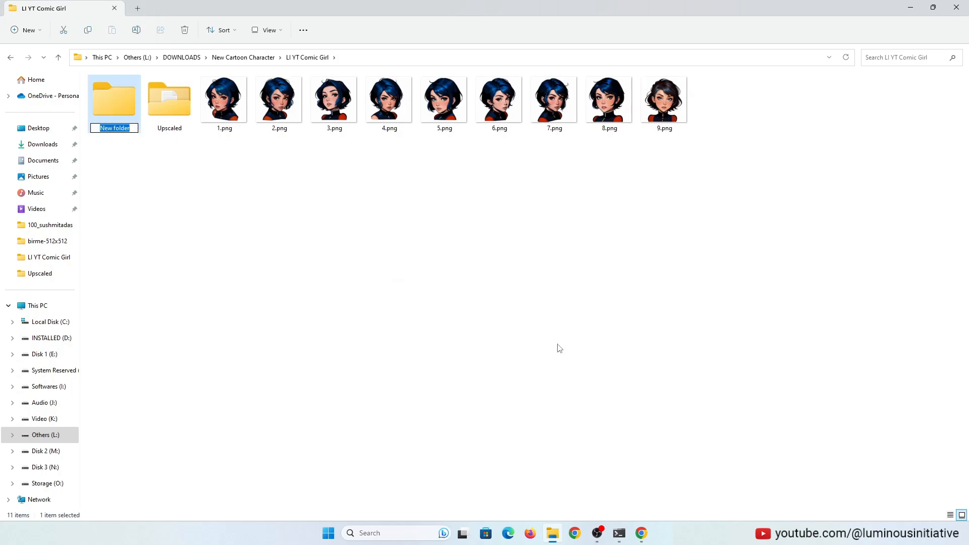
# - Create a LORA Training folder with a 150_comicgirl folder inside its image subfolder
pyautogui.write('LORA 1')
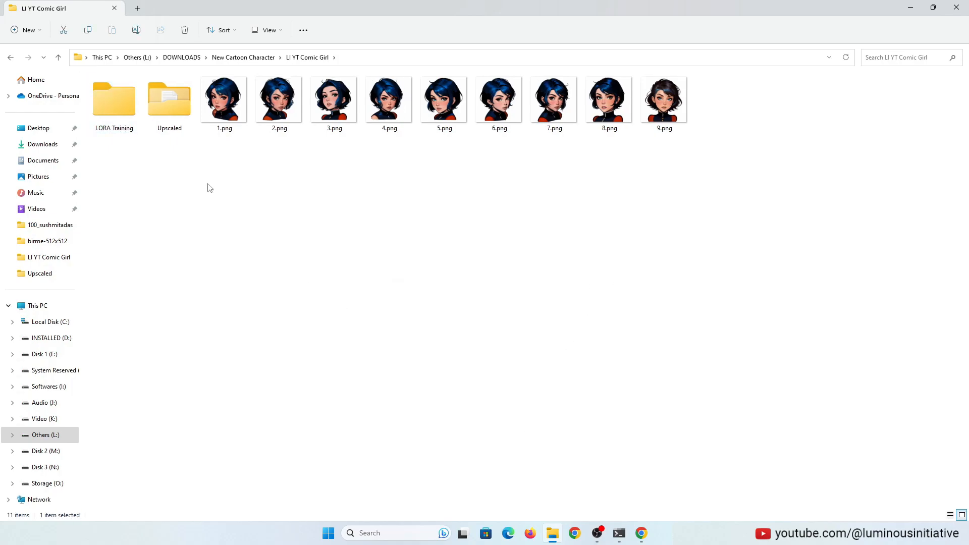
pyautogui.doubleClick(114, 99)
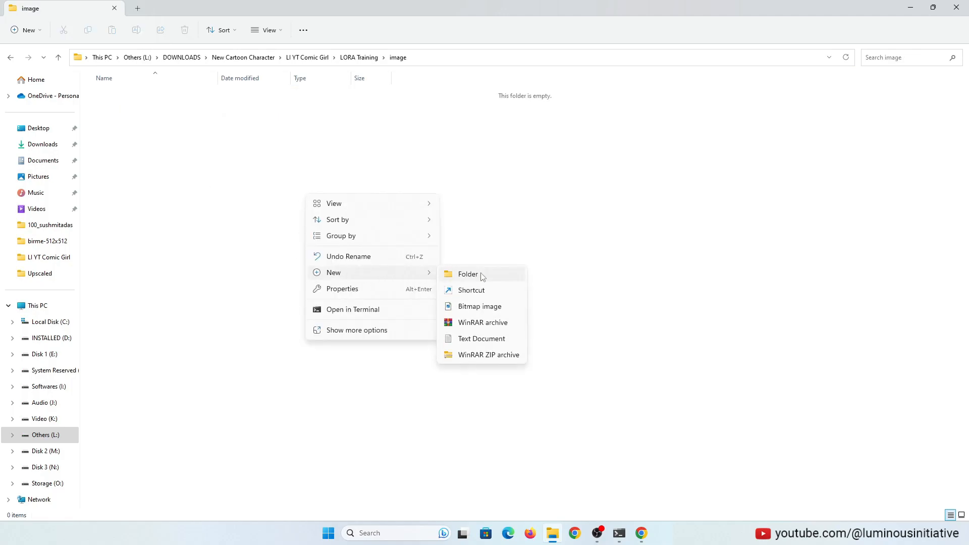
pyautogui.click(468, 273)
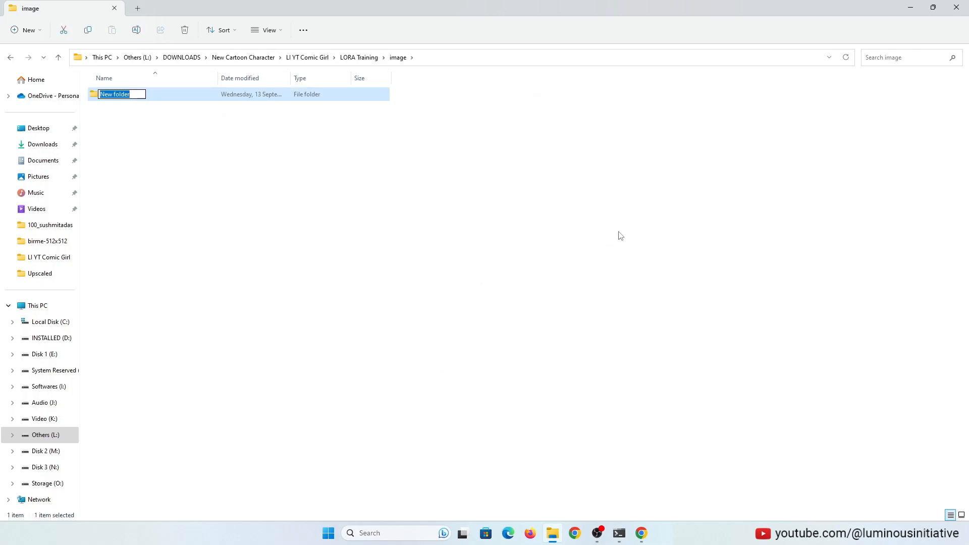
pyautogui.write('150_comicgirl')
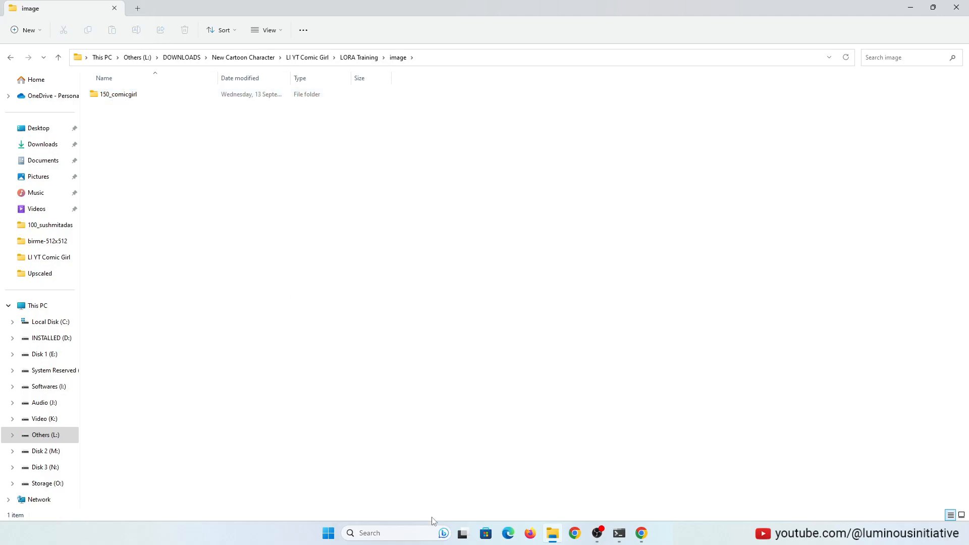
pyautogui.click(651, 533)
pyautogui.write('1500 + 9')
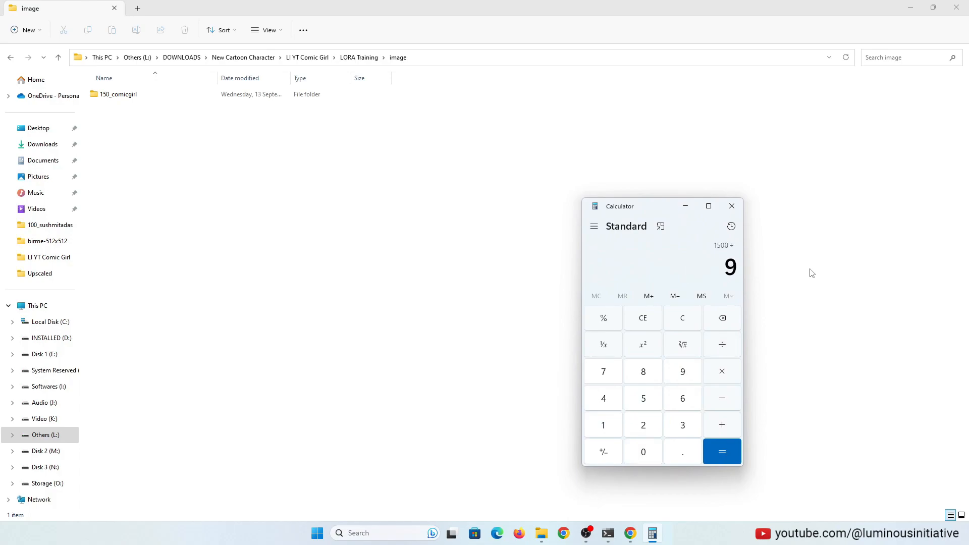
# - Compute 1500 ÷ 9 ≈ 166.67 and 150 × 9 = 1,350 in Calculator, then close it
pyautogui.click(721, 451)
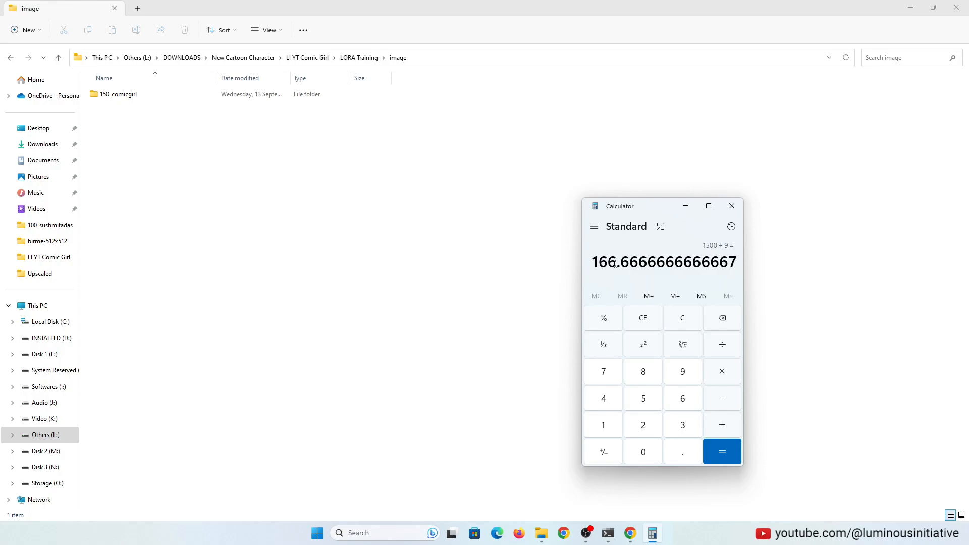
pyautogui.click(602, 424)
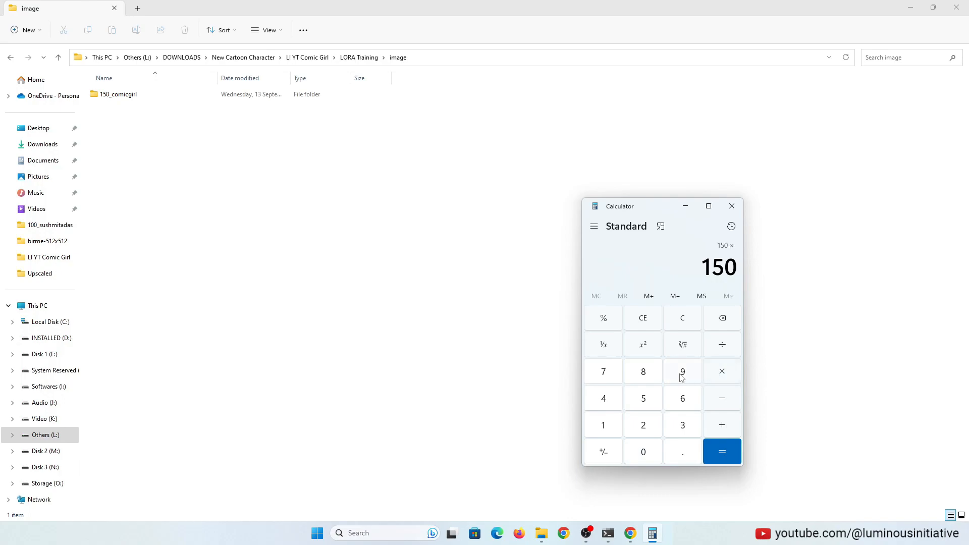
pyautogui.click(721, 451)
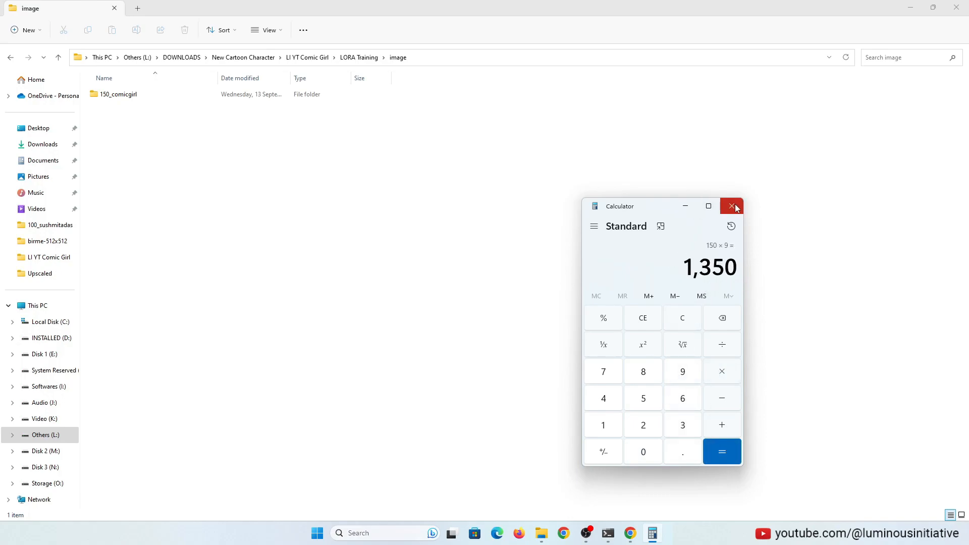
pyautogui.click(731, 206)
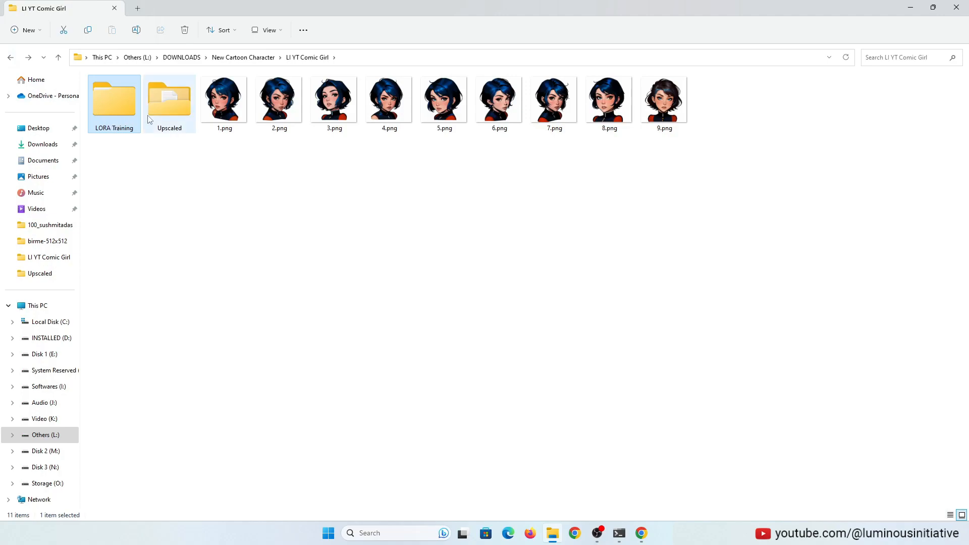
# - Copy all nine portraits and caption files from Upscaled into LORA Training\image\150_comicgirl
pyautogui.doubleClick(169, 99)
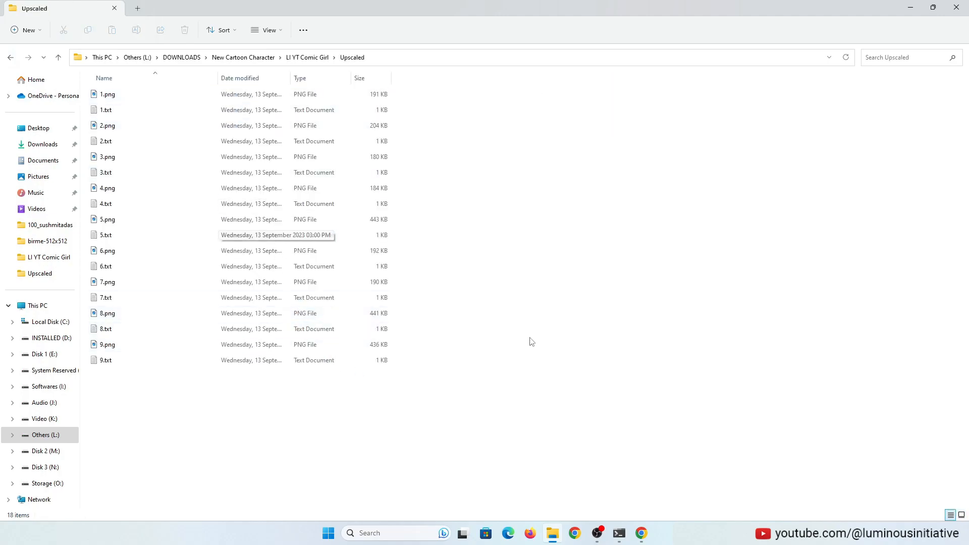
pyautogui.rightClick(531, 341)
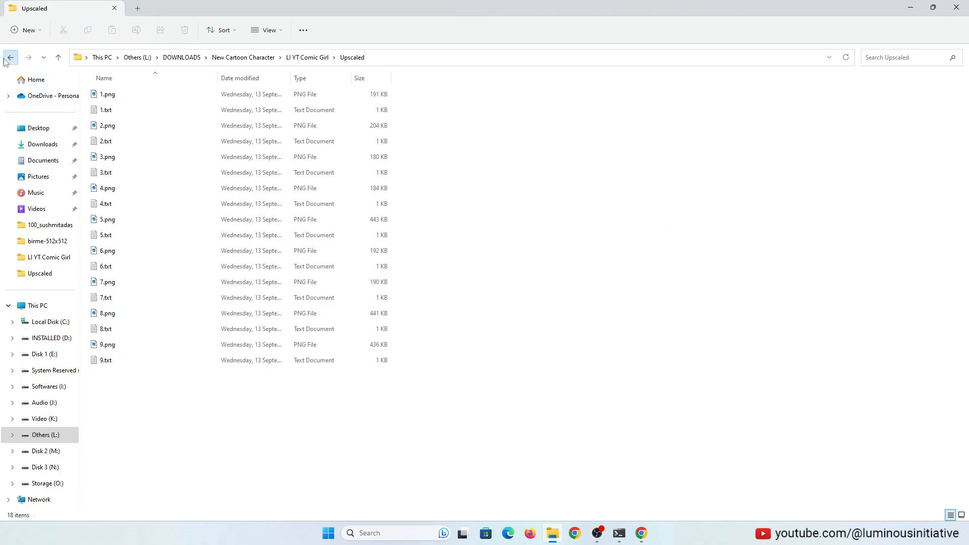
pyautogui.click(10, 57)
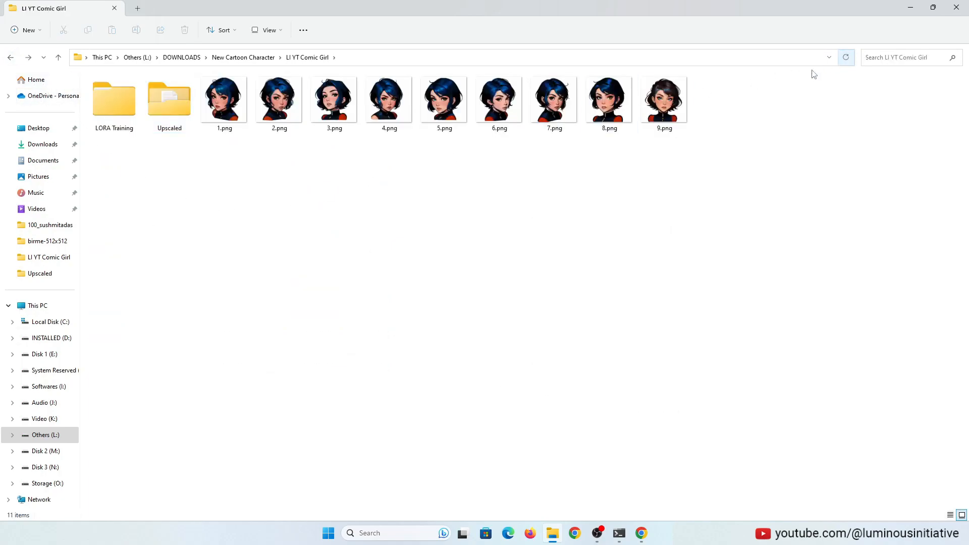
pyautogui.doubleClick(169, 99)
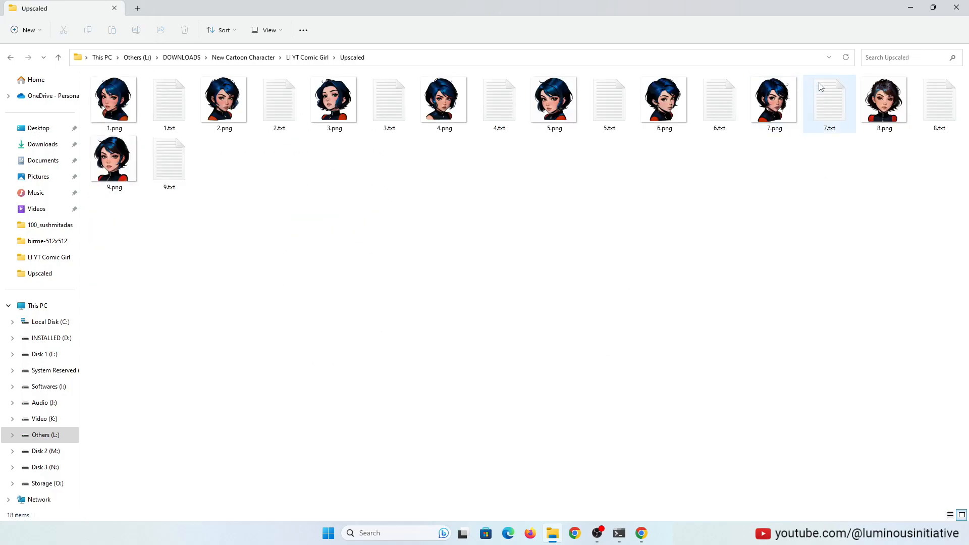
pyautogui.click(286, 240)
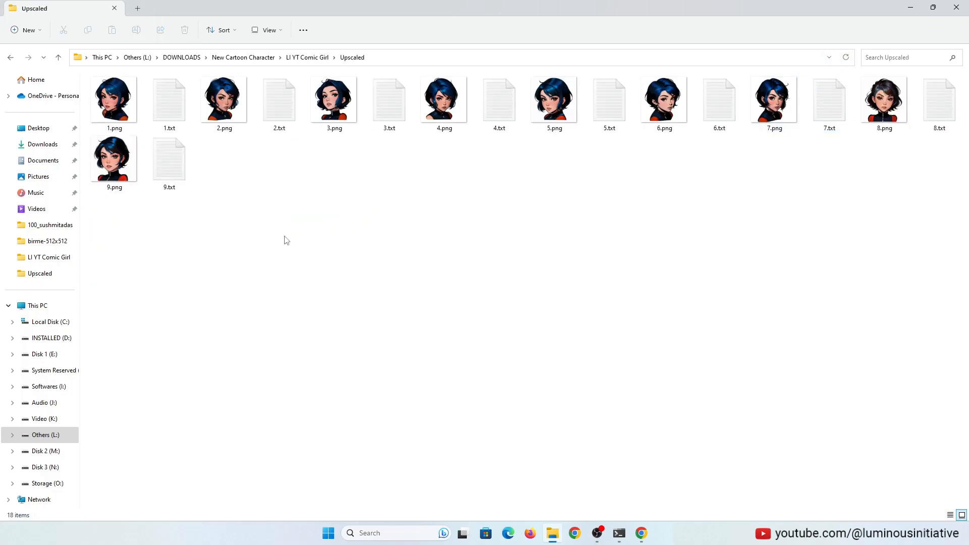
pyautogui.click(10, 57)
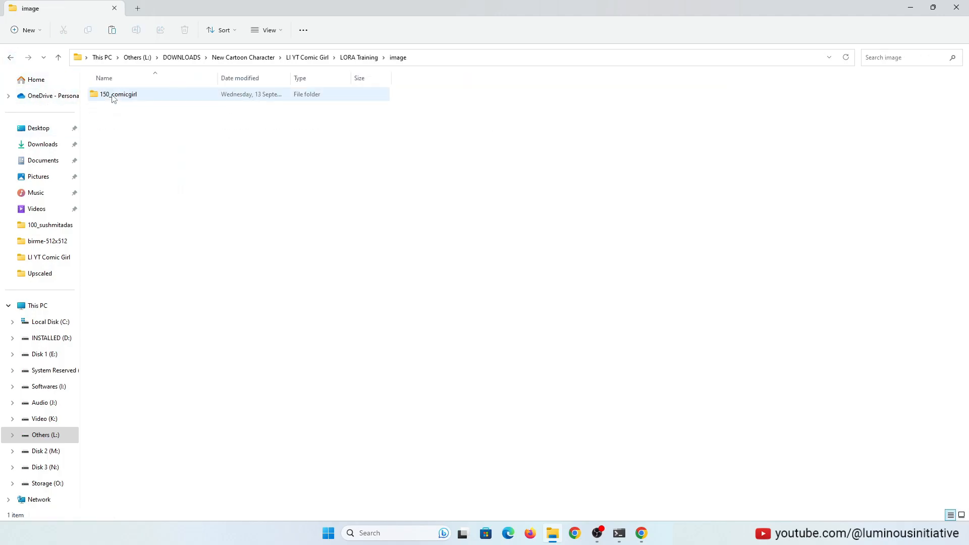
pyautogui.doubleClick(118, 94)
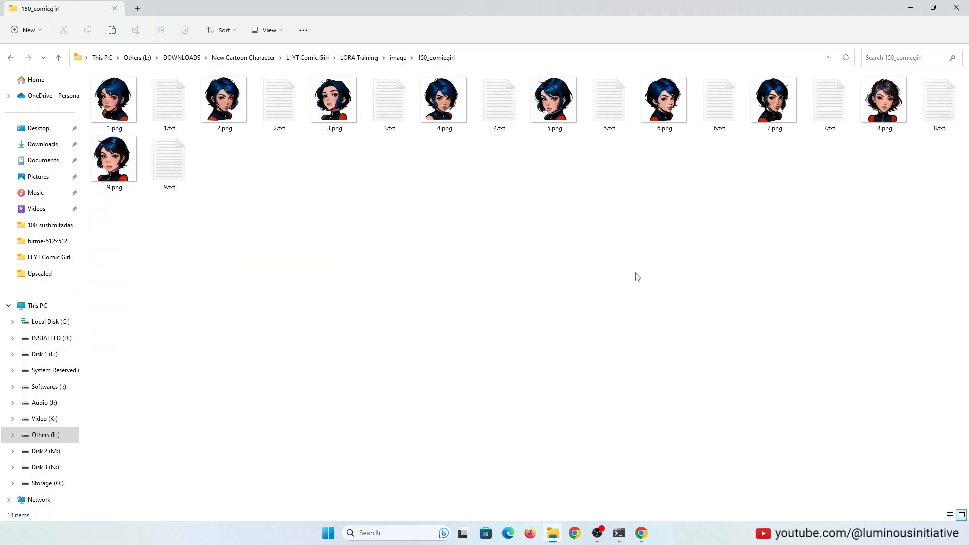
pyautogui.click(168, 158)
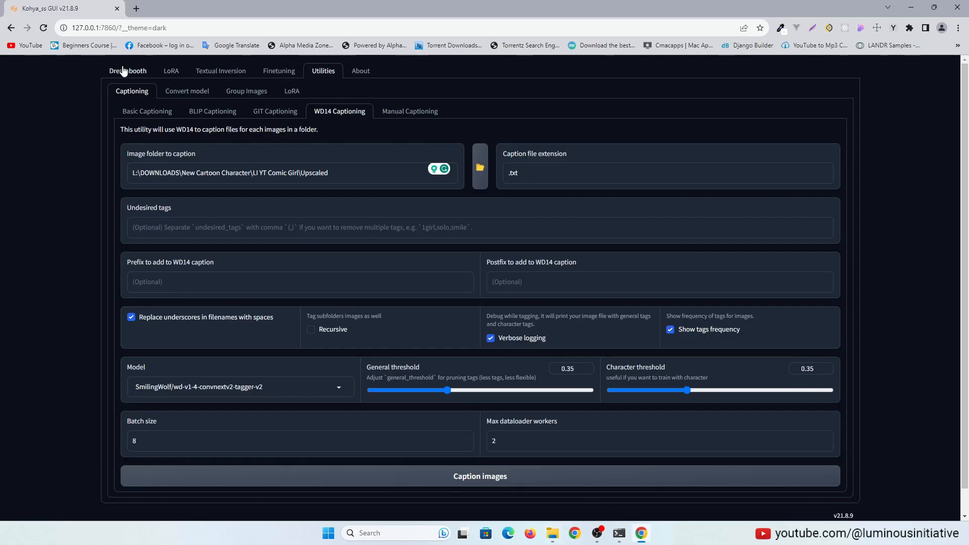
# - Load the Red_Hair_Girl LoRA config JSON and set comicBabes_v1.safetensors as pretrained model
pyautogui.click(128, 71)
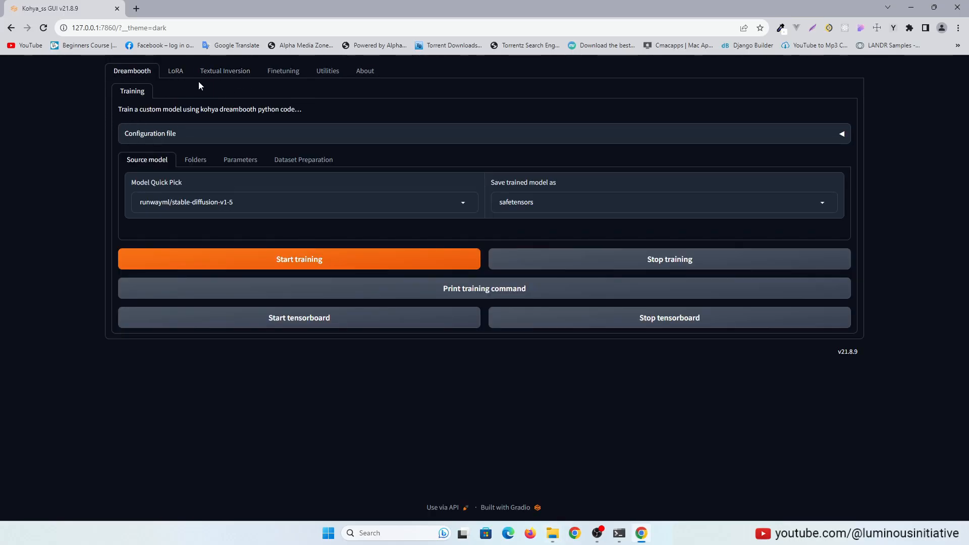
pyautogui.click(176, 71)
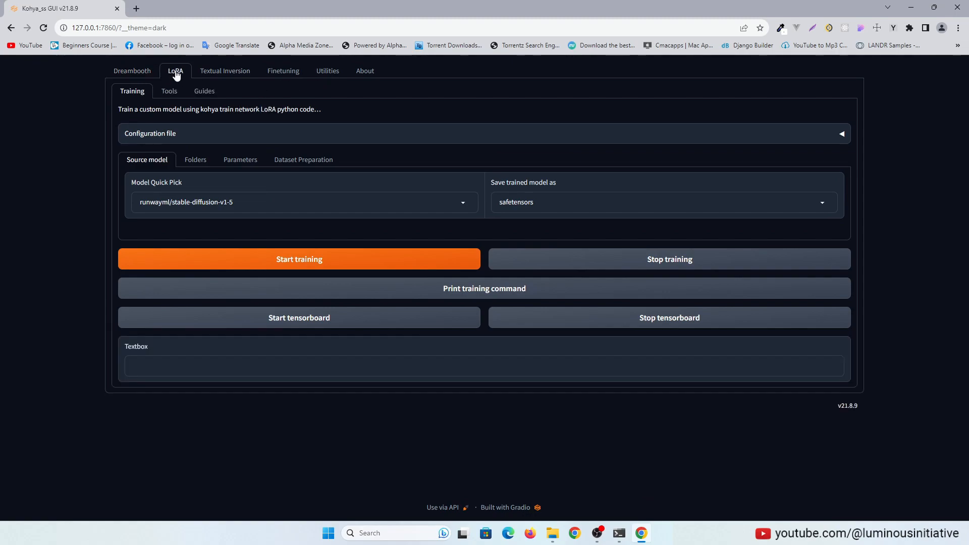
pyautogui.moveTo(204, 138)
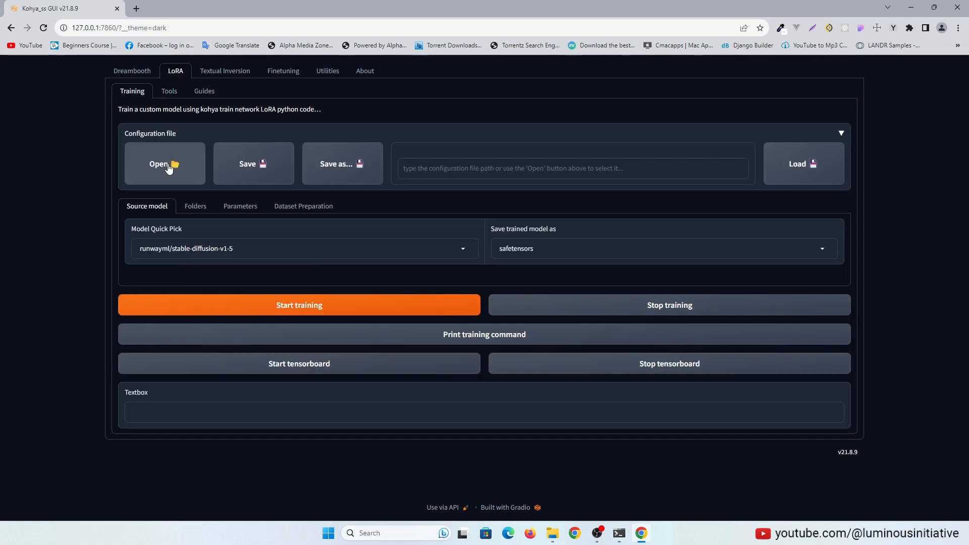
pyautogui.click(165, 163)
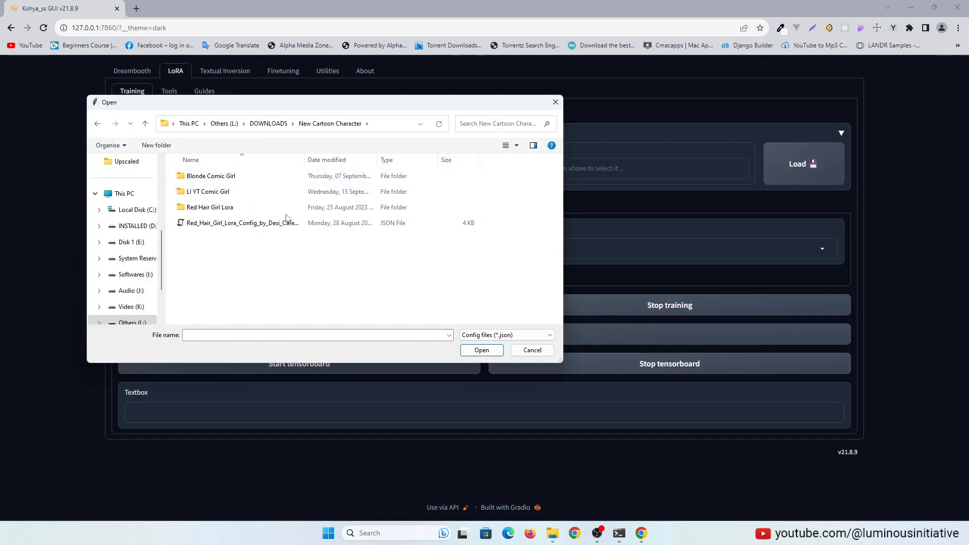
pyautogui.click(240, 223)
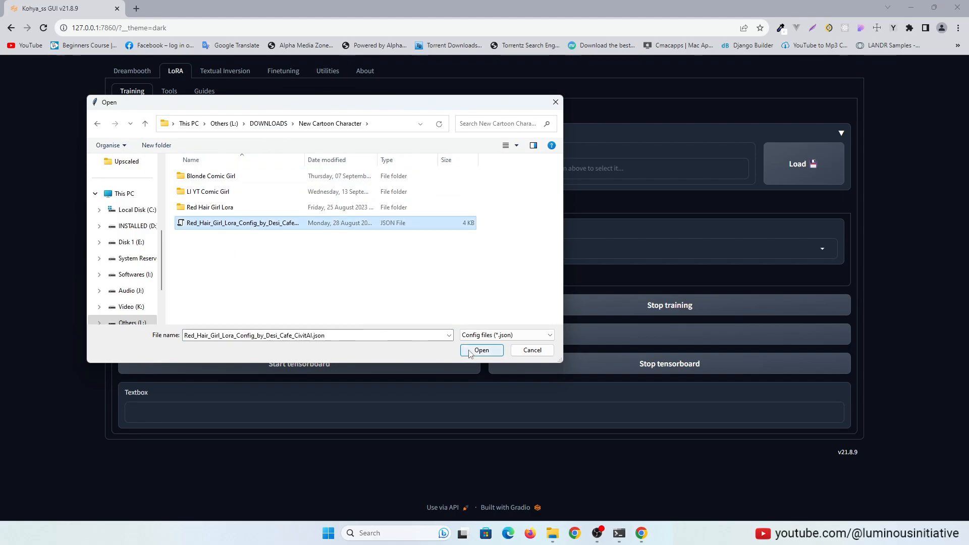
pyautogui.click(481, 350)
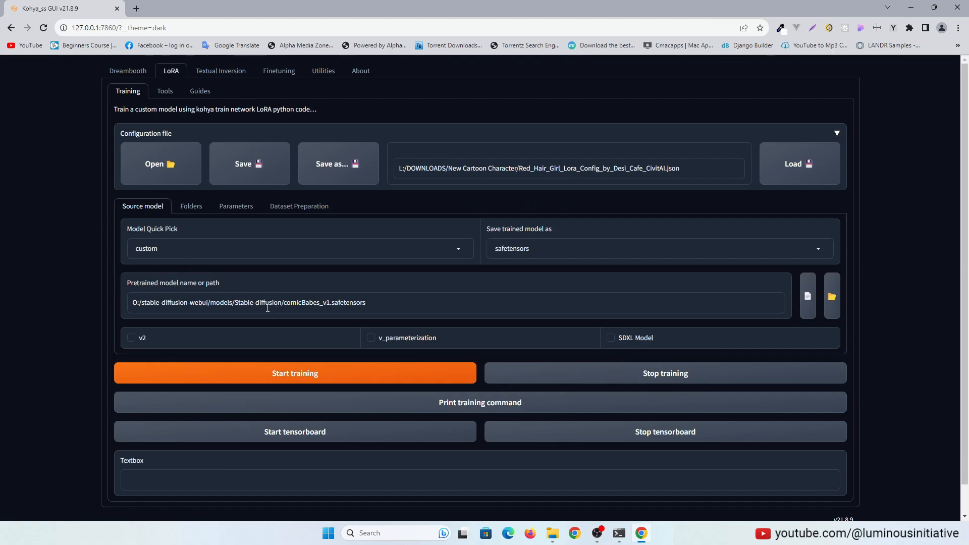
pyautogui.moveTo(525, 292)
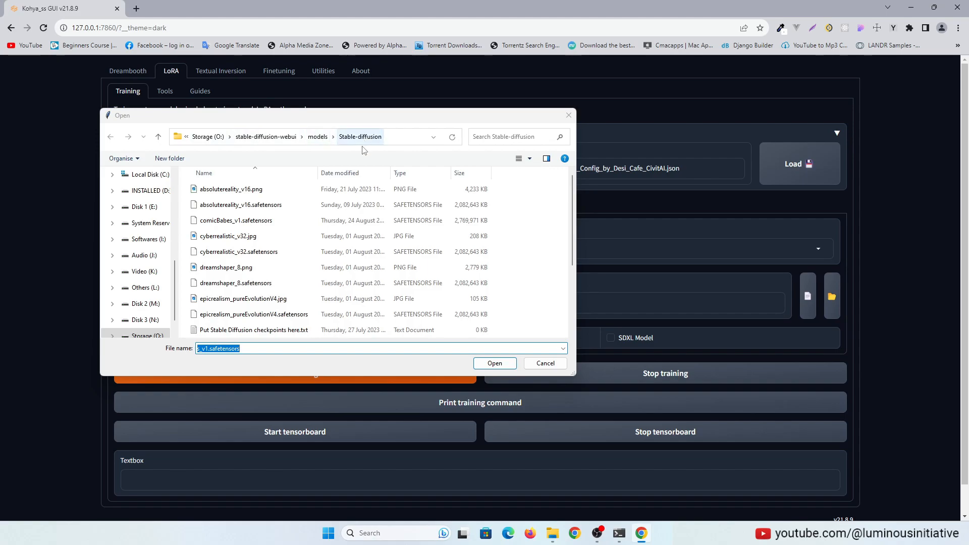
pyautogui.click(236, 220)
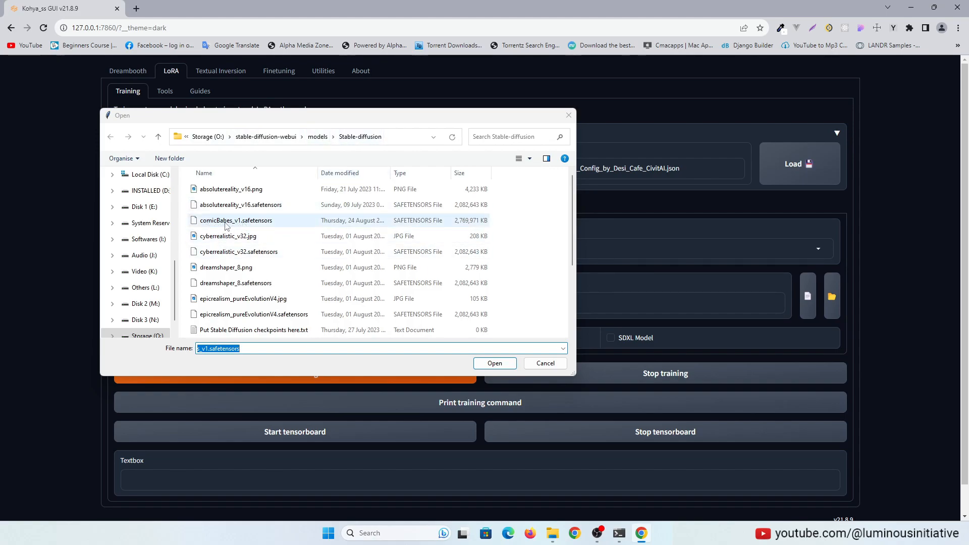
pyautogui.click(495, 363)
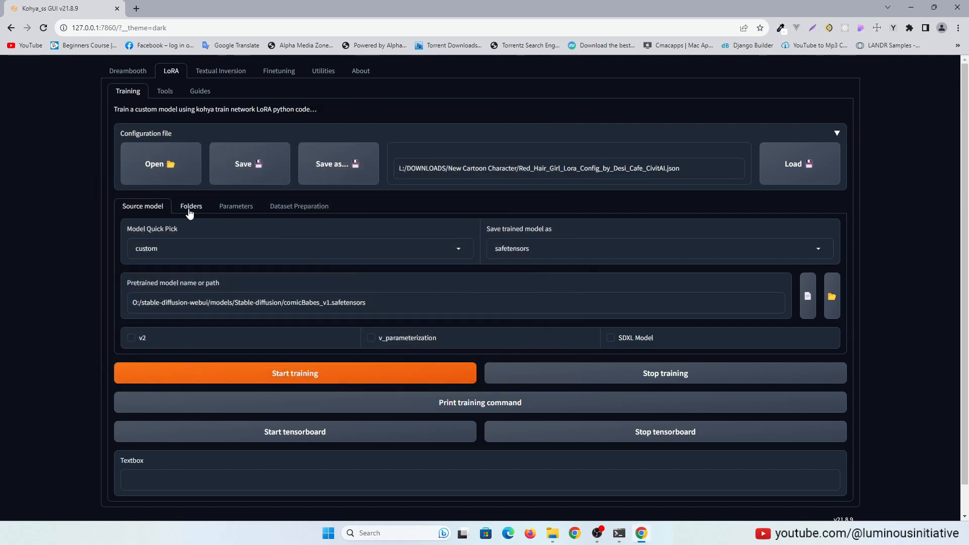
# - Point the image, output and logging folders to LORA Training's image, model and log folders
pyautogui.click(191, 206)
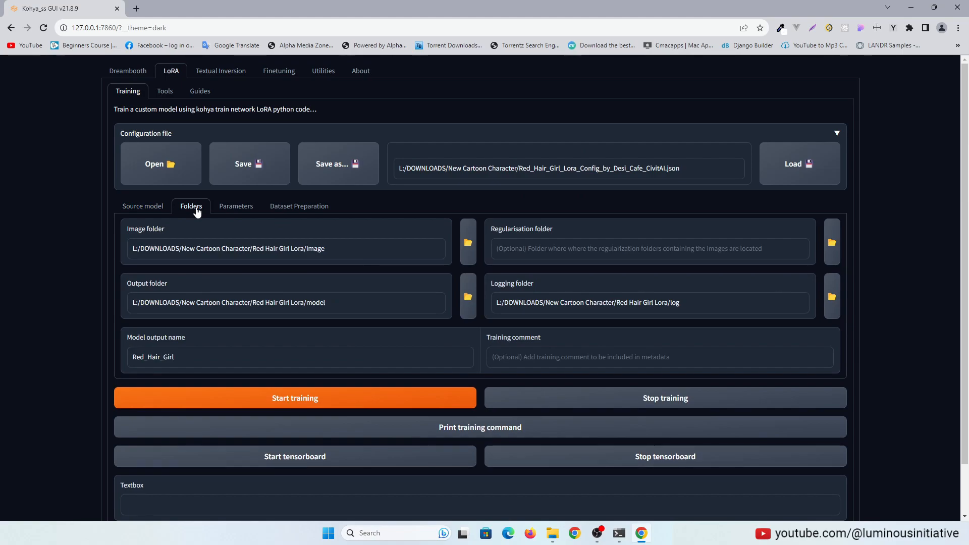
pyautogui.moveTo(468, 249)
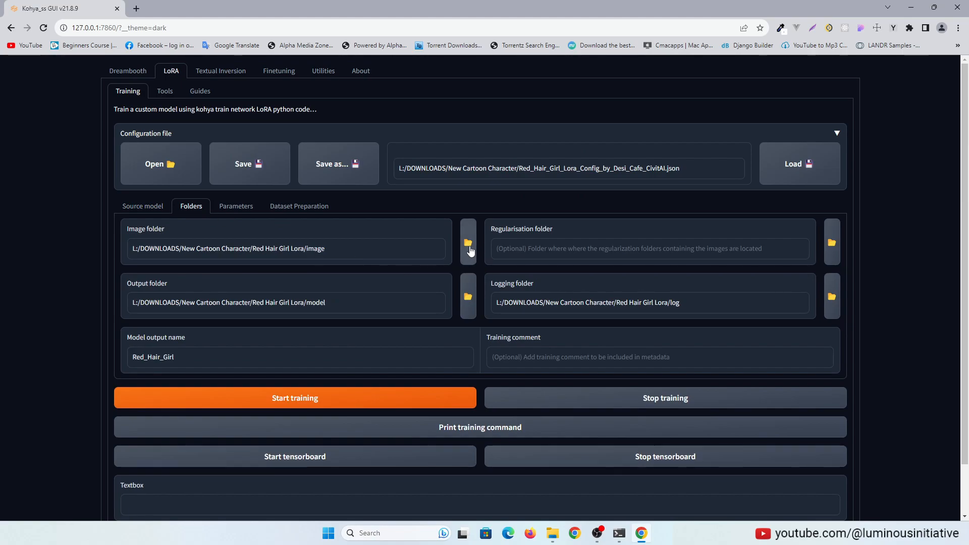
pyautogui.click(468, 243)
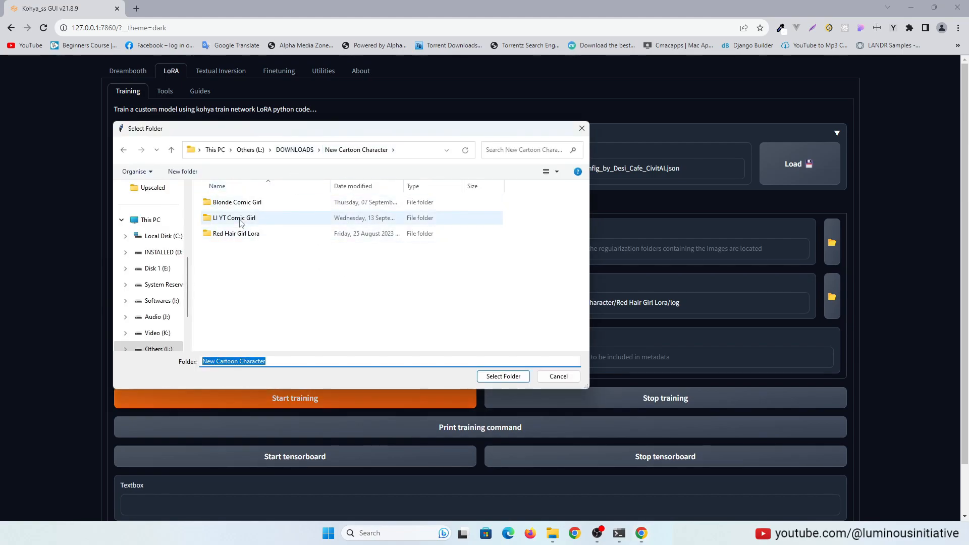
pyautogui.doubleClick(234, 217)
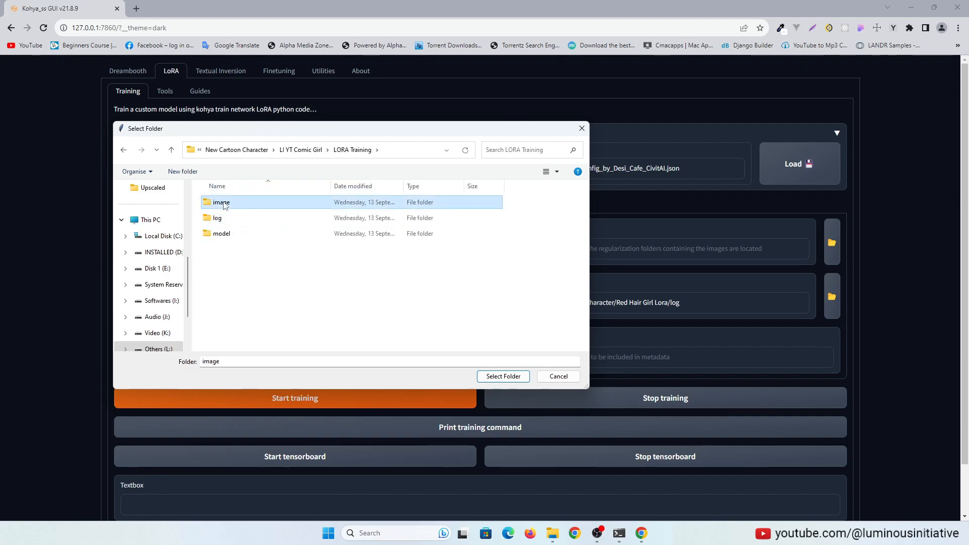
pyautogui.moveTo(292, 319)
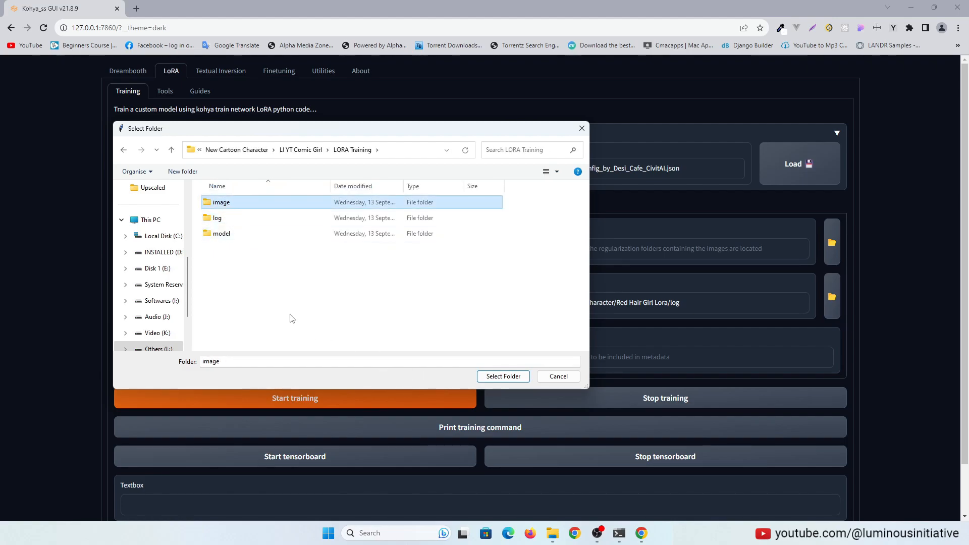
pyautogui.click(503, 377)
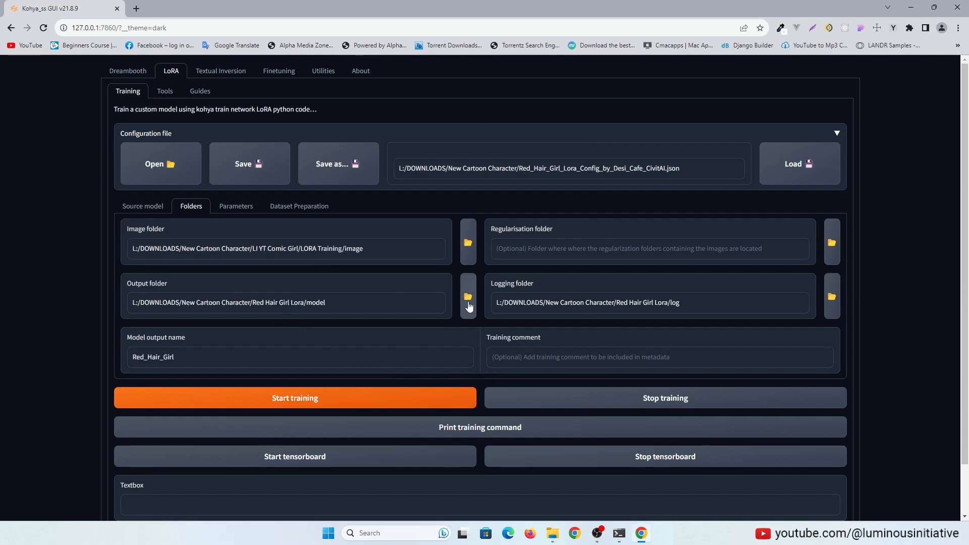
pyautogui.click(468, 303)
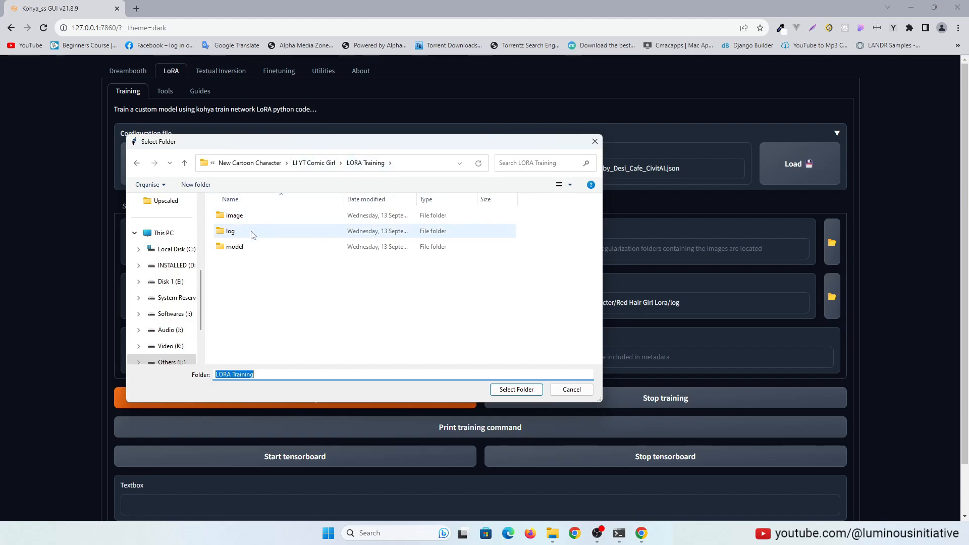
pyautogui.click(515, 389)
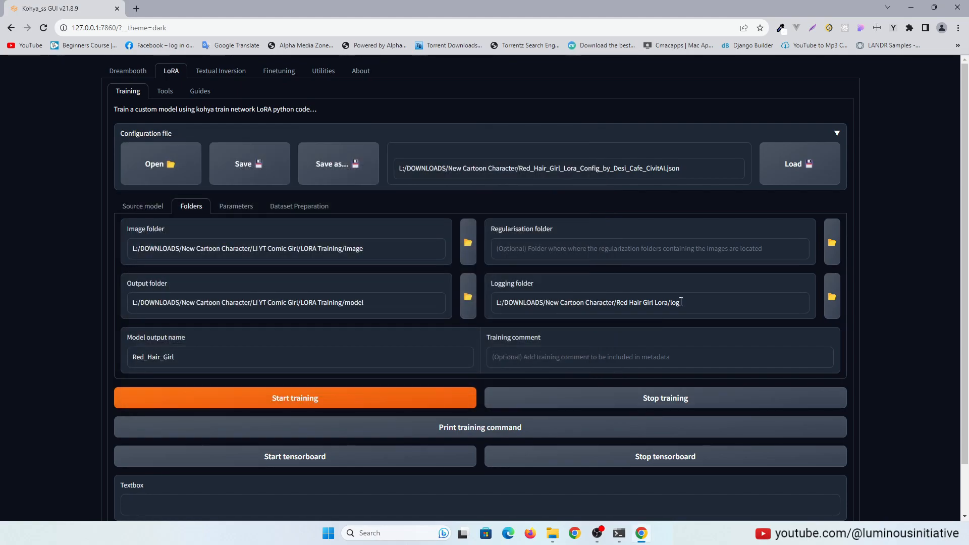
pyautogui.click(831, 297)
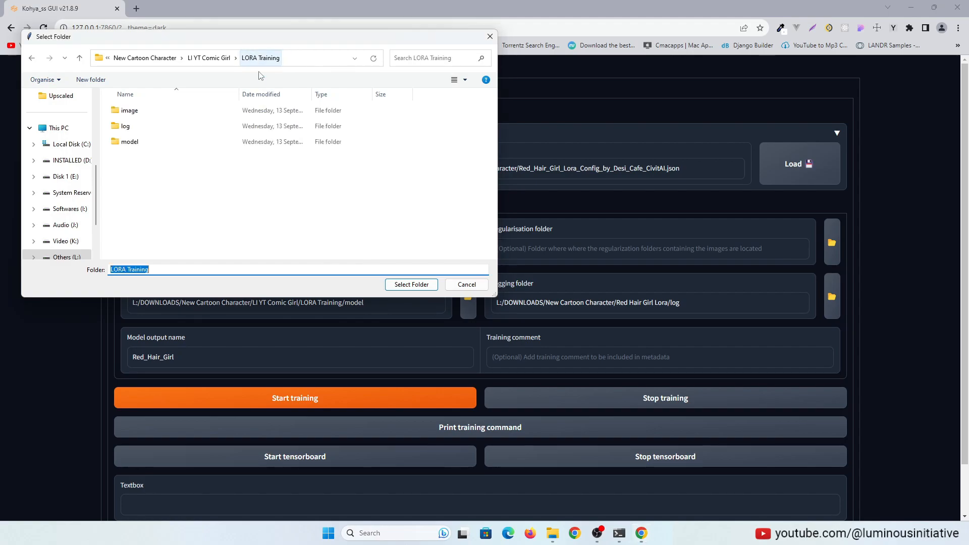
pyautogui.click(410, 284)
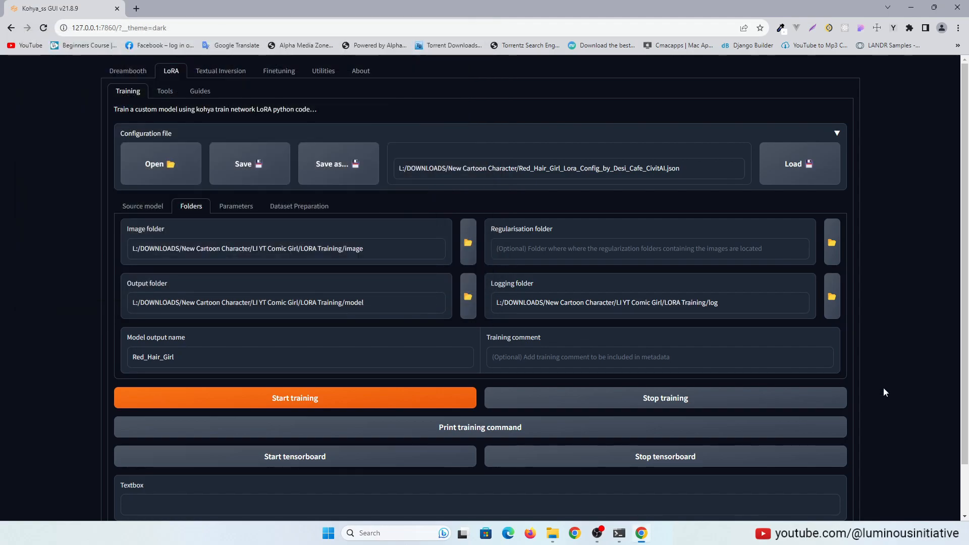
pyautogui.moveTo(906, 374)
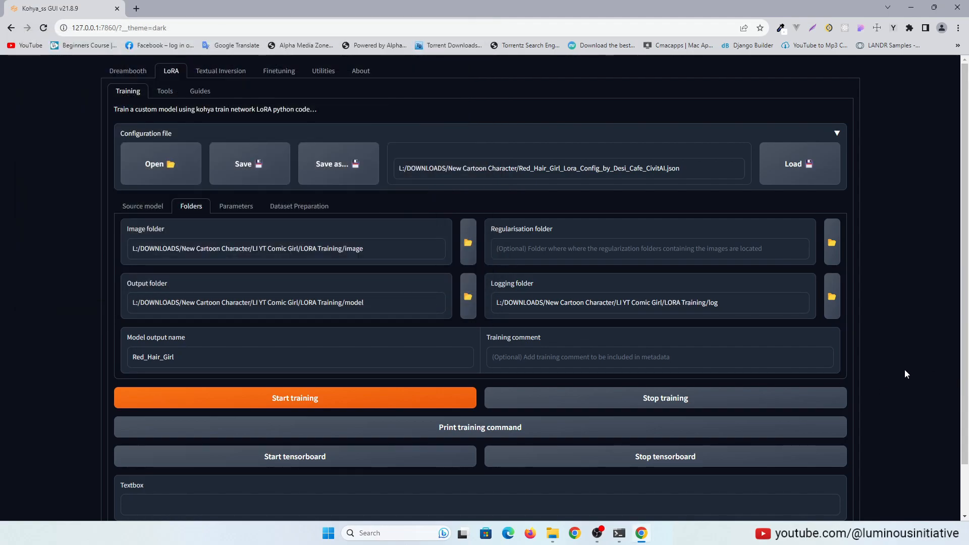
# - Replace the Red_Hair_Girl model output name with ComicGirl
pyautogui.tripleClick(153, 357)
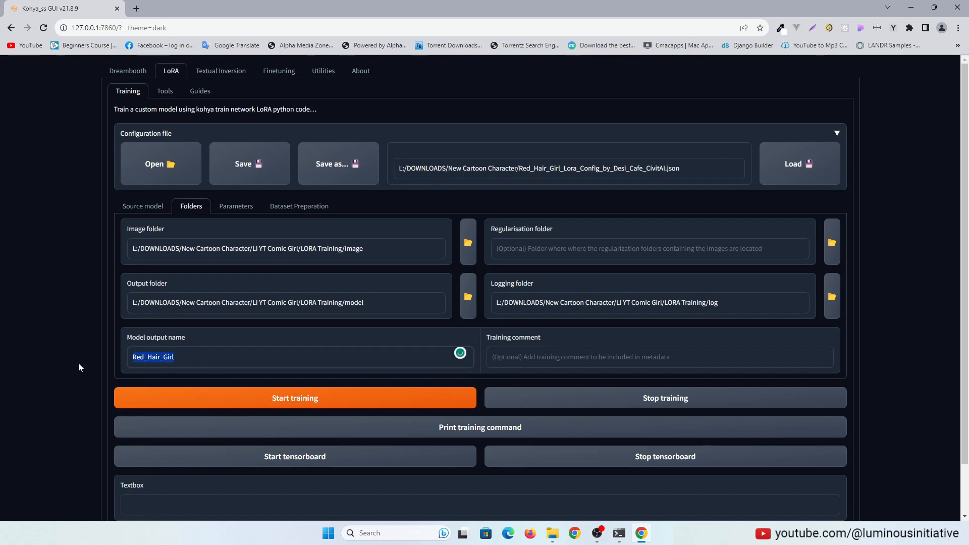
pyautogui.write('C')
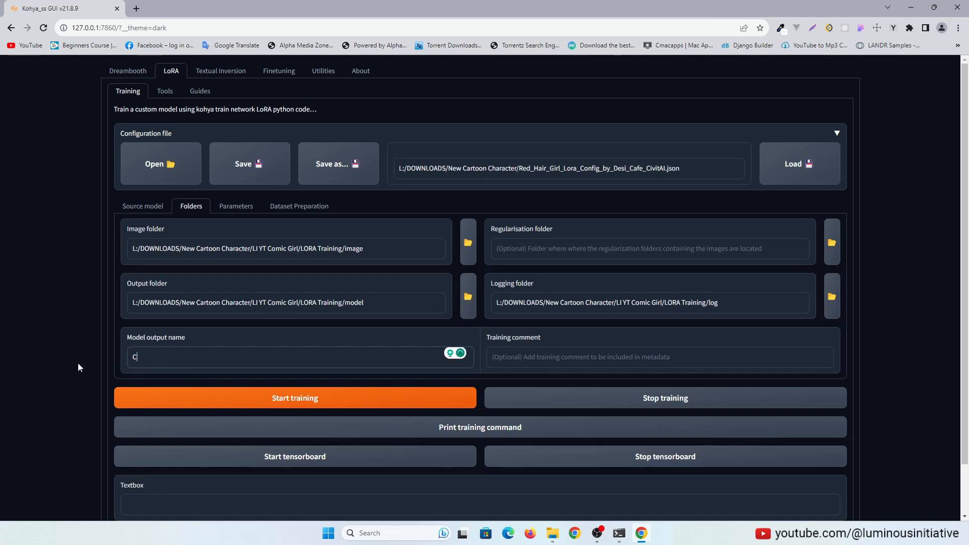
pyautogui.write('omicGirl')
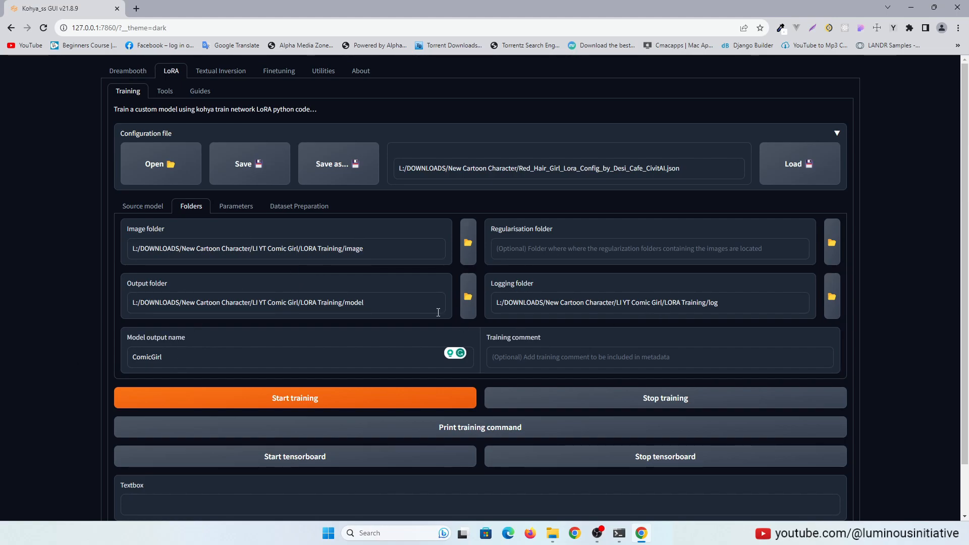
# - Review the loaded parameters: AdamW, constant scheduler, 0.0001 learning rate, 512×512 resolution
pyautogui.click(237, 206)
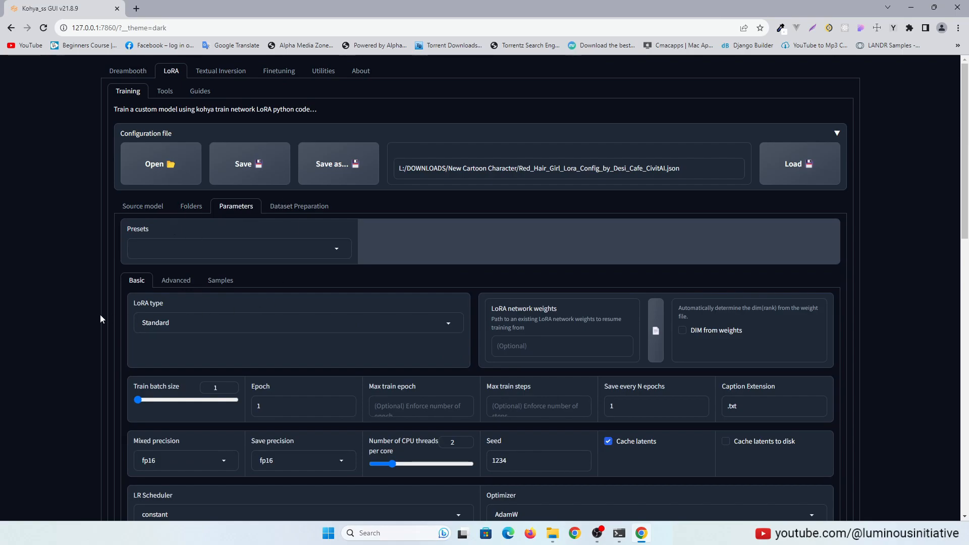
pyautogui.scroll(-3)
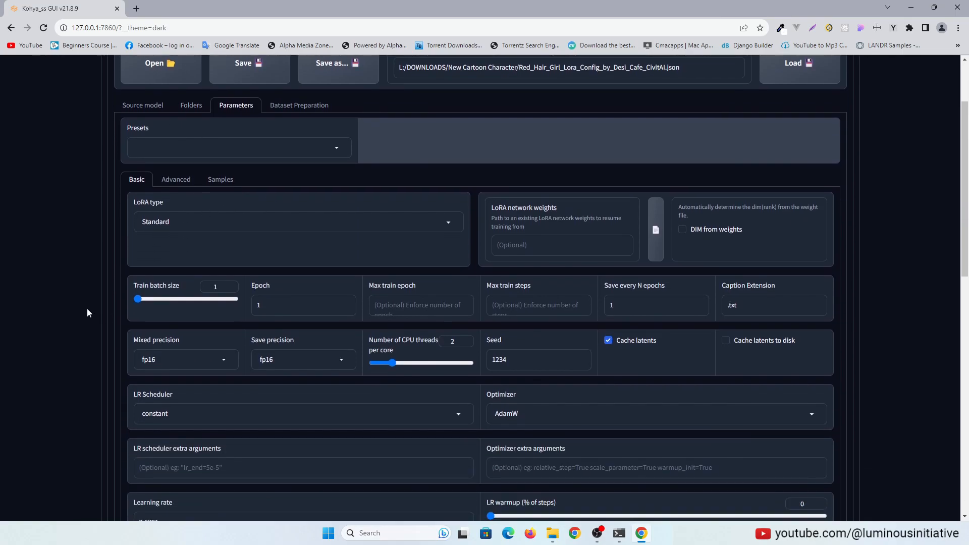
pyautogui.moveTo(201, 404)
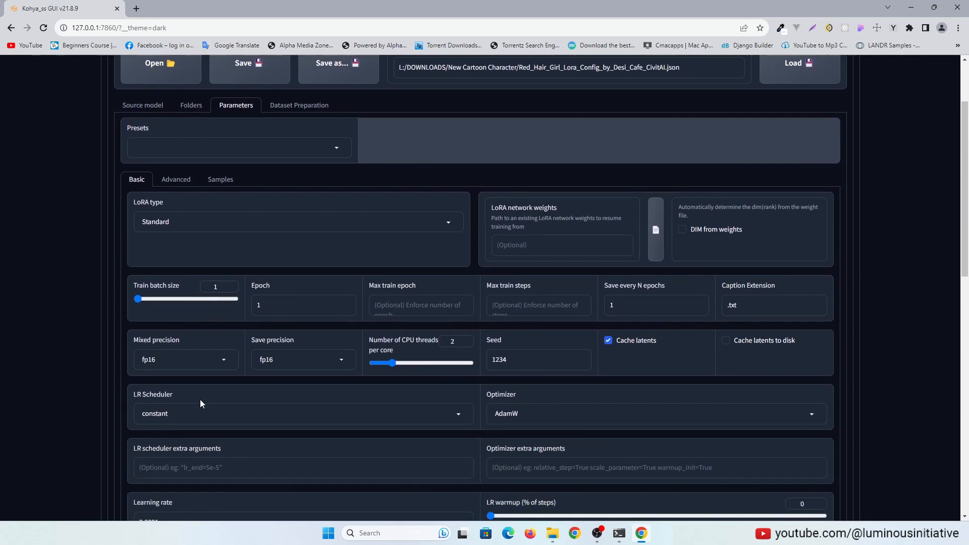
pyautogui.scroll(-3)
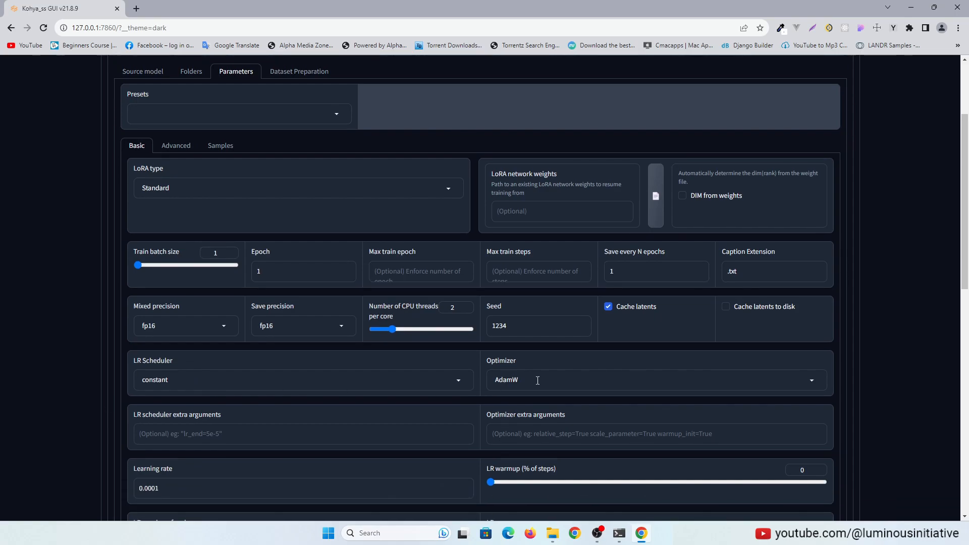
pyautogui.scroll(-3)
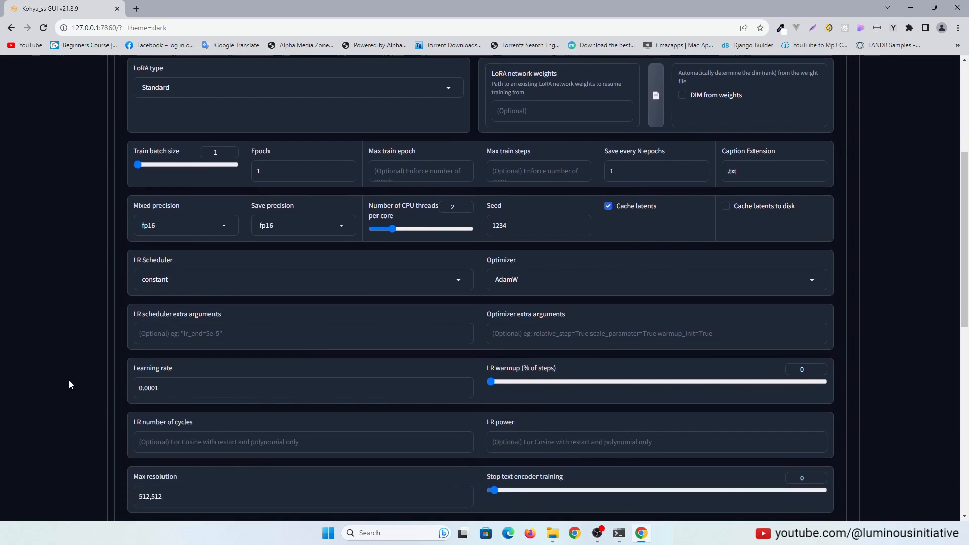
pyautogui.scroll(-3)
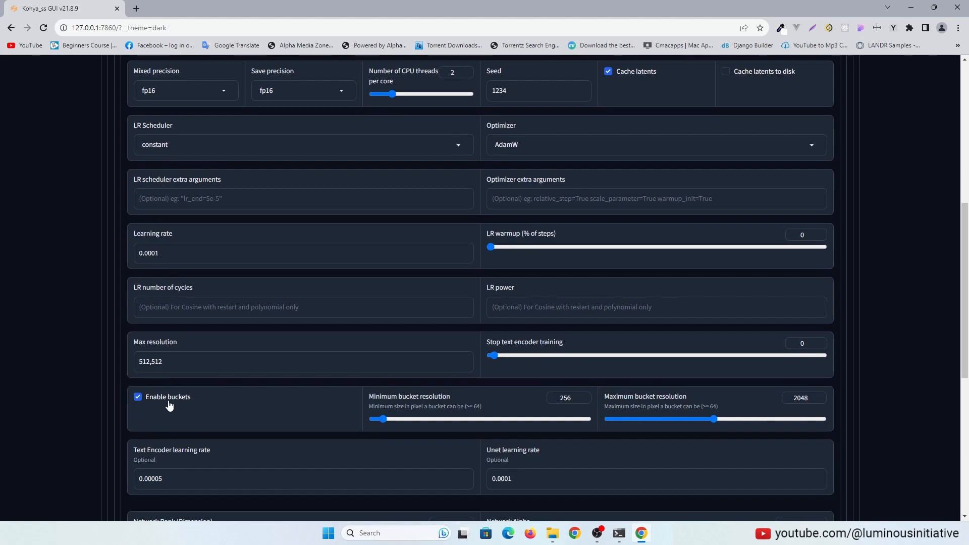
pyautogui.moveTo(177, 405)
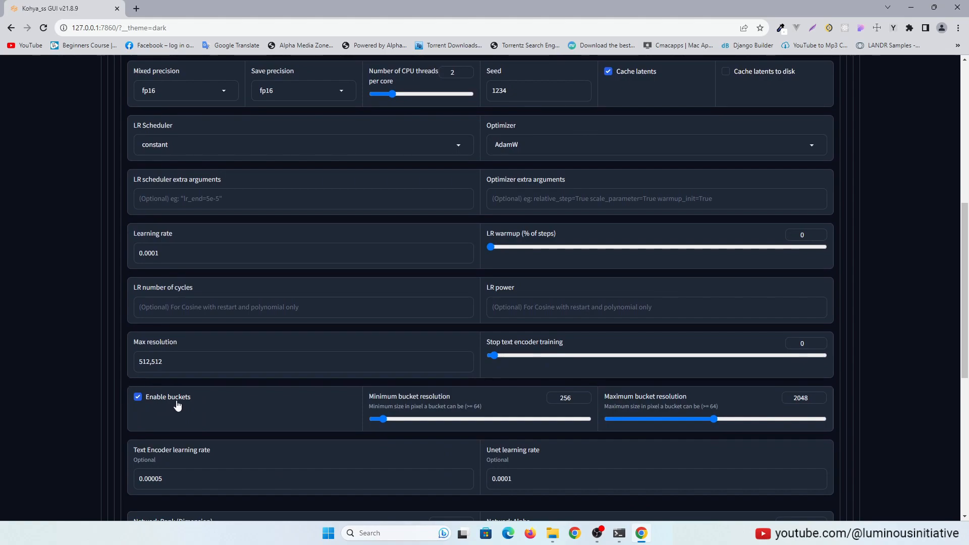
pyautogui.scroll(-3)
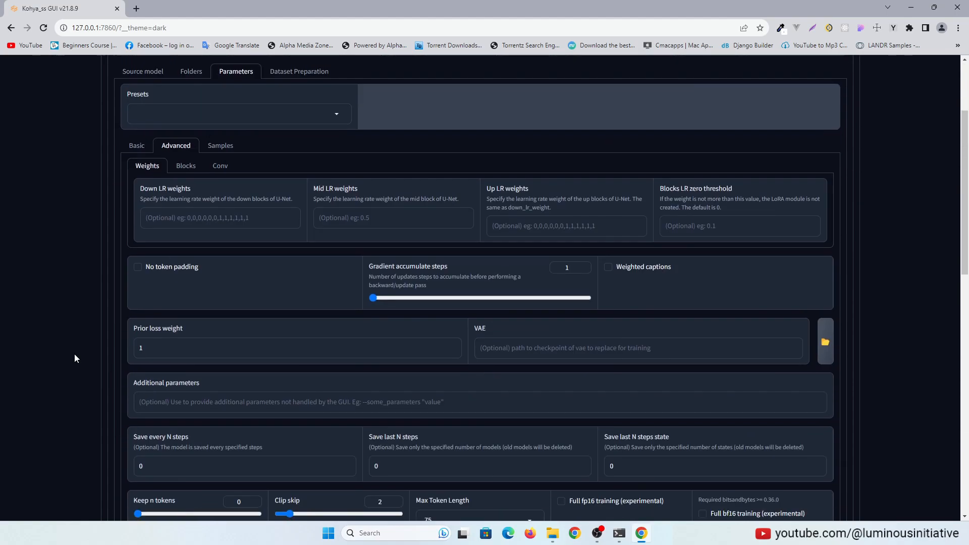
pyautogui.scroll(-3)
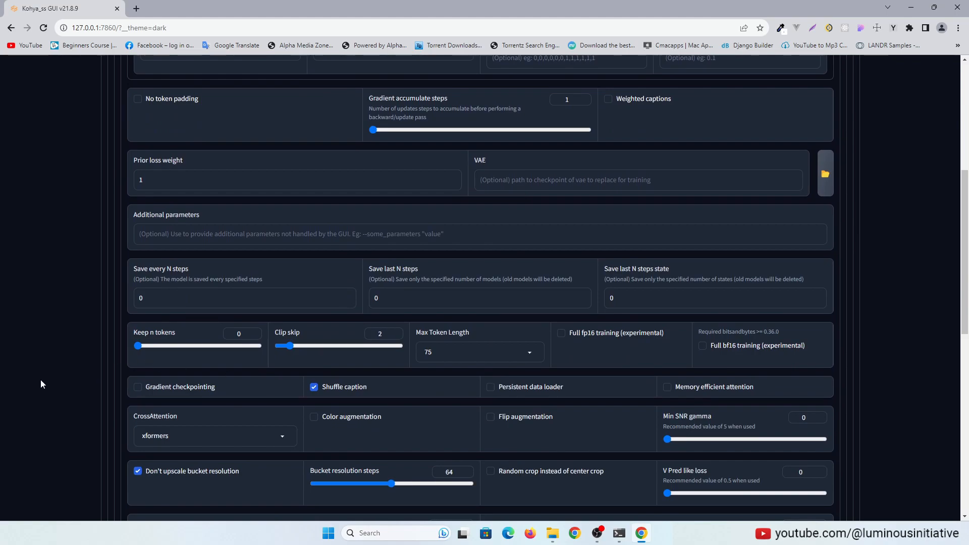
pyautogui.scroll(-3)
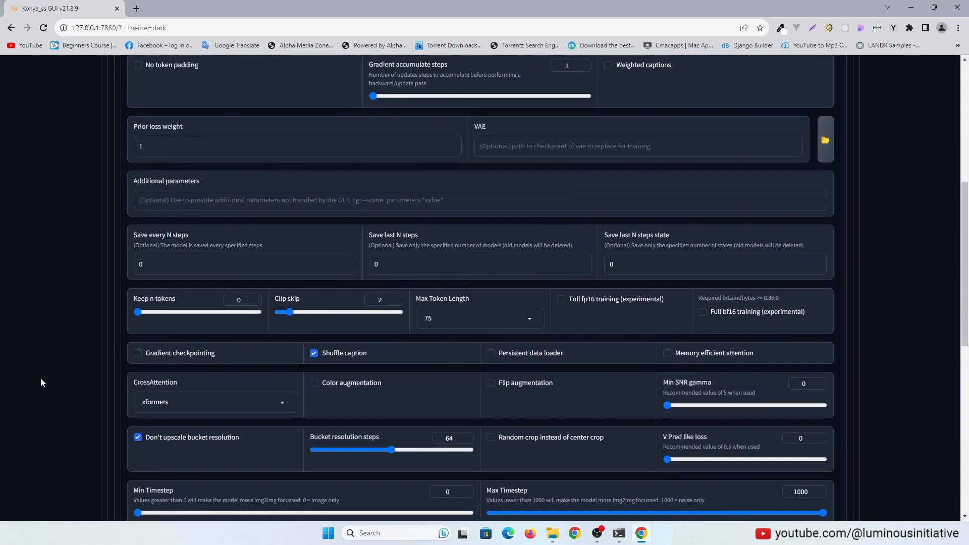
pyautogui.scroll(3)
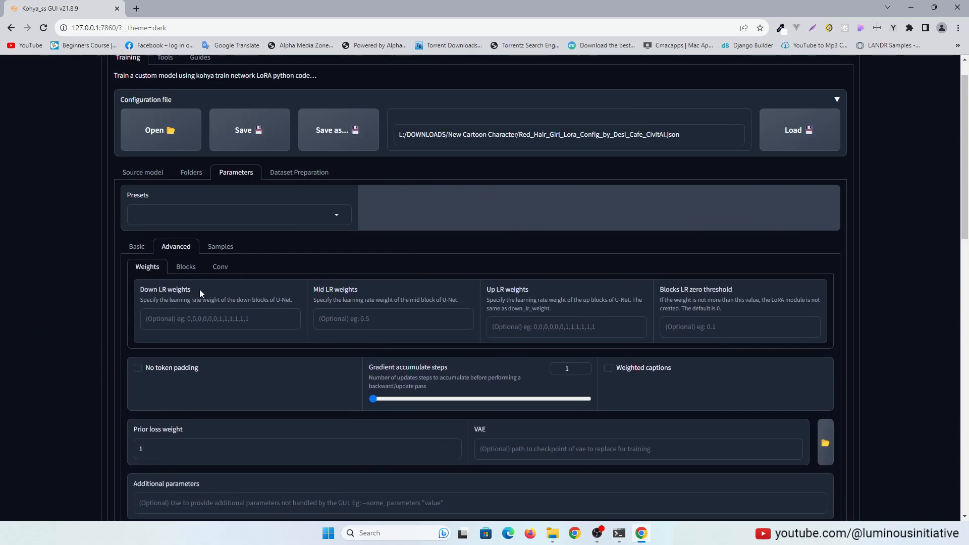
# - Set sampling every 400 steps with prompt '1girl, solo, short blue hair, brown eyes, beautiful face'
pyautogui.click(220, 246)
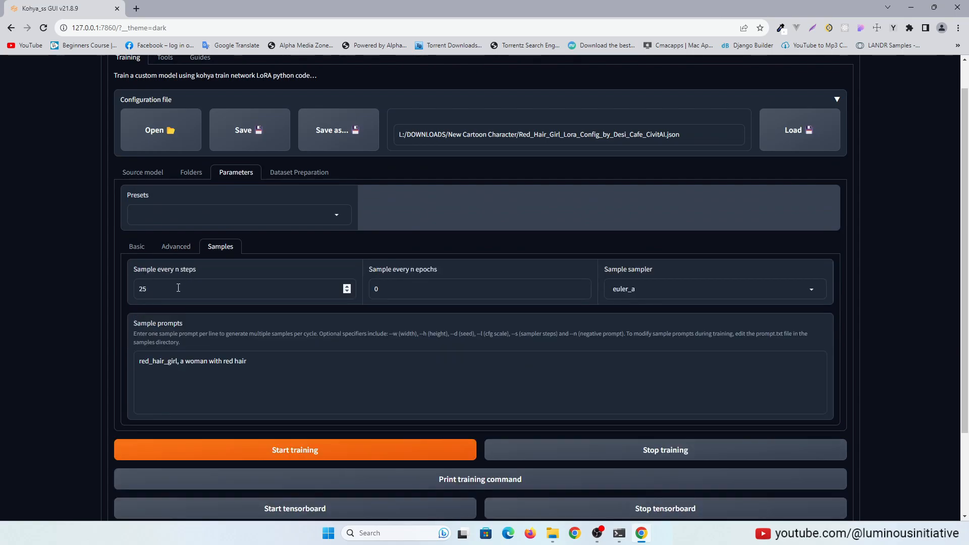
pyautogui.write('400')
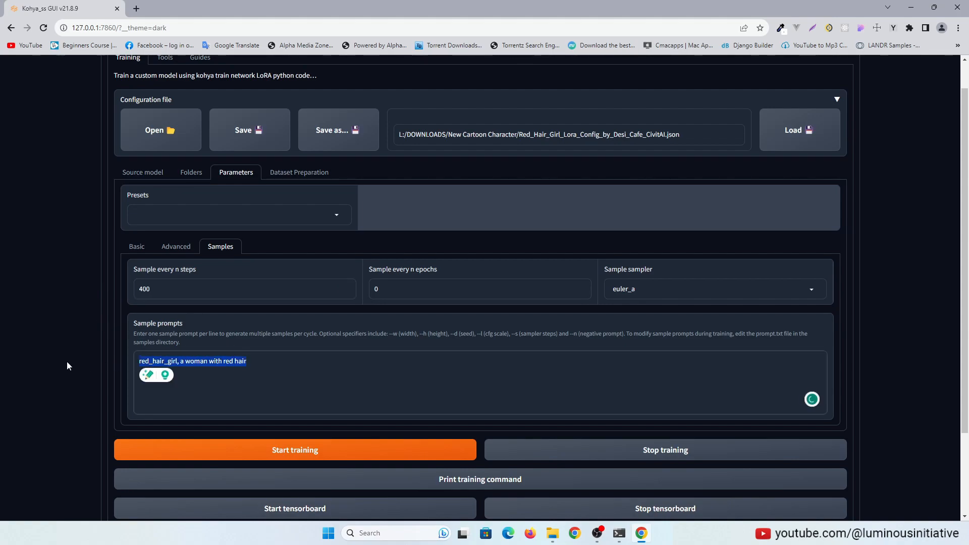
pyautogui.write('1girl, solo, short blue hair, brow')
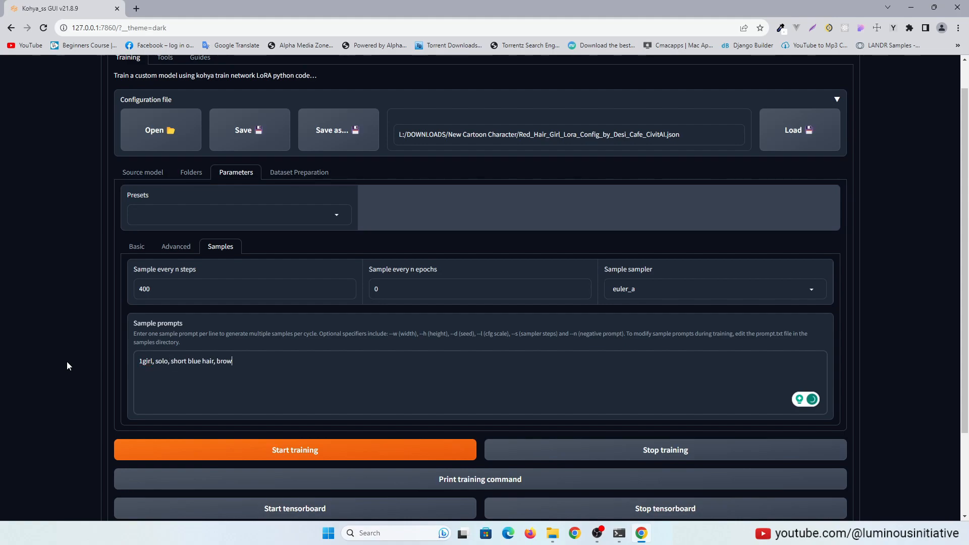
pyautogui.write('with short blue hair, brown eyes, beautiful face, comic character')
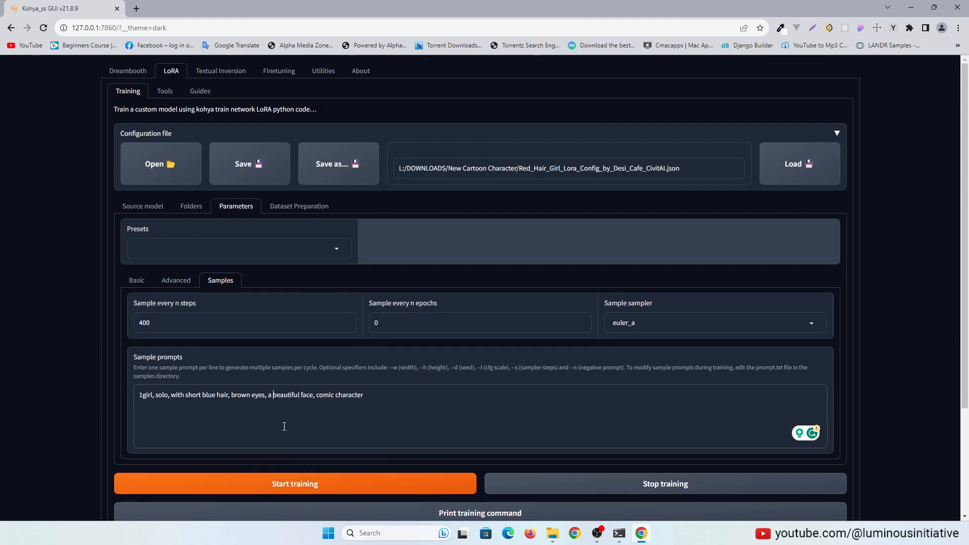
pyautogui.scroll(-3)
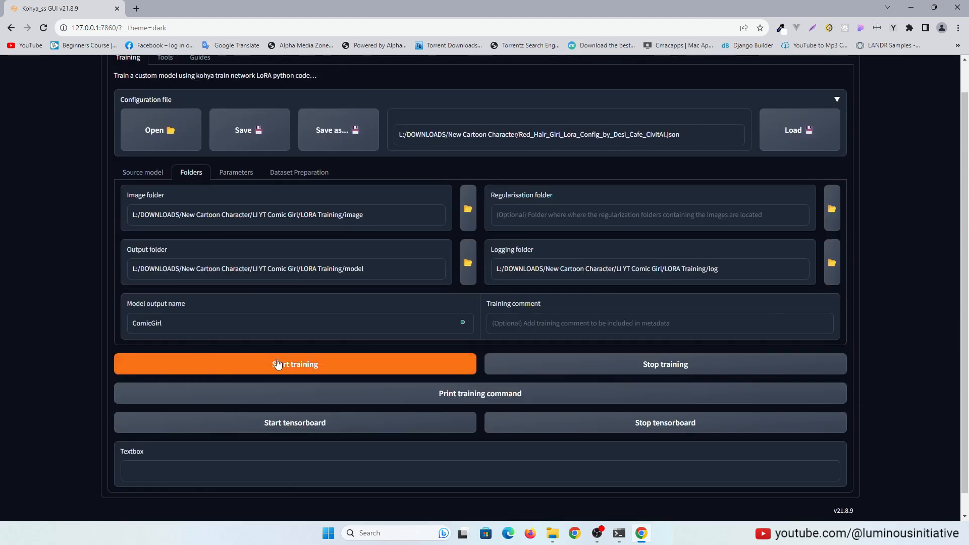
# - Start training the ComicGirl LoRA to produce ComicGirl.safetensors
pyautogui.click(295, 363)
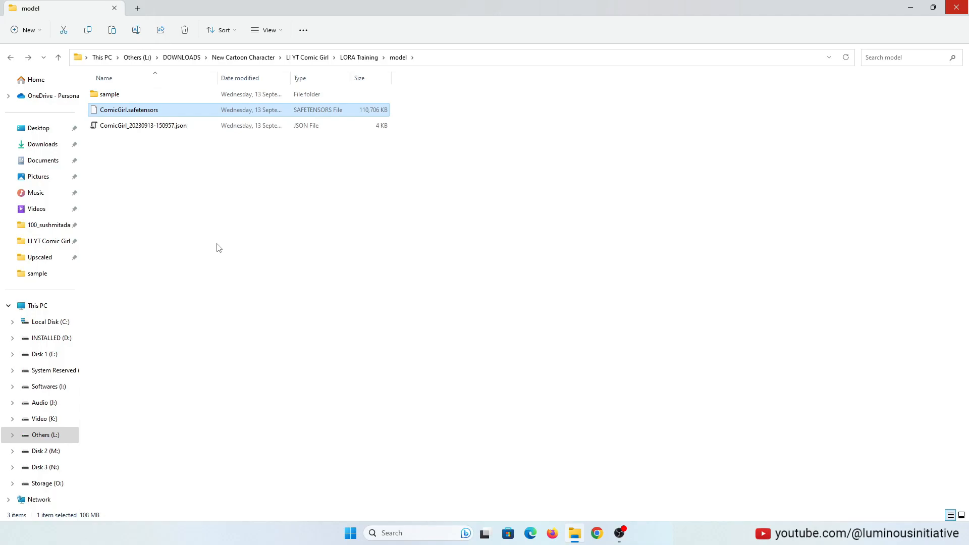
# - Launch webui-user.bat from Storage (O:) > stable-diffusion-webui
pyautogui.click(557, 275)
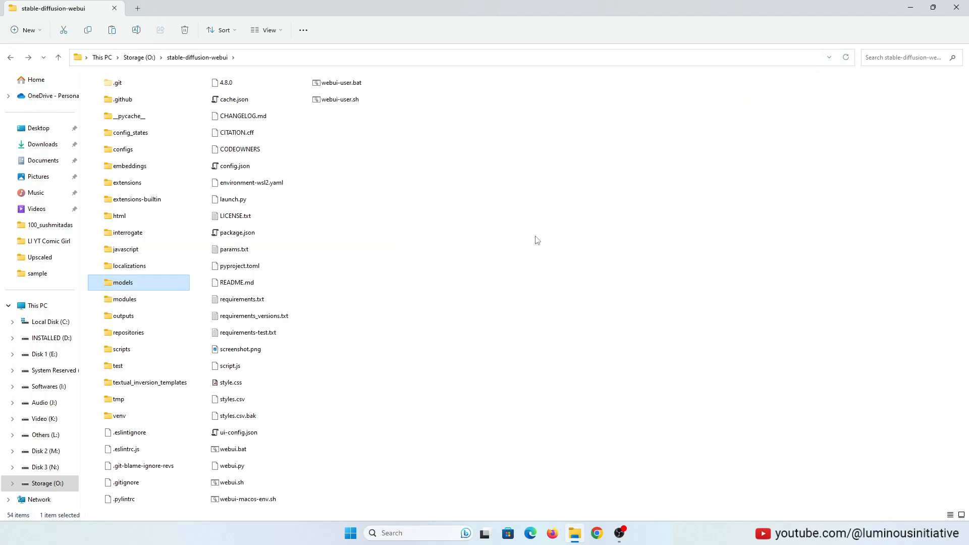
pyautogui.click(341, 82)
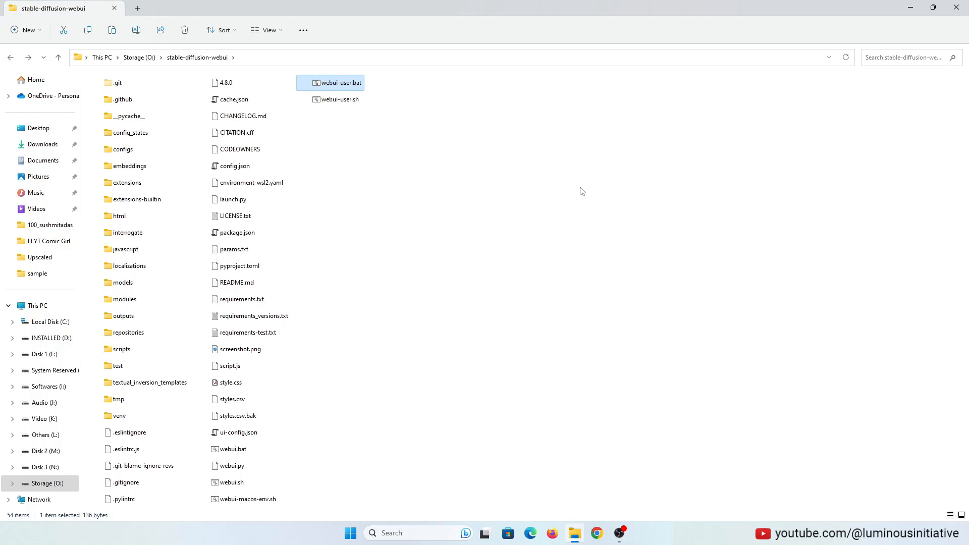
pyautogui.doubleClick(339, 82)
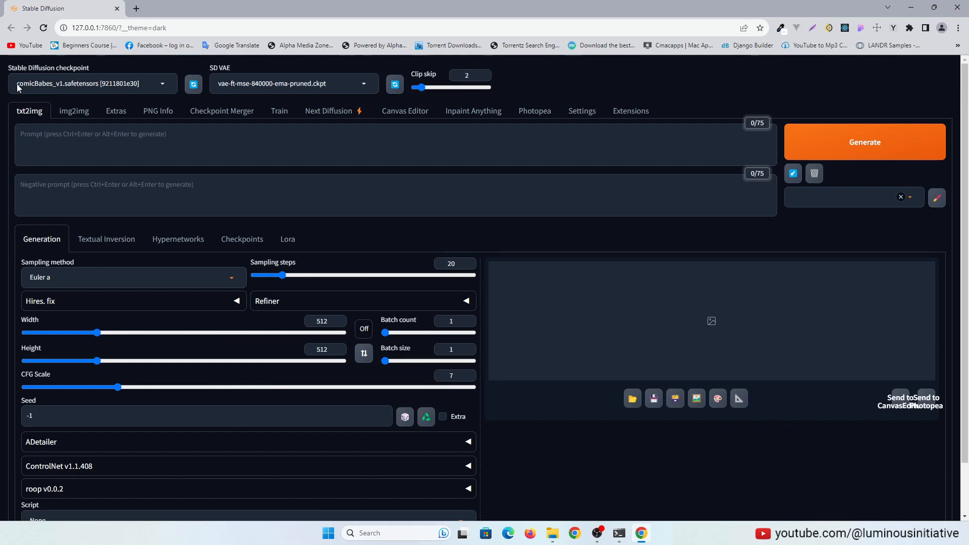
pyautogui.moveTo(658, 92)
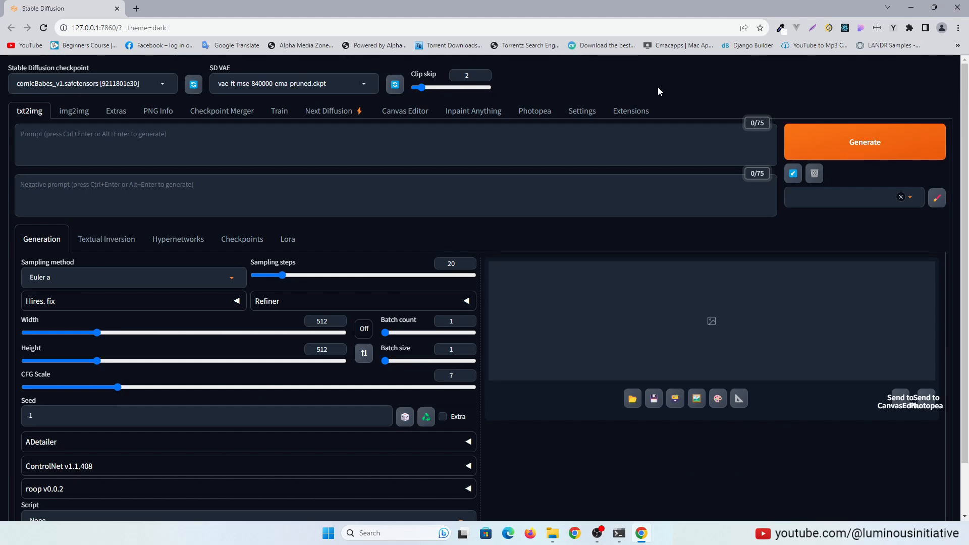
pyautogui.moveTo(287, 239)
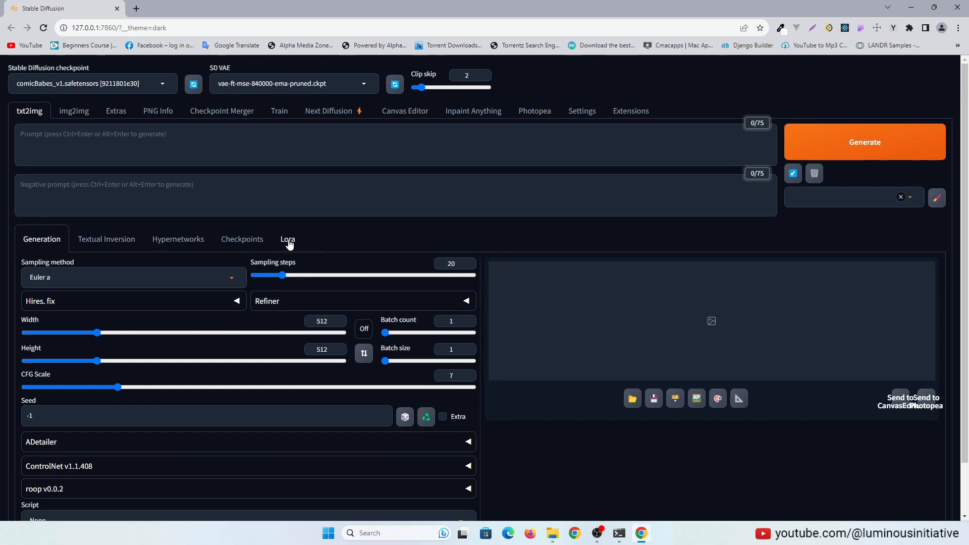
# - Insert <lora:ComicGirl:1> from the Lora list into the txt2img prompt
pyautogui.click(286, 239)
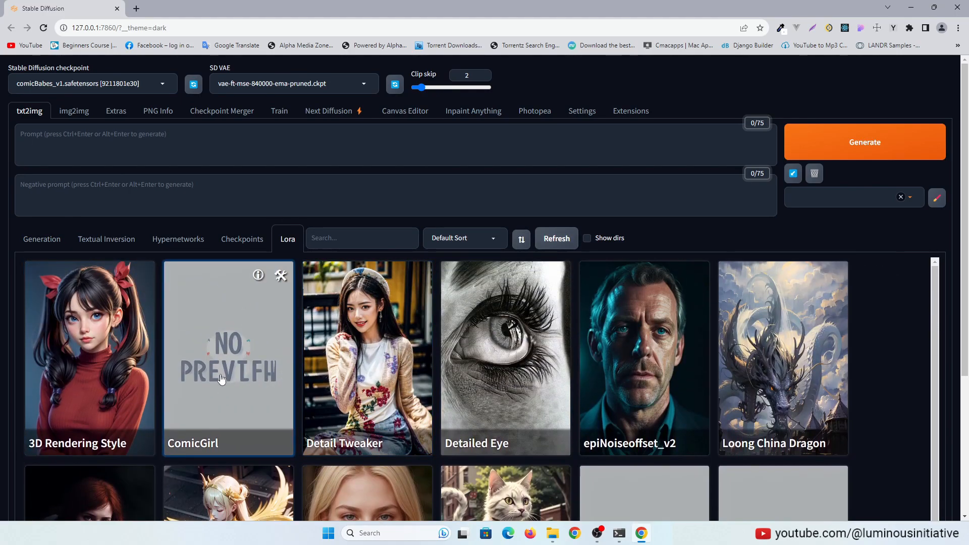
pyautogui.click(228, 357)
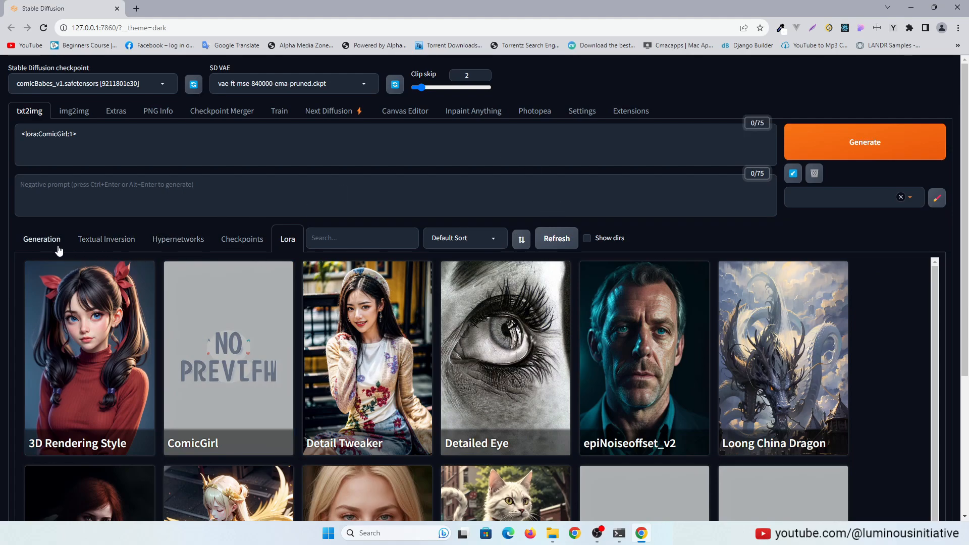
pyautogui.click(41, 239)
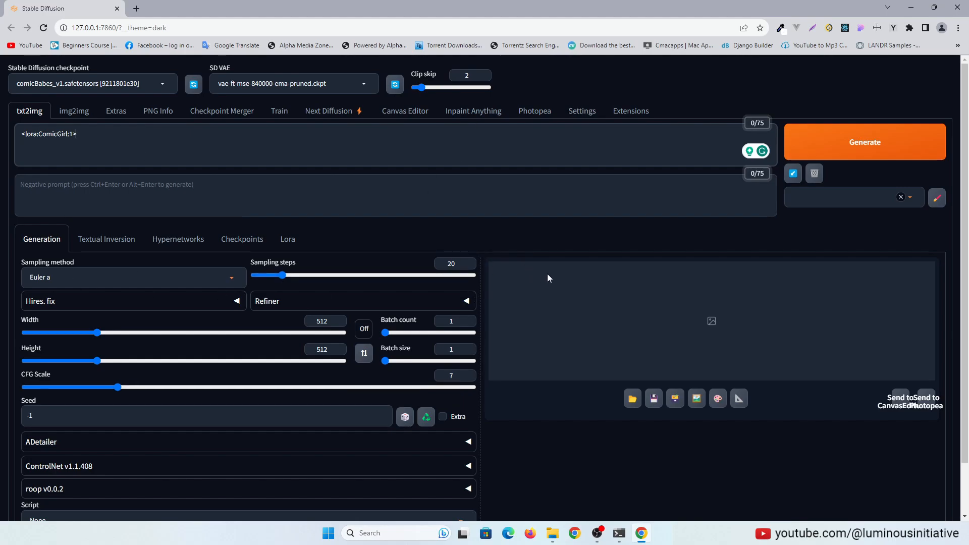
# - Generate a comic girl portrait using only the ComicGirl LoRA tag, then check the Styles editor
pyautogui.click(864, 141)
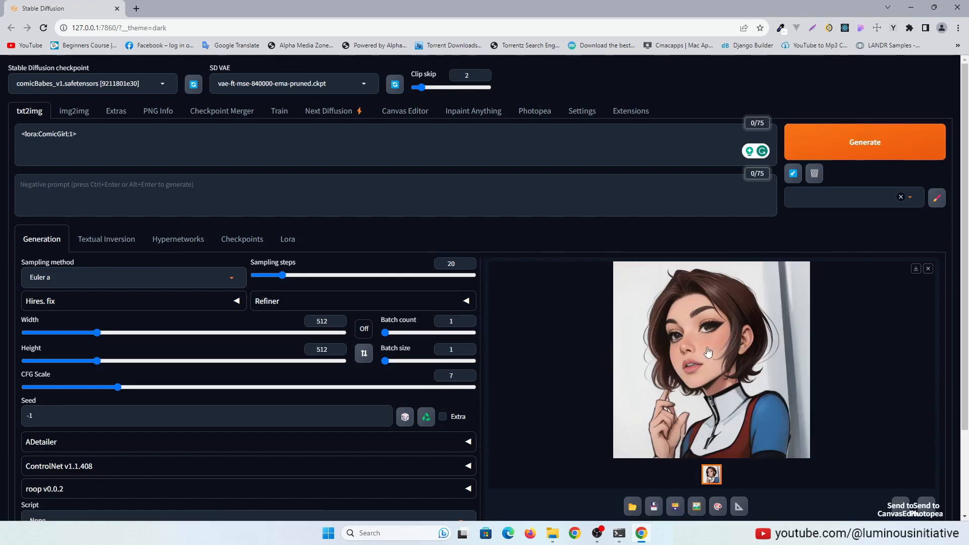
pyautogui.moveTo(724, 377)
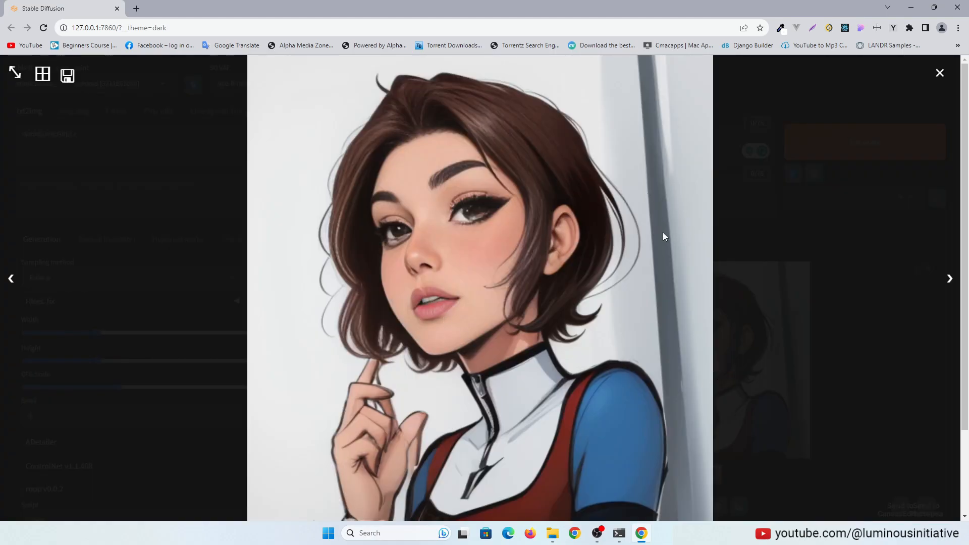
pyautogui.click(940, 73)
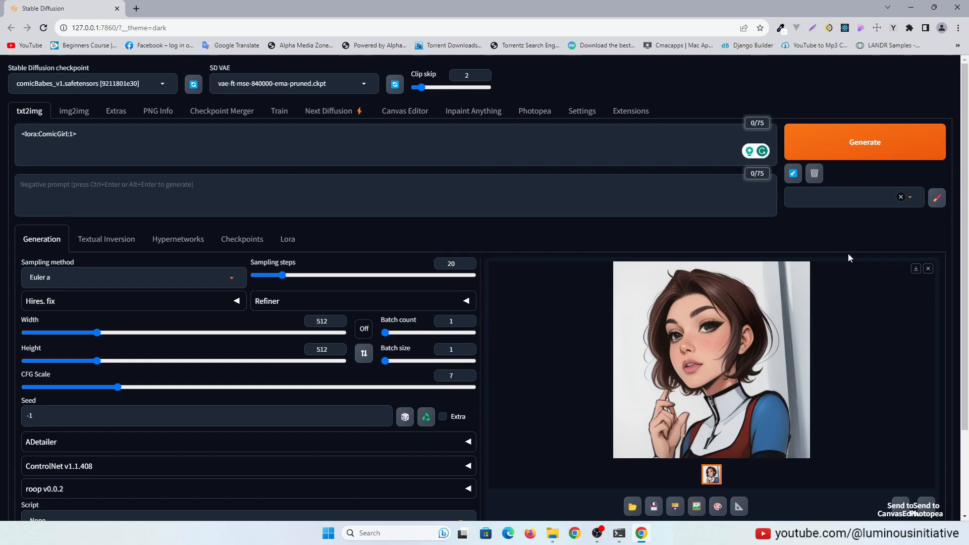
pyautogui.click(937, 198)
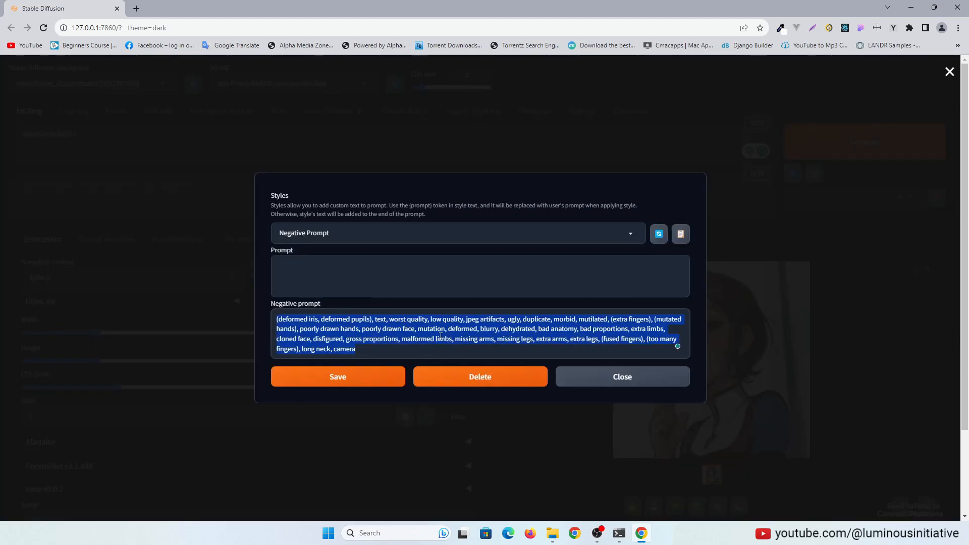
pyautogui.click(622, 376)
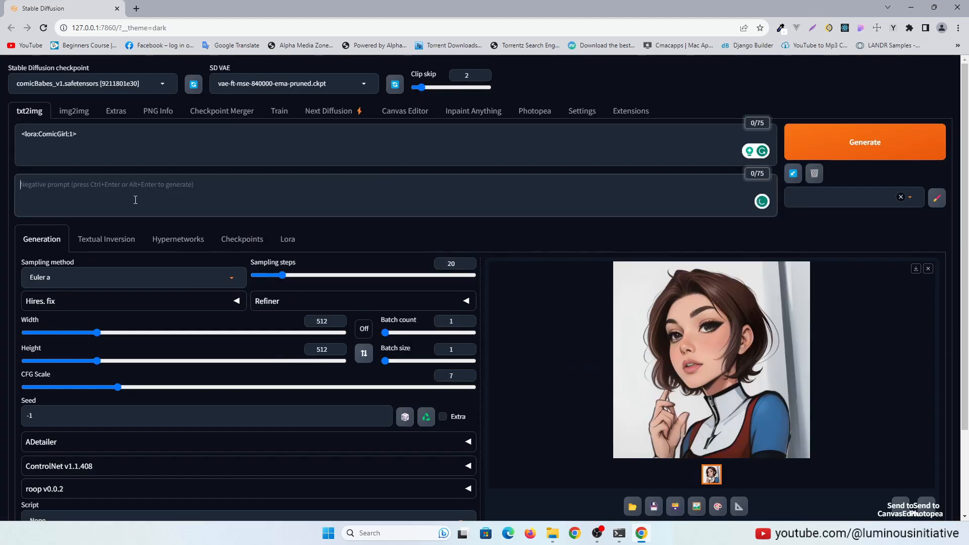
# - Generate with the negative prompt, adding '1girl, solo, brown eyes, standing in front of' to the prompt
pyautogui.click(864, 142)
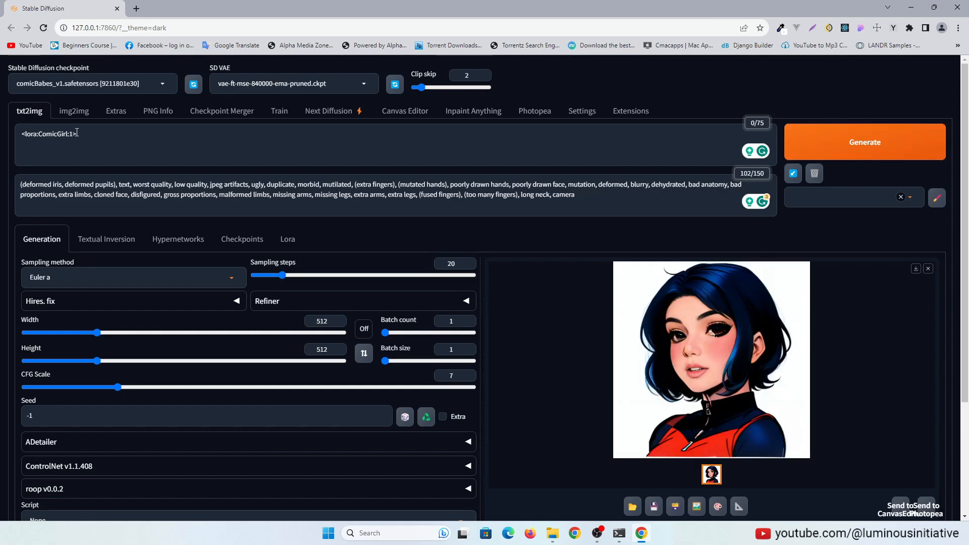
pyautogui.write('1girl, solo, short blue hair,')
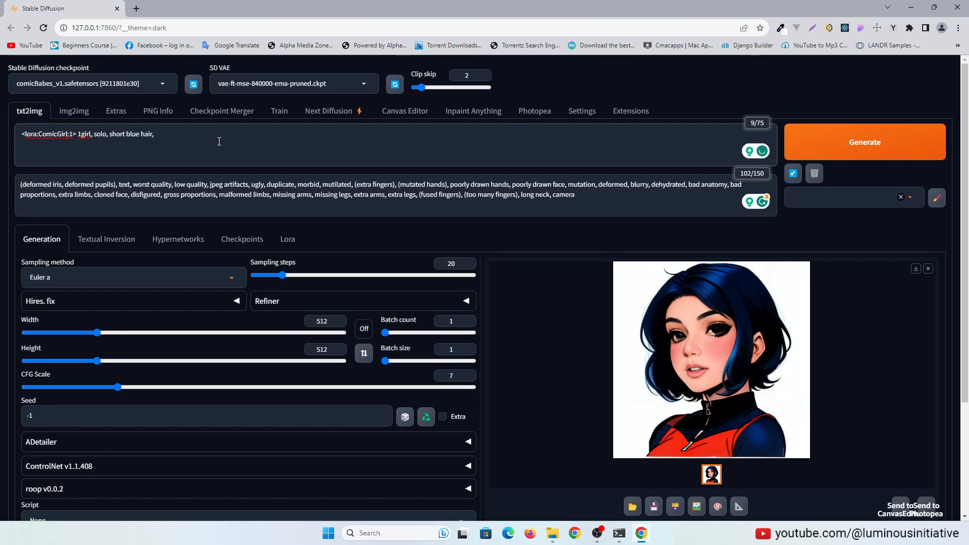
pyautogui.write('brown eyes,')
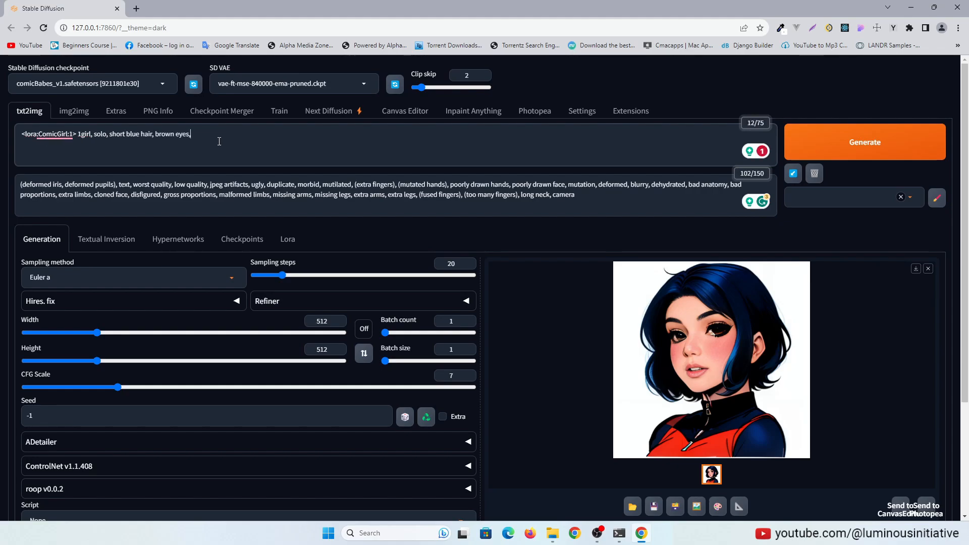
pyautogui.write('standing in front of')
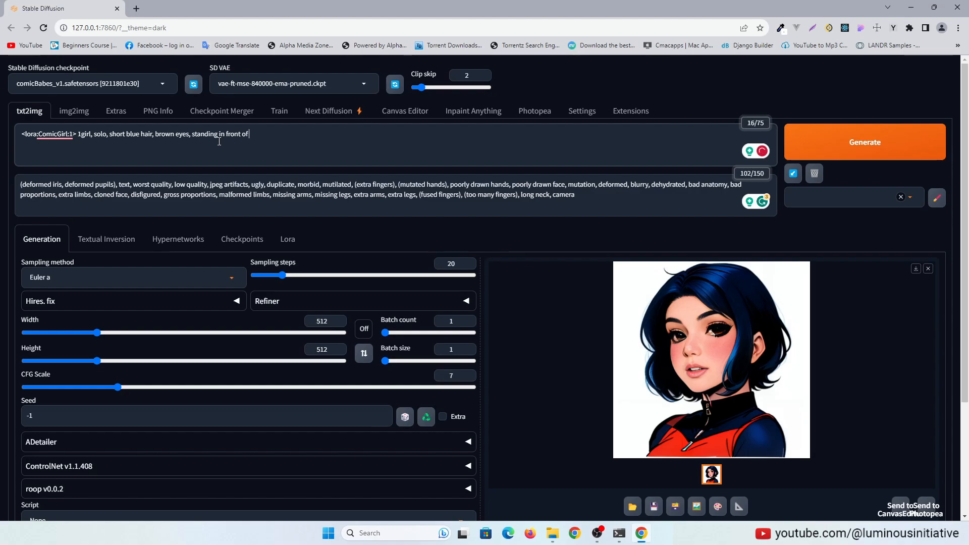
pyautogui.click(864, 141)
pyautogui.write('a')
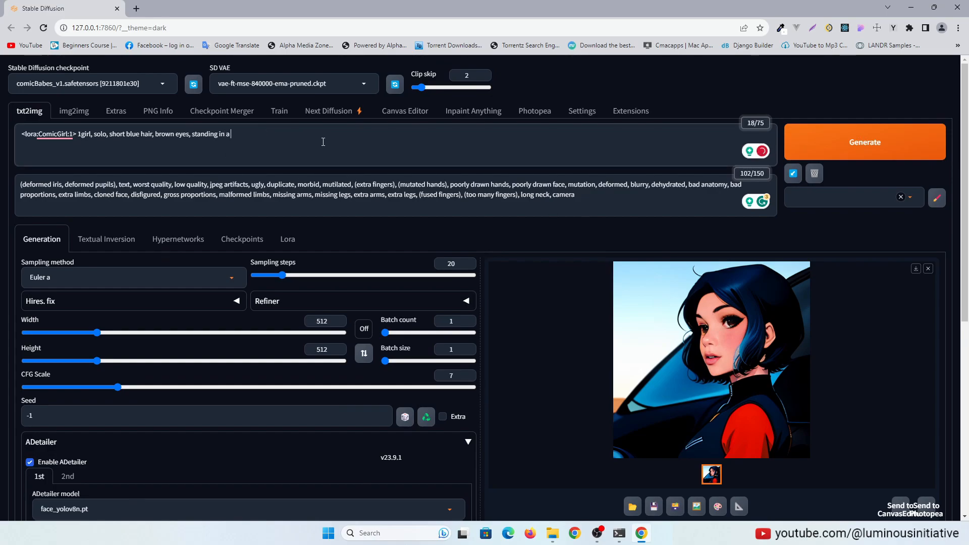
# - Finish the scene as 'standing in a bar', generate, and preview the enlarged image
pyautogui.write('bar')
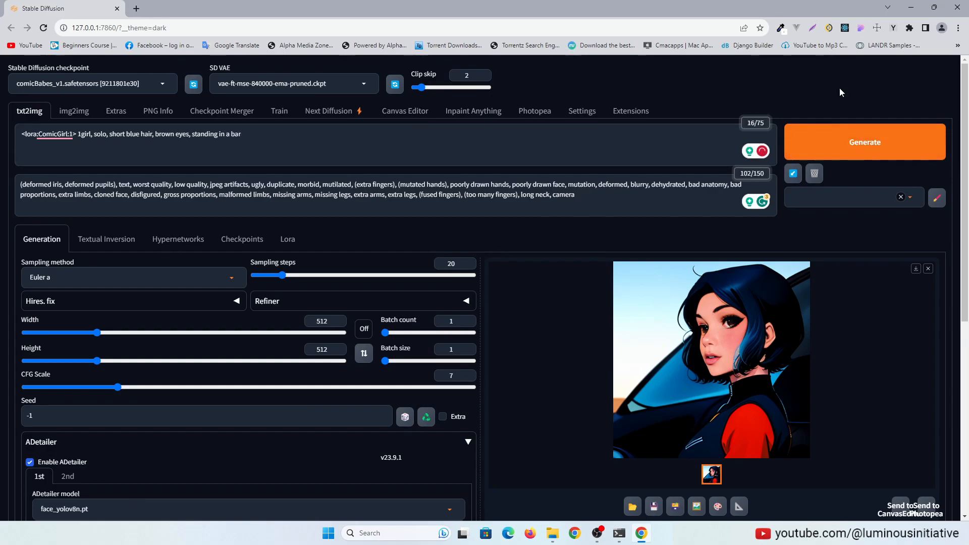
pyautogui.click(864, 141)
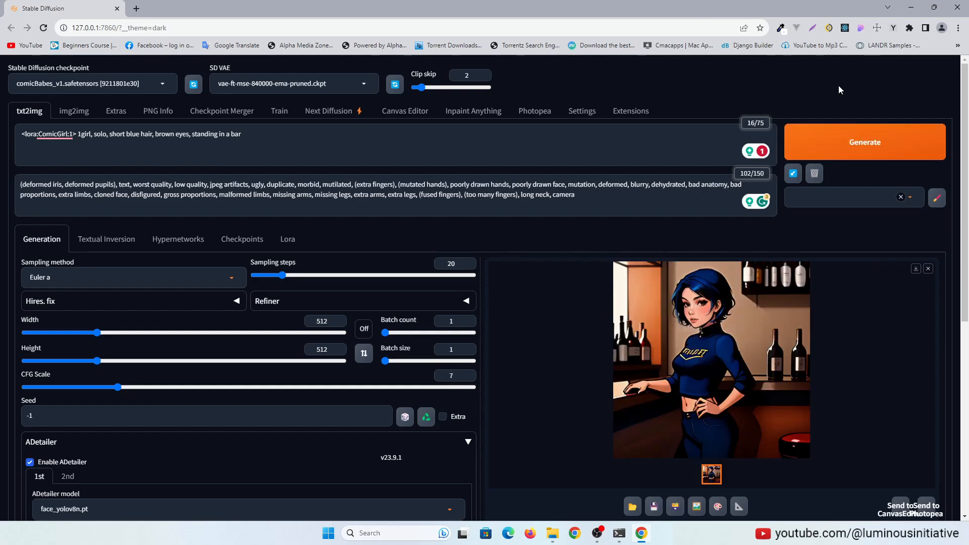
pyautogui.click(710, 358)
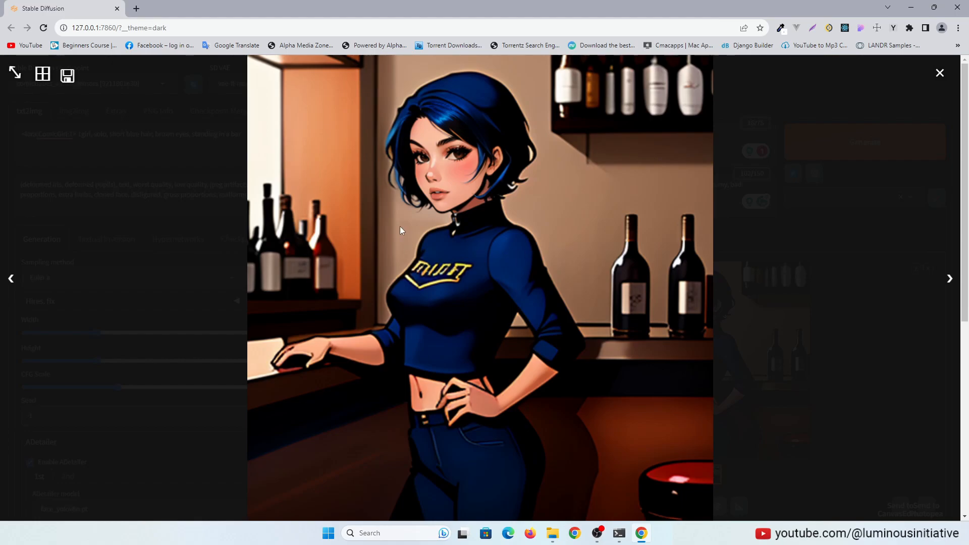
pyautogui.click(940, 73)
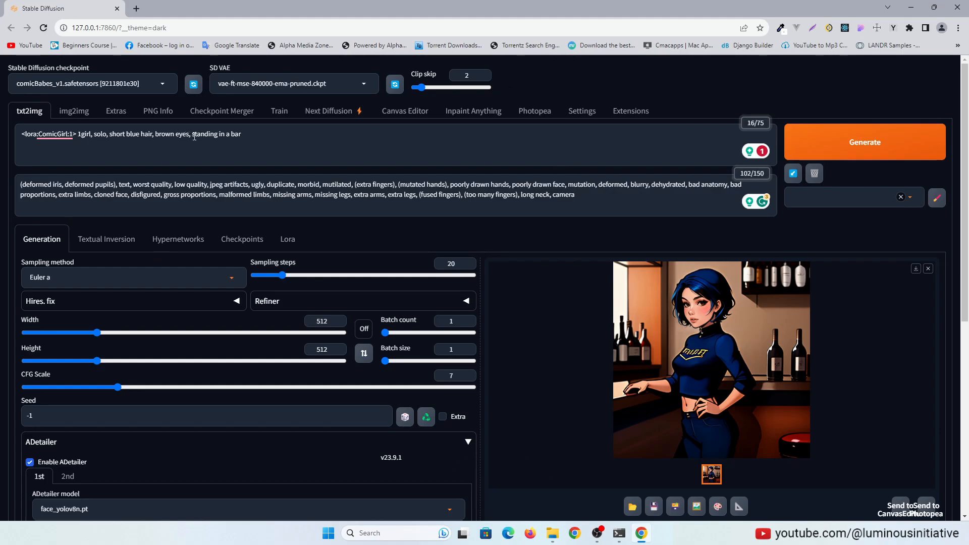
# - Change the scene to a posing variation and generate a new image
pyautogui.click(864, 141)
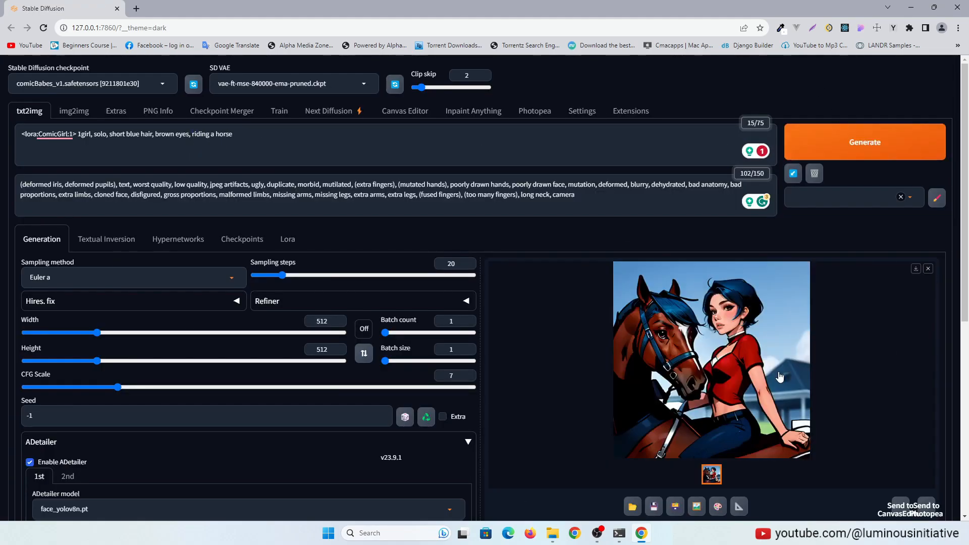
pyautogui.write('posing')
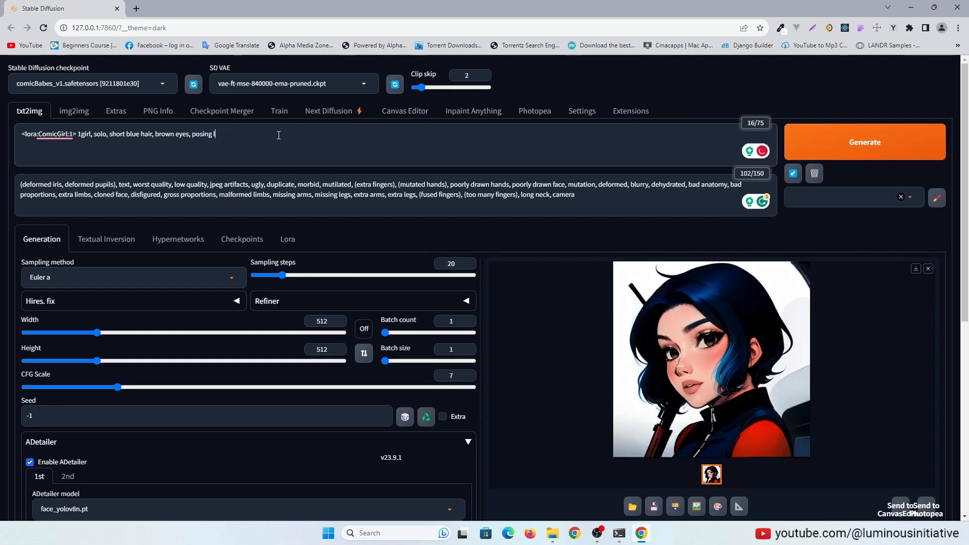
pyautogui.click(864, 141)
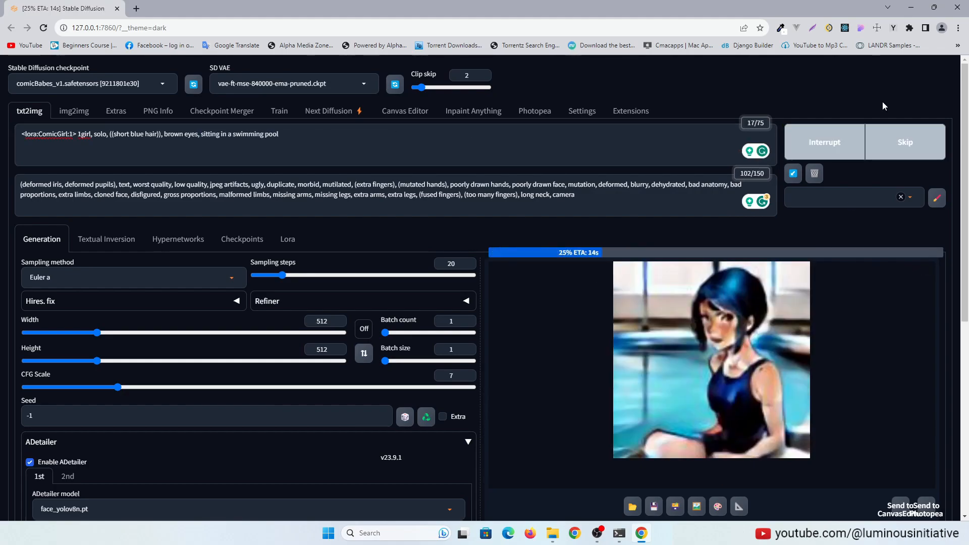
# - Add 'winking at viewer, showing thumbs up, big grin', generate, and preview the portrait
pyautogui.write('winking at viewer, showing thumbs up')
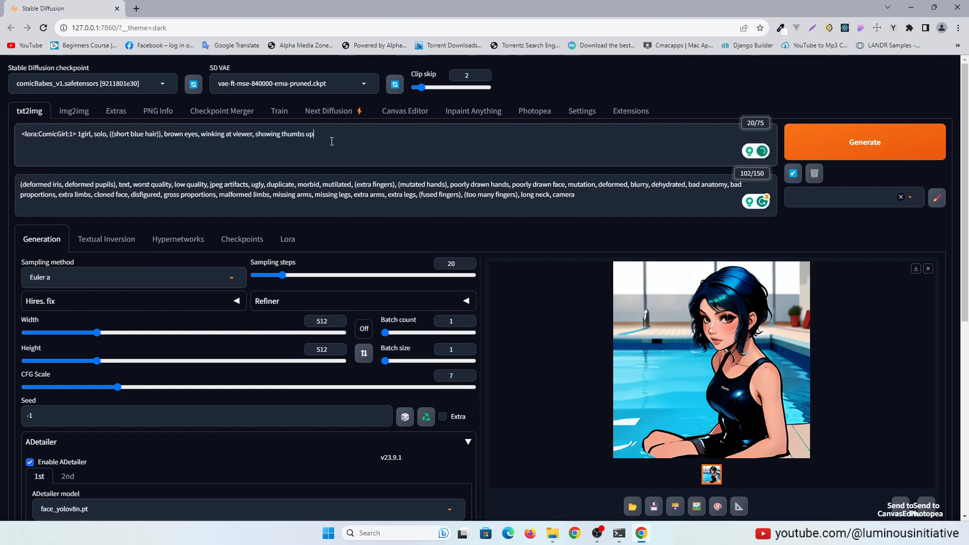
pyautogui.click(864, 141)
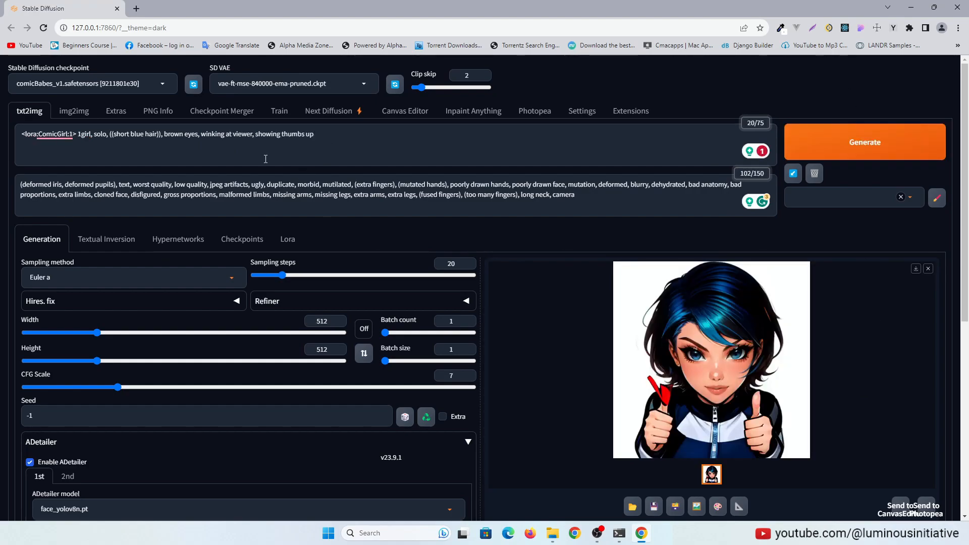
pyautogui.write(', big gr')
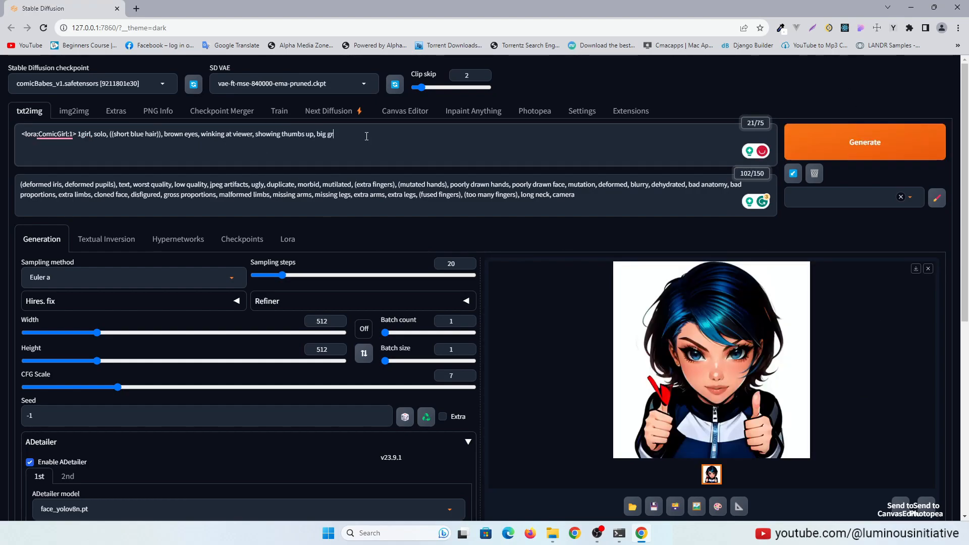
pyautogui.write('in')
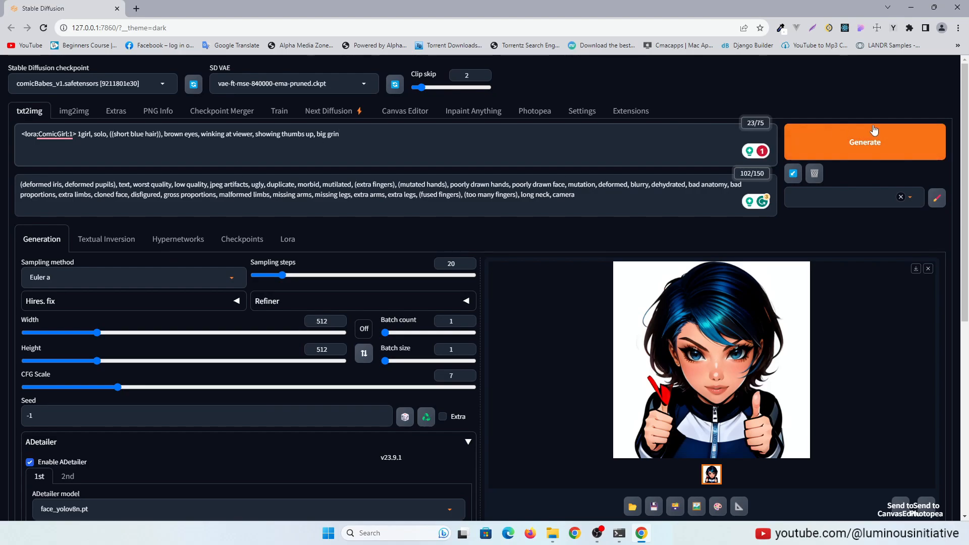
pyautogui.click(864, 141)
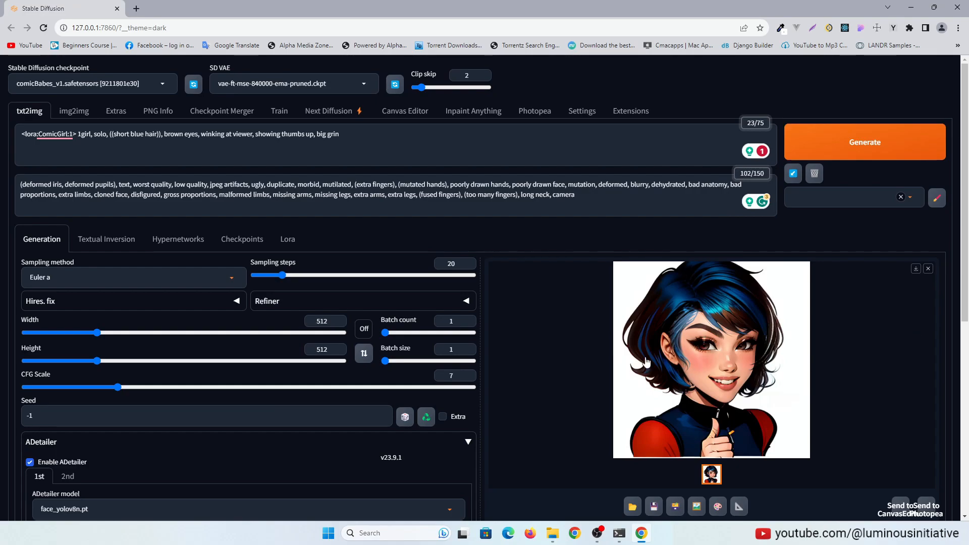
pyautogui.click(711, 358)
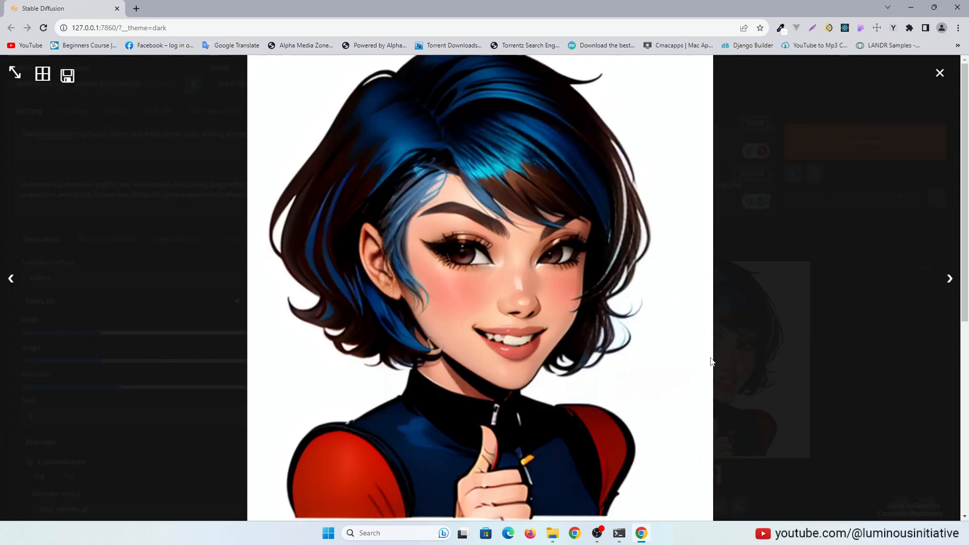
pyautogui.click(940, 73)
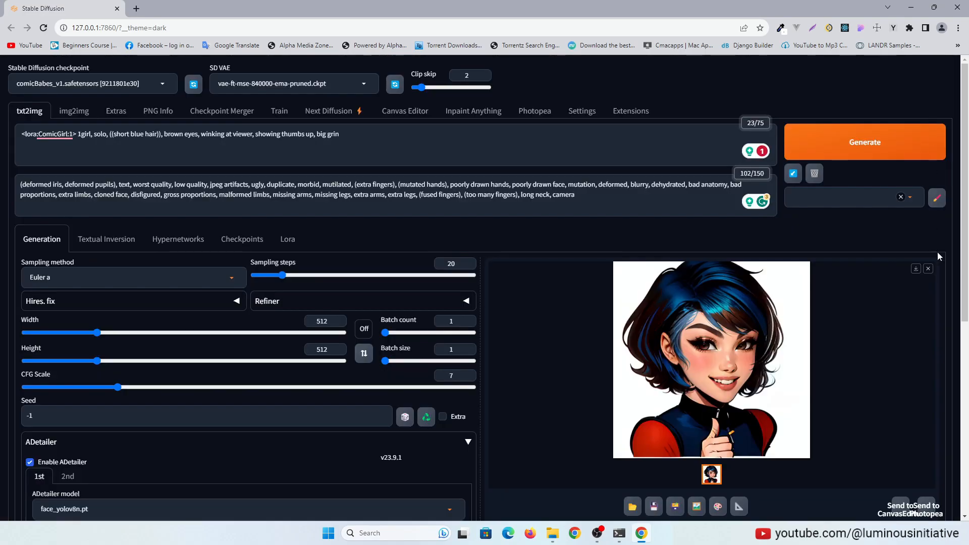